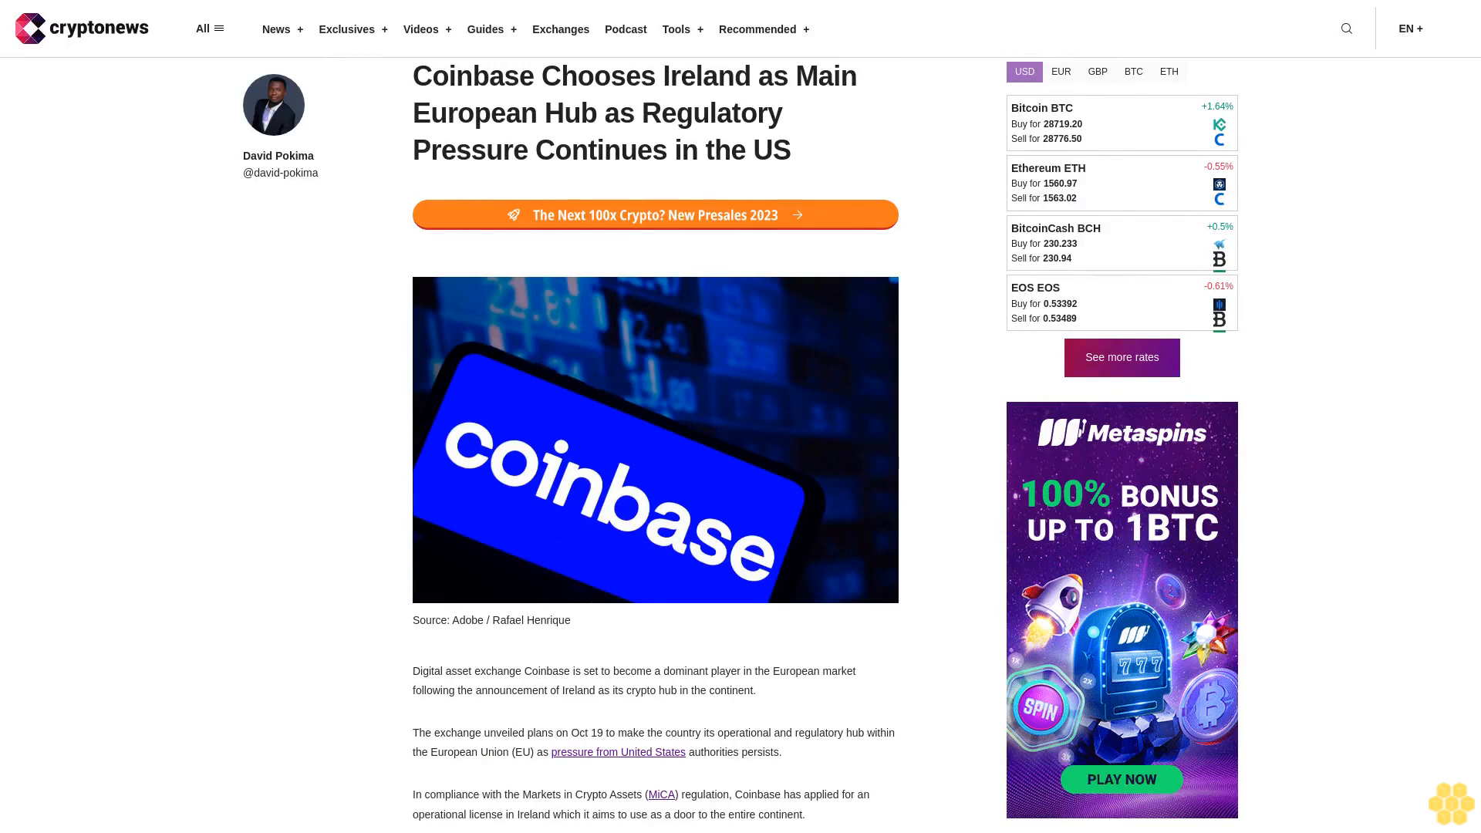
{"action": "scroll", "scroll_direction": "down", "scroll_amount": 3}
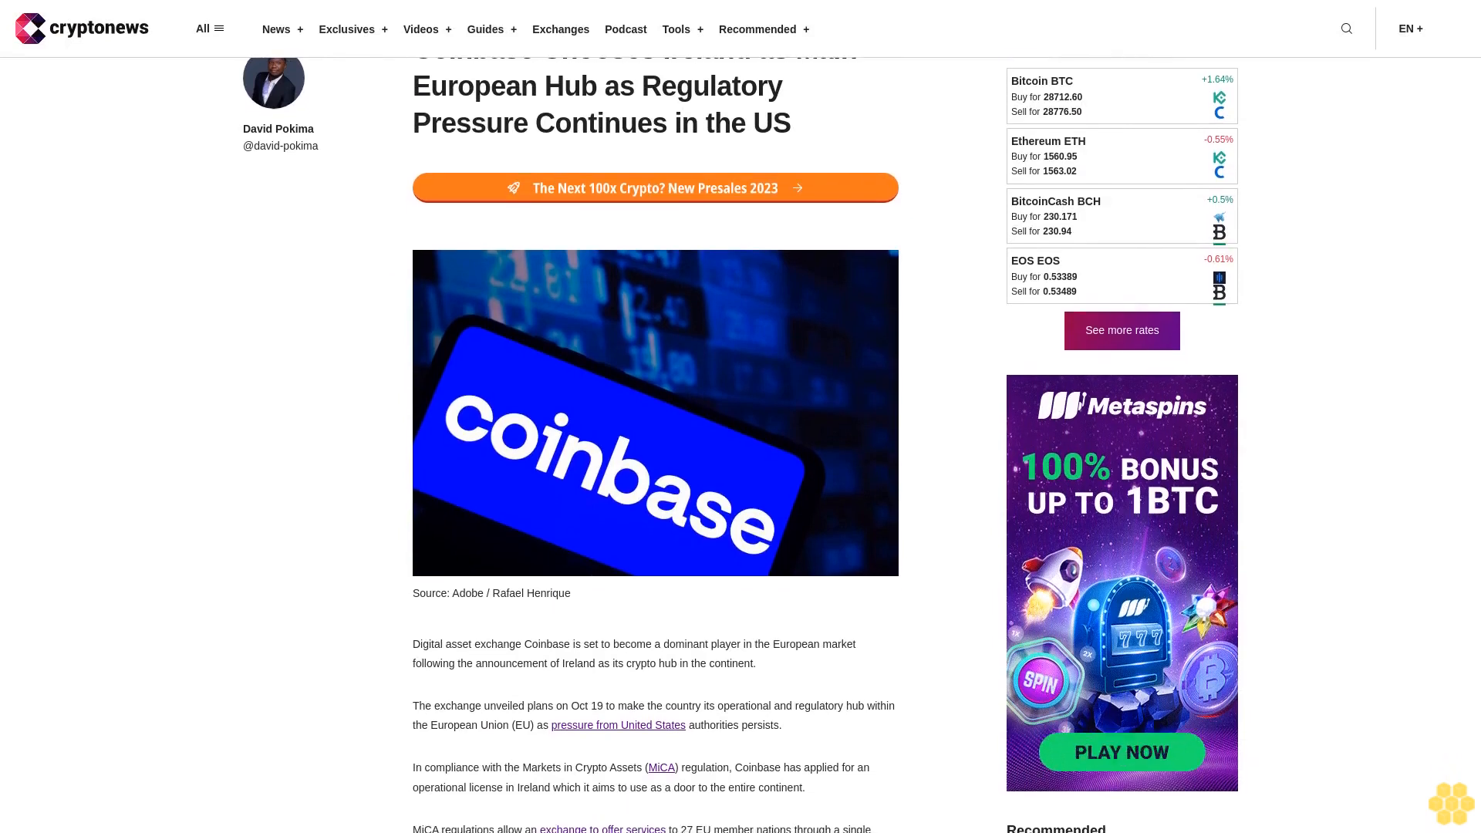
{"action": "scroll", "scroll_direction": "down", "scroll_amount": 3}
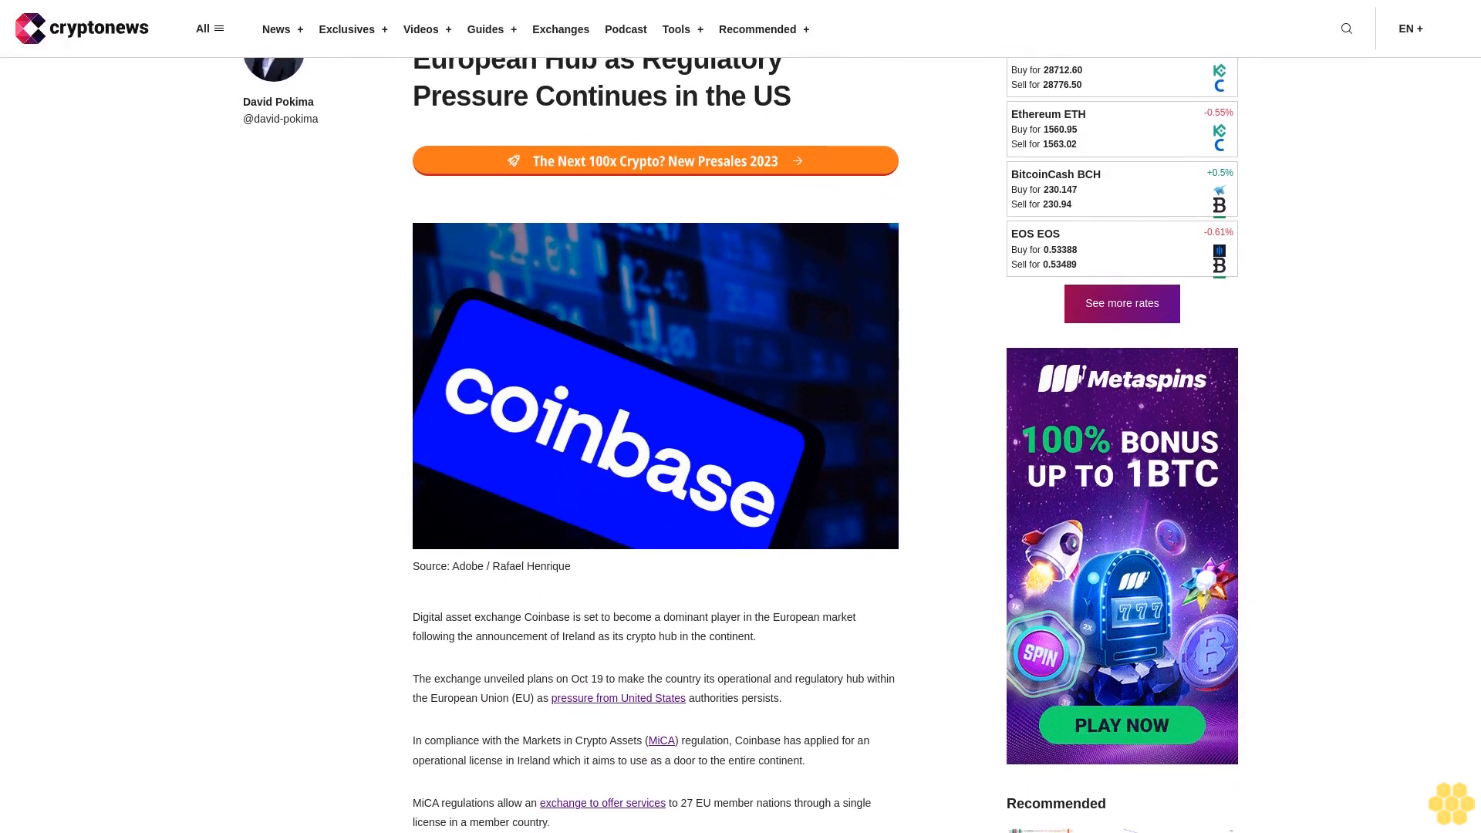
{"action": "scroll", "scroll_direction": "down", "scroll_amount": 3}
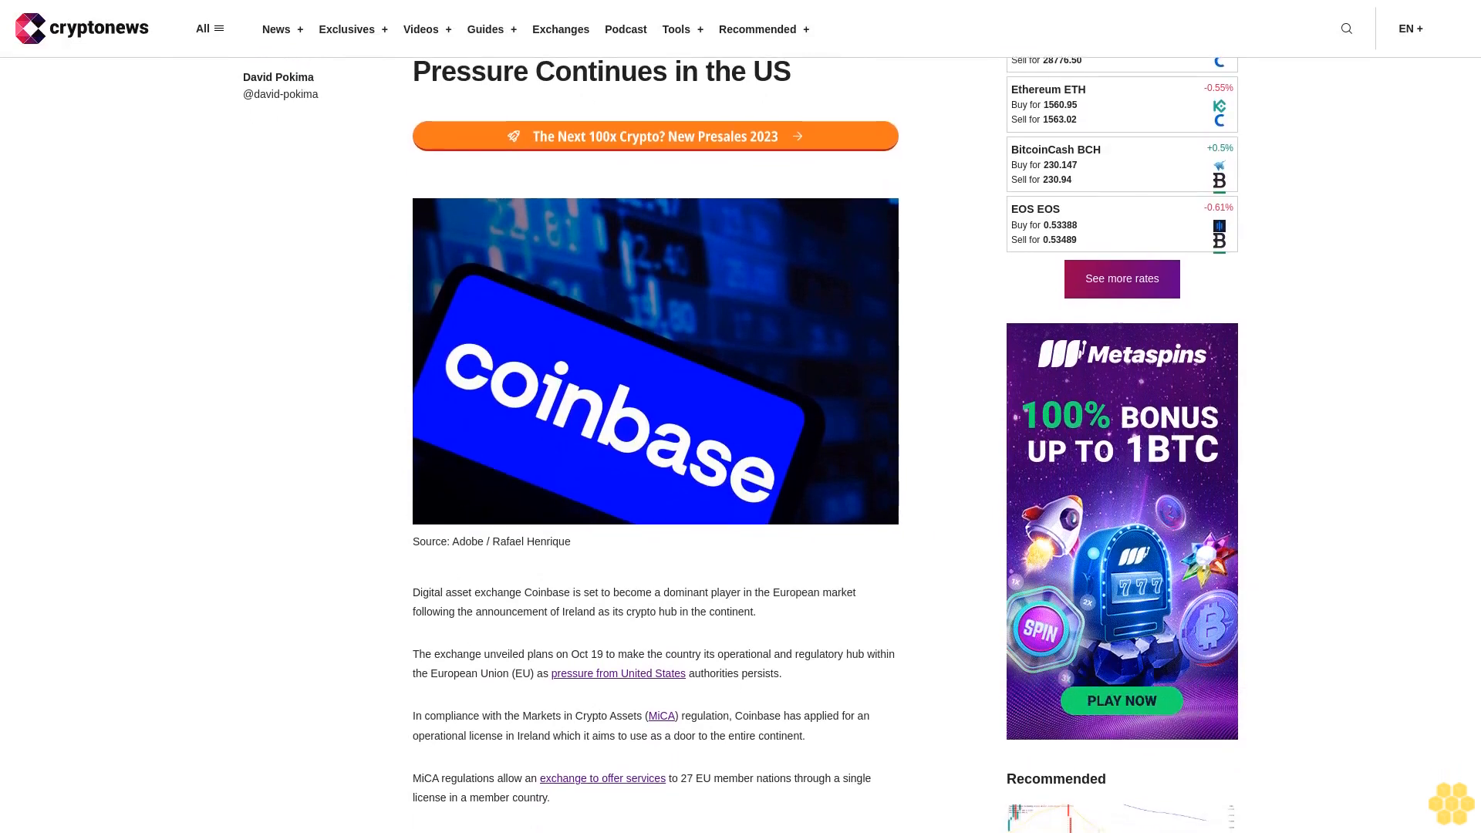
{"action": "scroll", "scroll_direction": "down", "scroll_amount": 3}
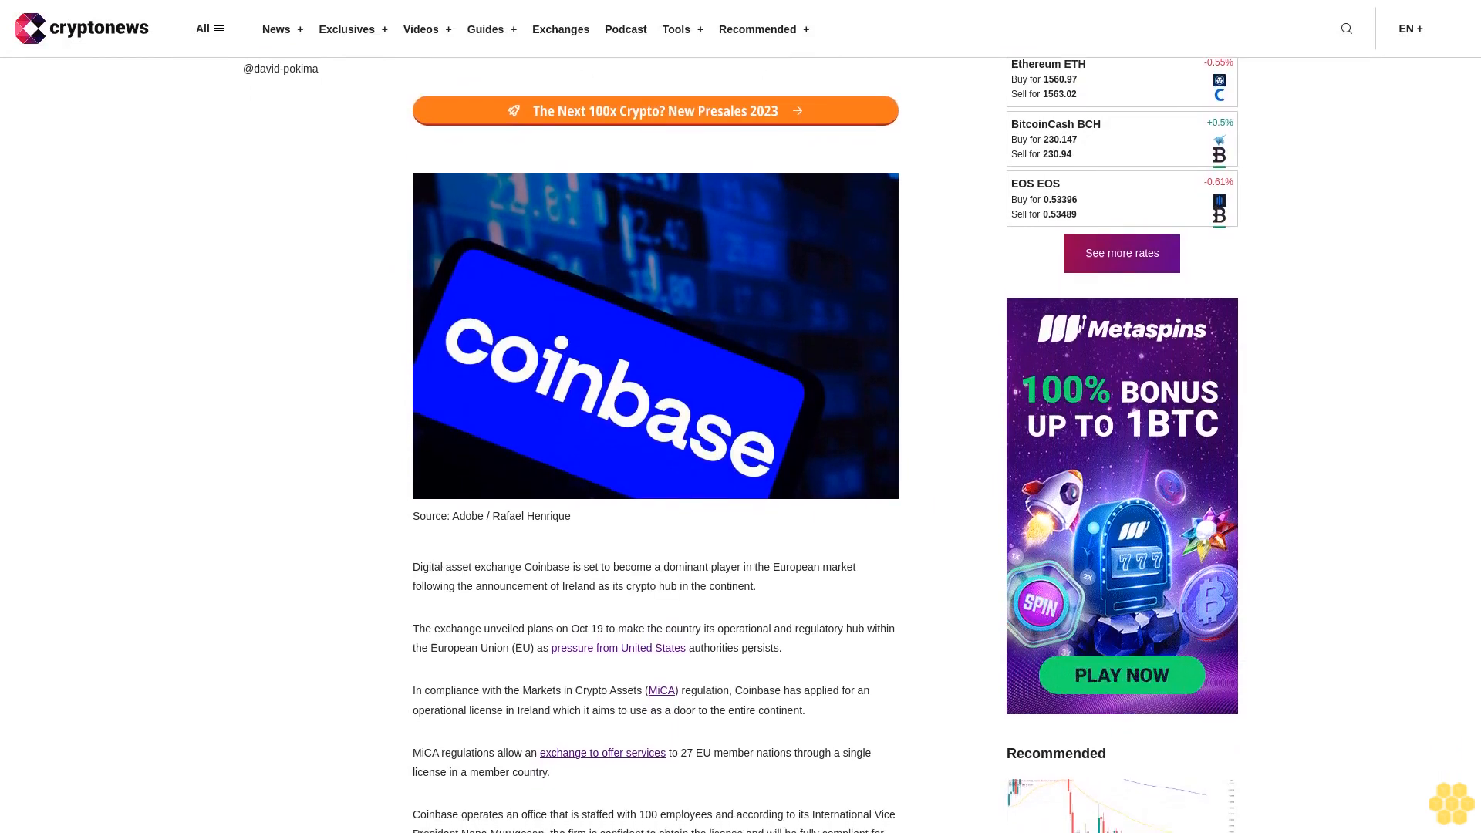
{"action": "scroll", "scroll_direction": "down", "scroll_amount": 3}
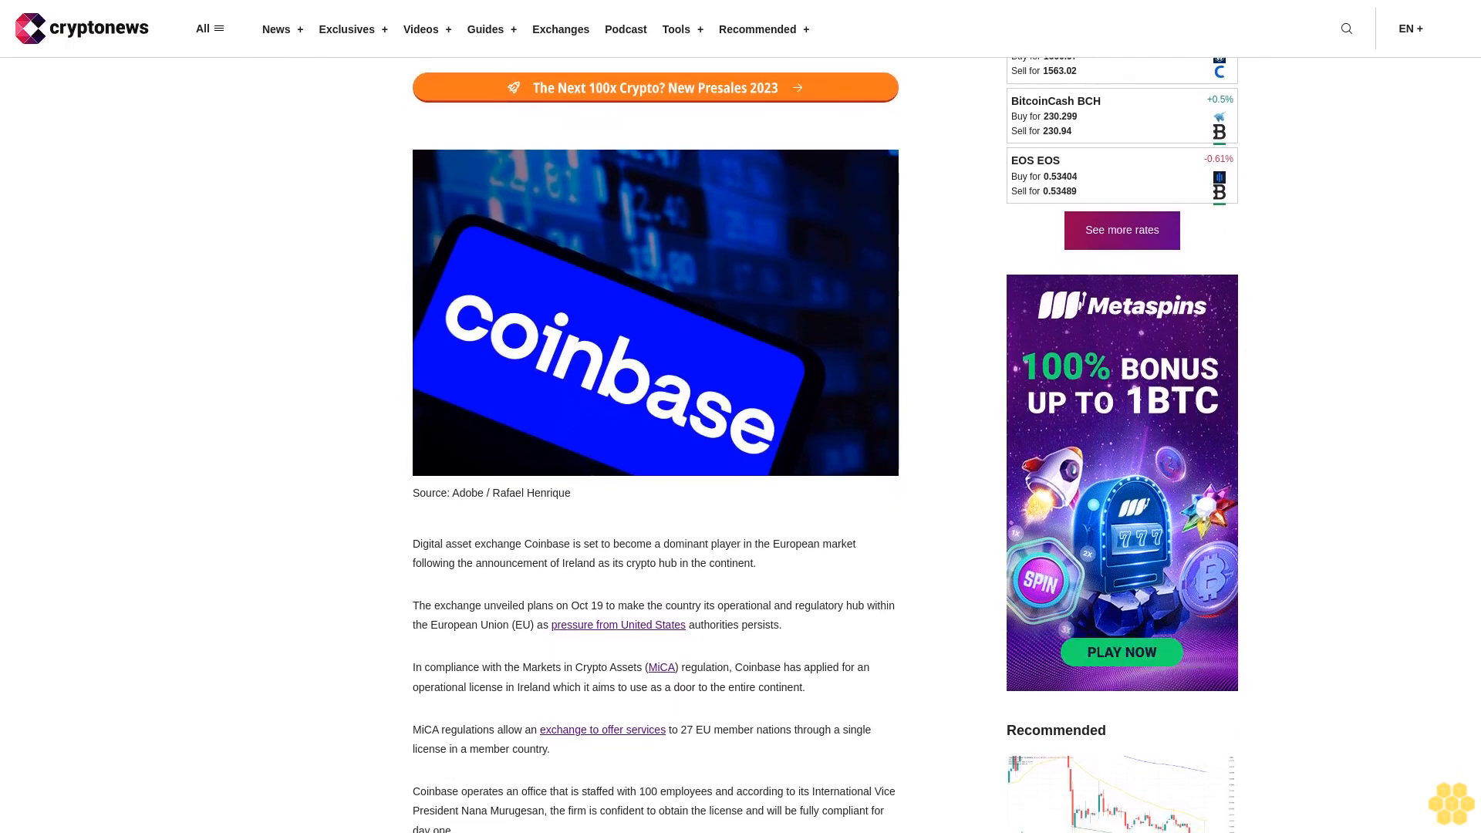
{"action": "scroll", "scroll_direction": "down", "scroll_amount": 3}
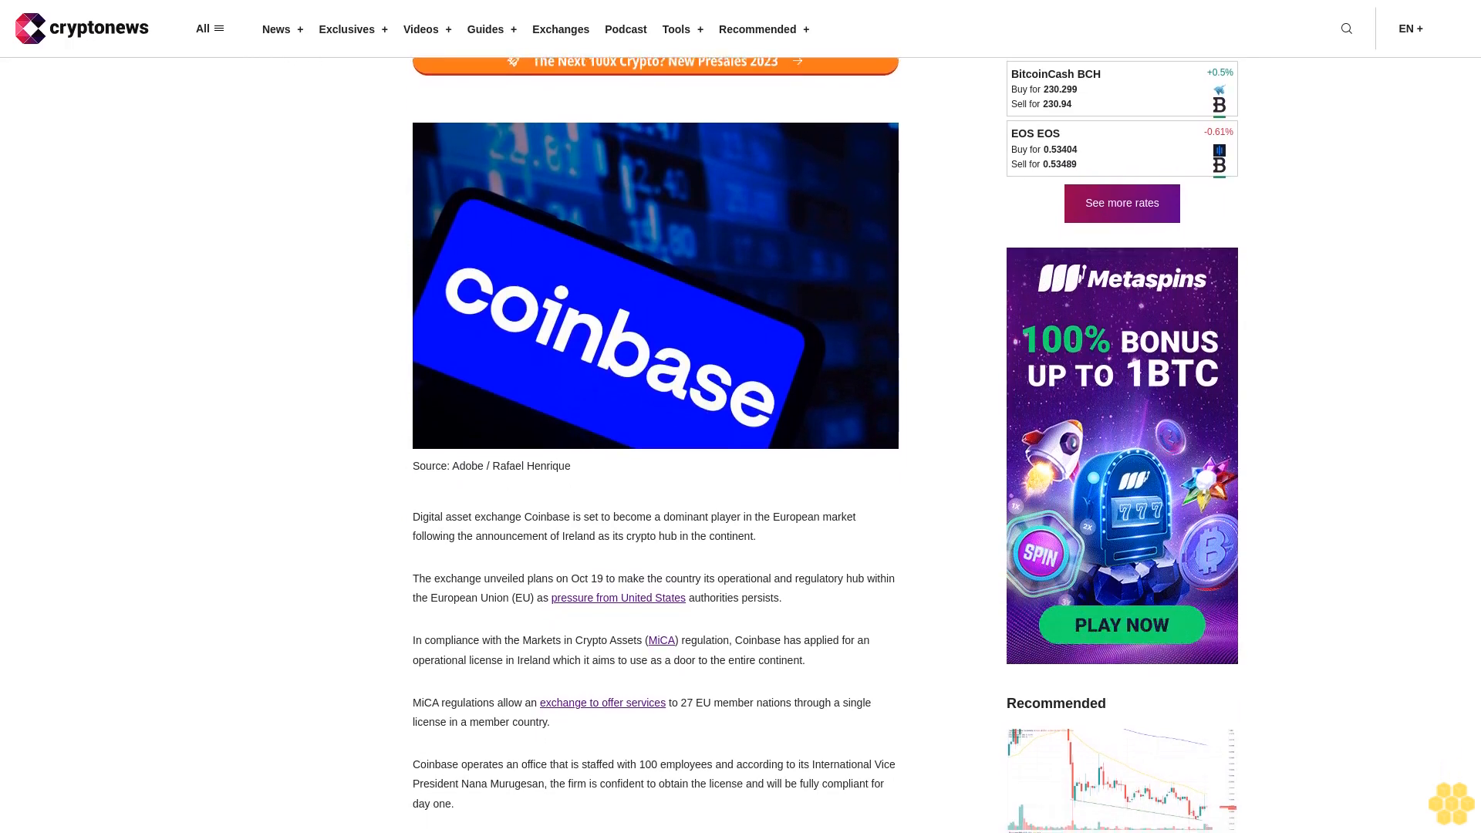
{"action": "scroll", "scroll_direction": "down", "scroll_amount": 3}
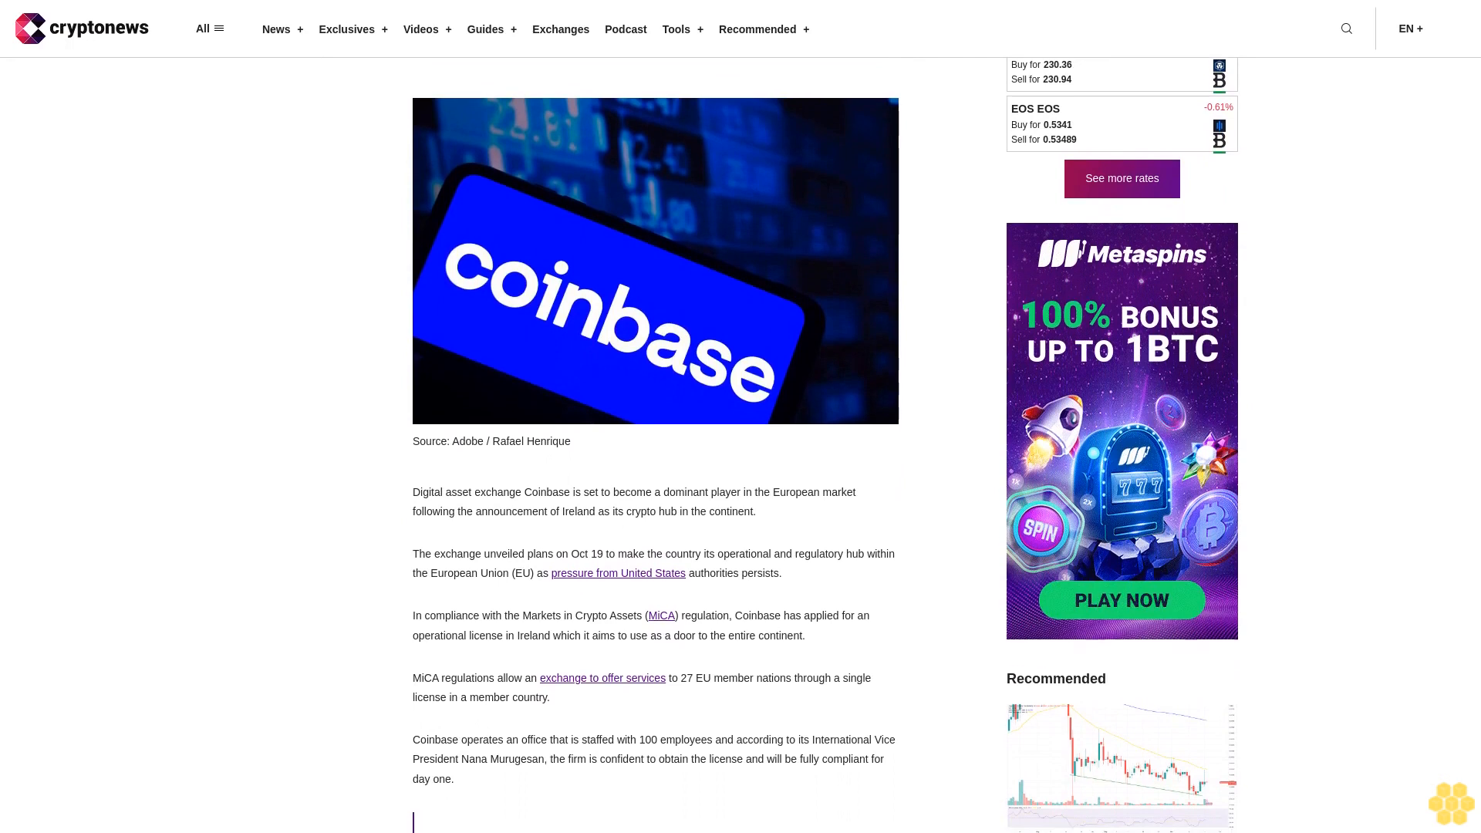
{"action": "scroll", "scroll_direction": "down", "scroll_amount": 3}
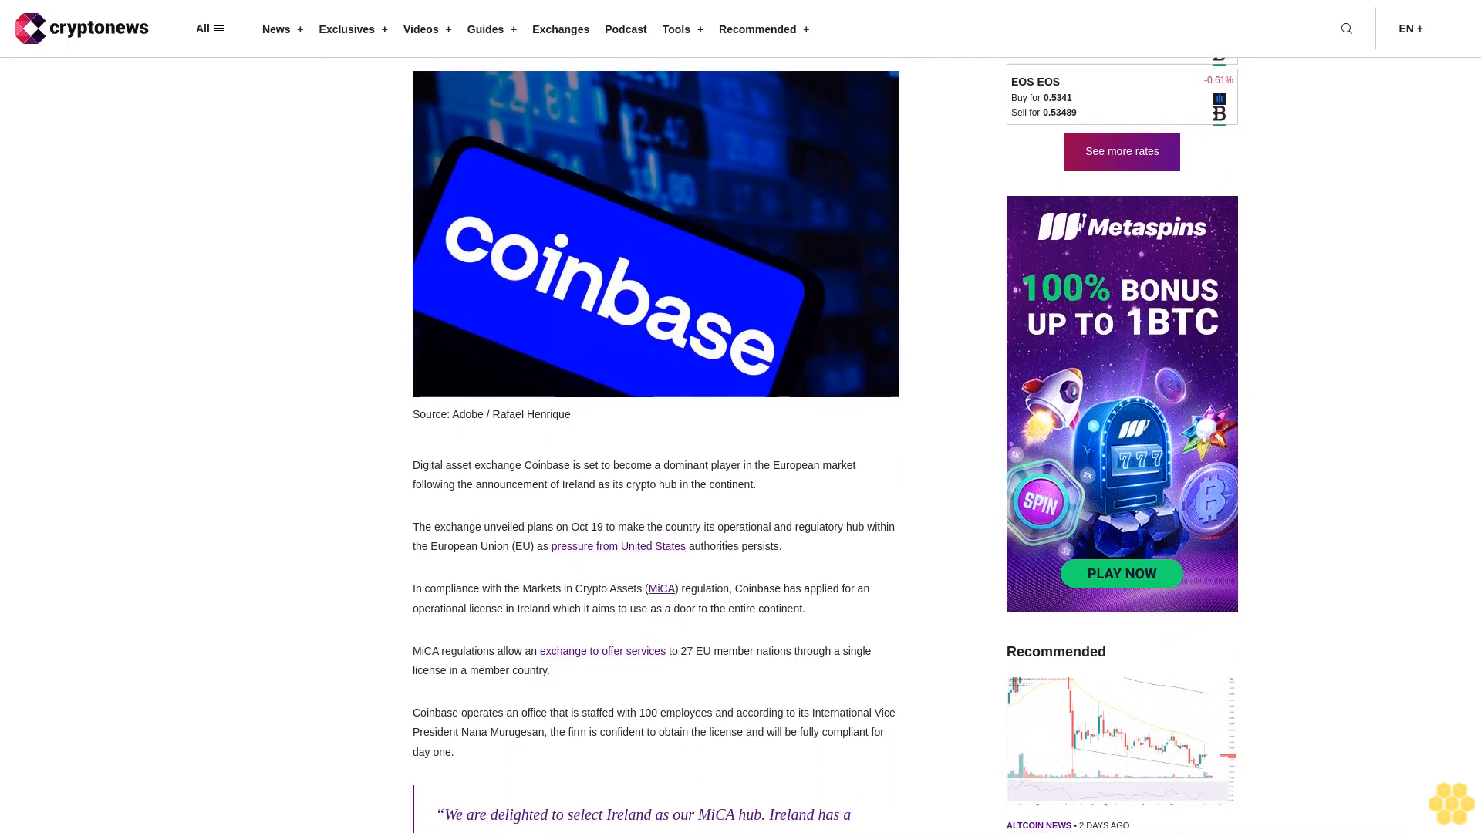
{"action": "scroll", "scroll_direction": "down", "scroll_amount": 3}
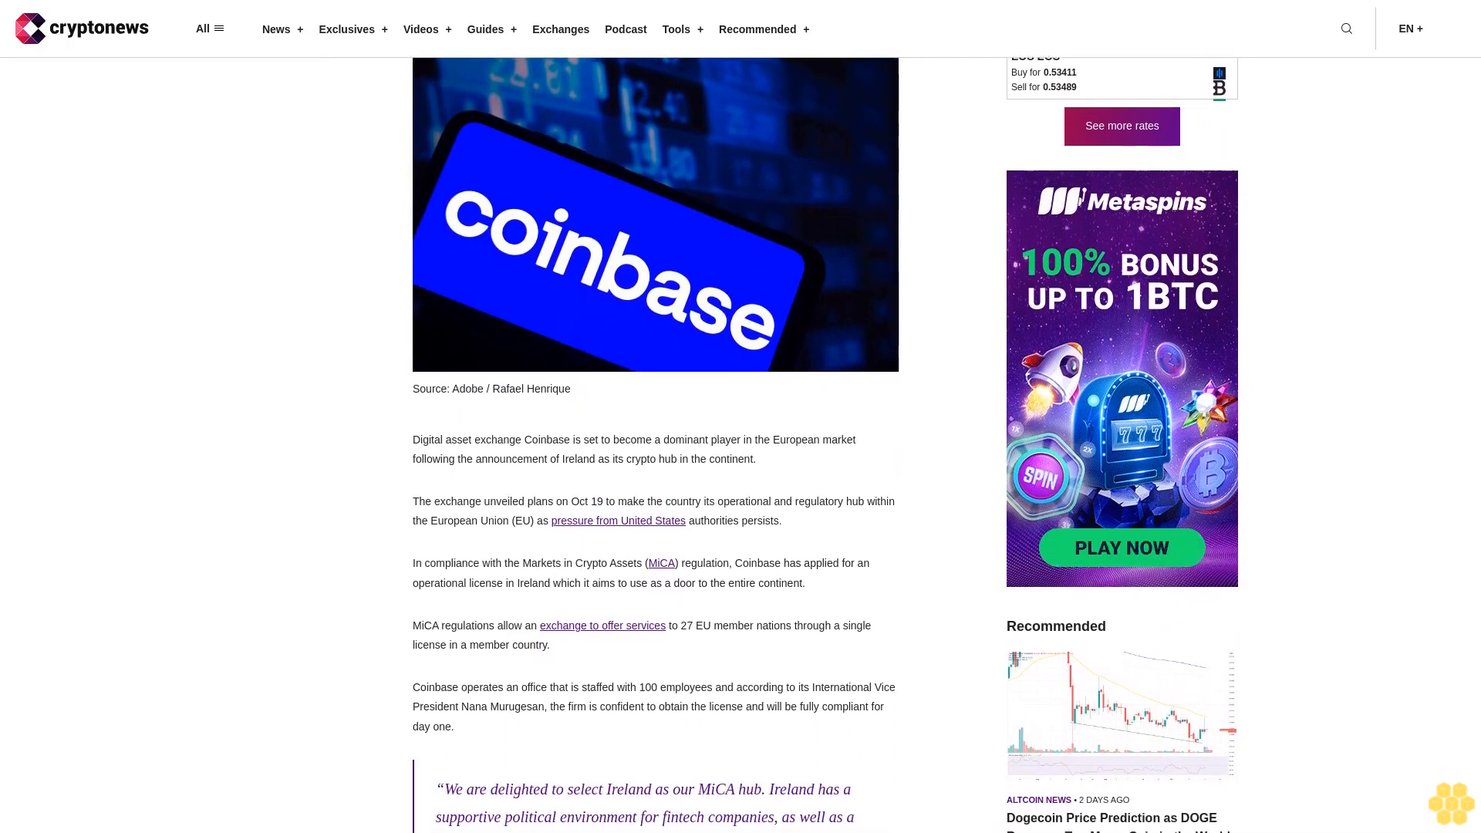
{"action": "scroll", "scroll_direction": "down", "scroll_amount": 3}
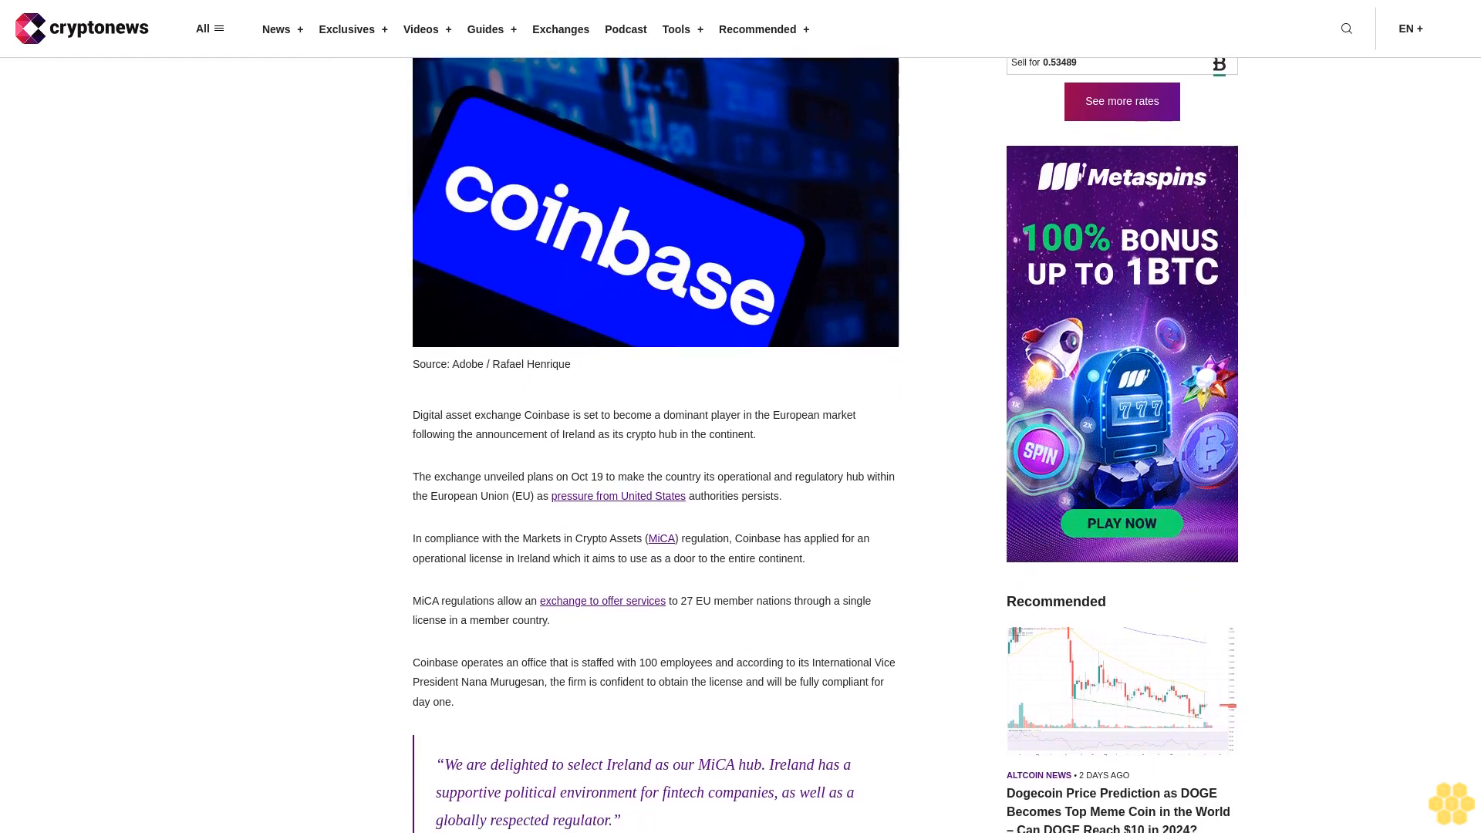
{"action": "scroll", "scroll_direction": "down", "scroll_amount": 3}
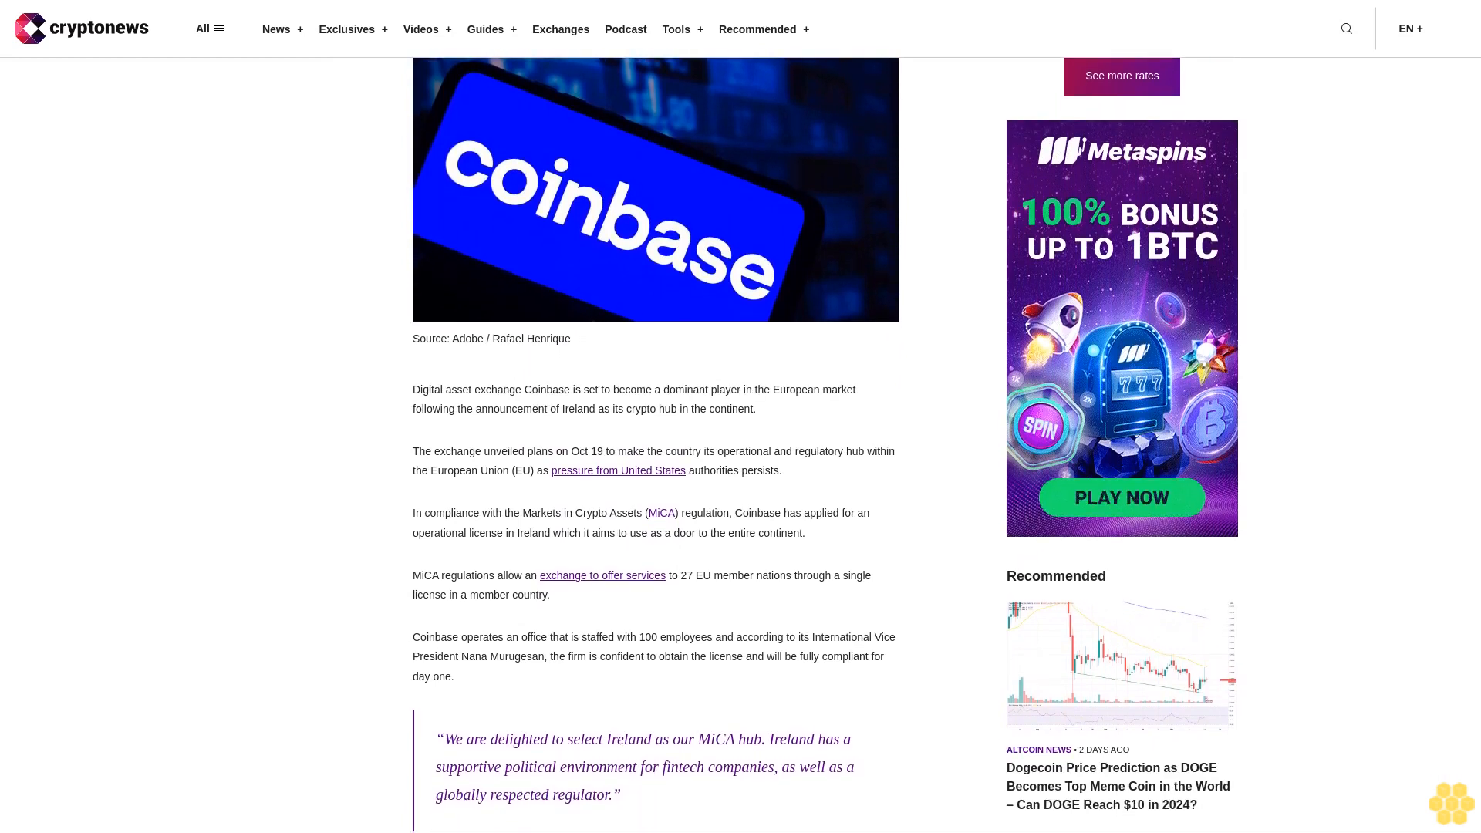
{"action": "scroll", "scroll_direction": "down", "scroll_amount": 3}
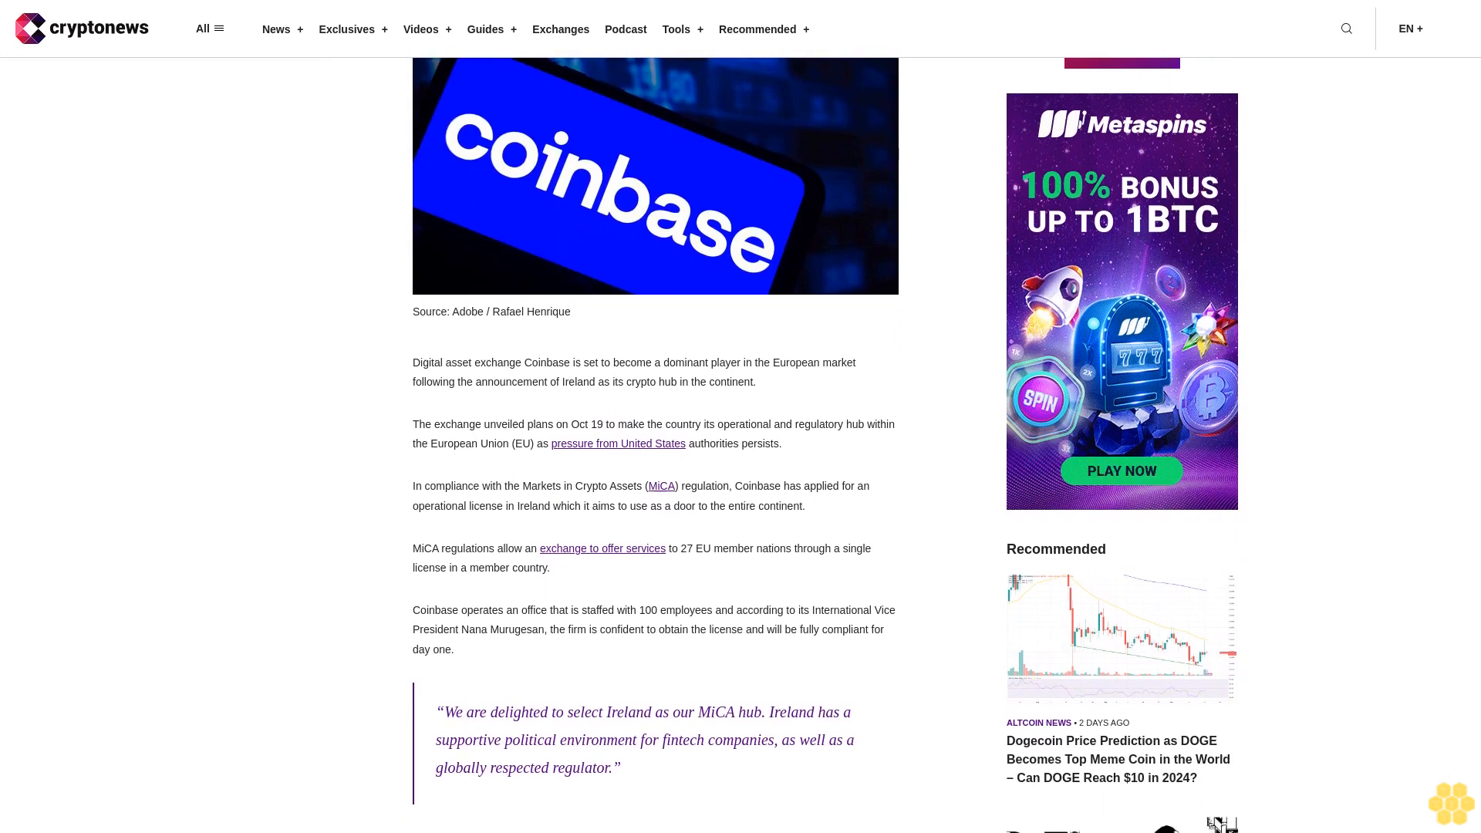
{"action": "scroll", "scroll_direction": "down", "scroll_amount": 3}
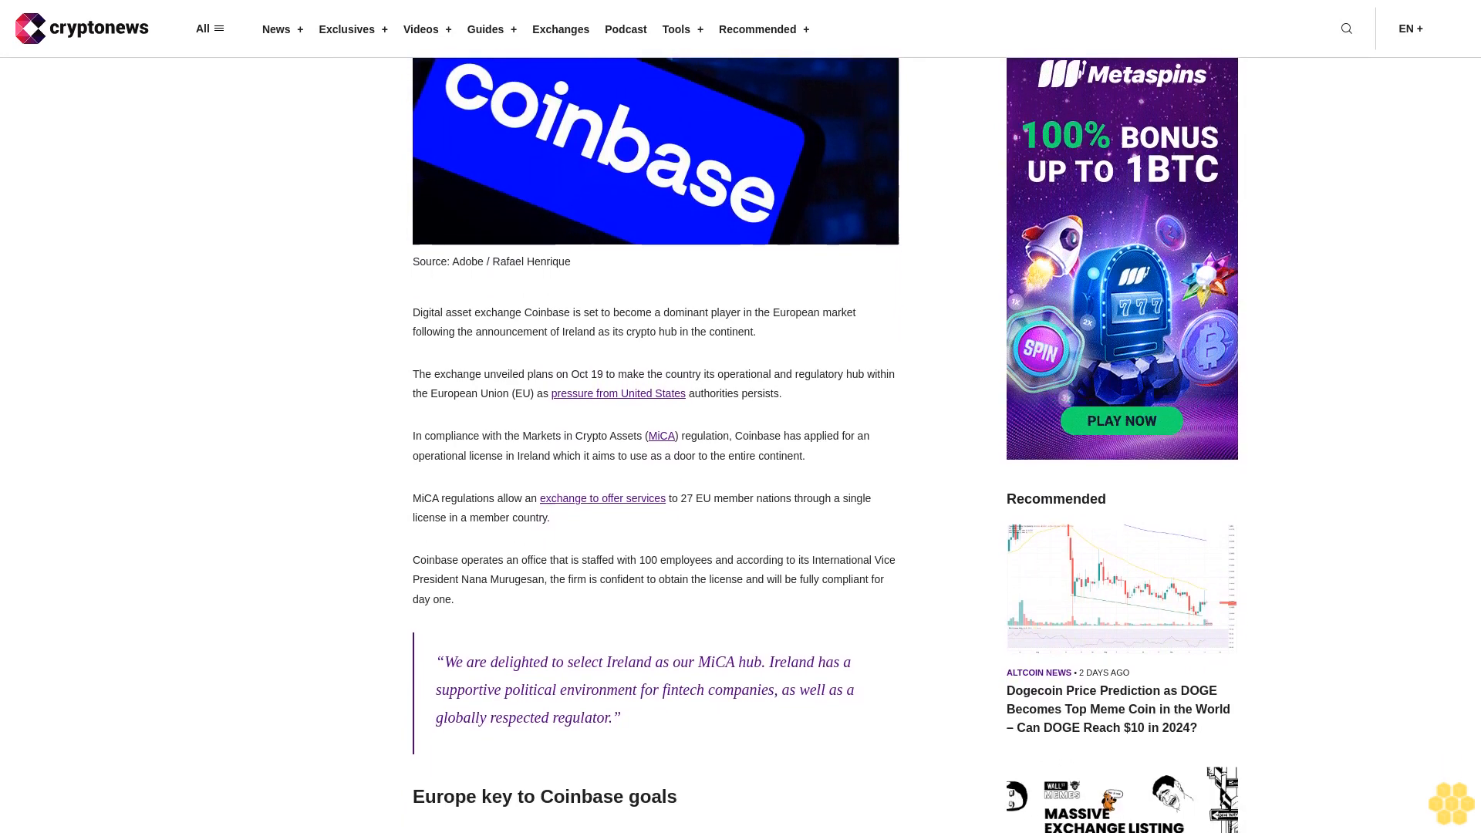
{"action": "scroll", "scroll_direction": "down", "scroll_amount": 3}
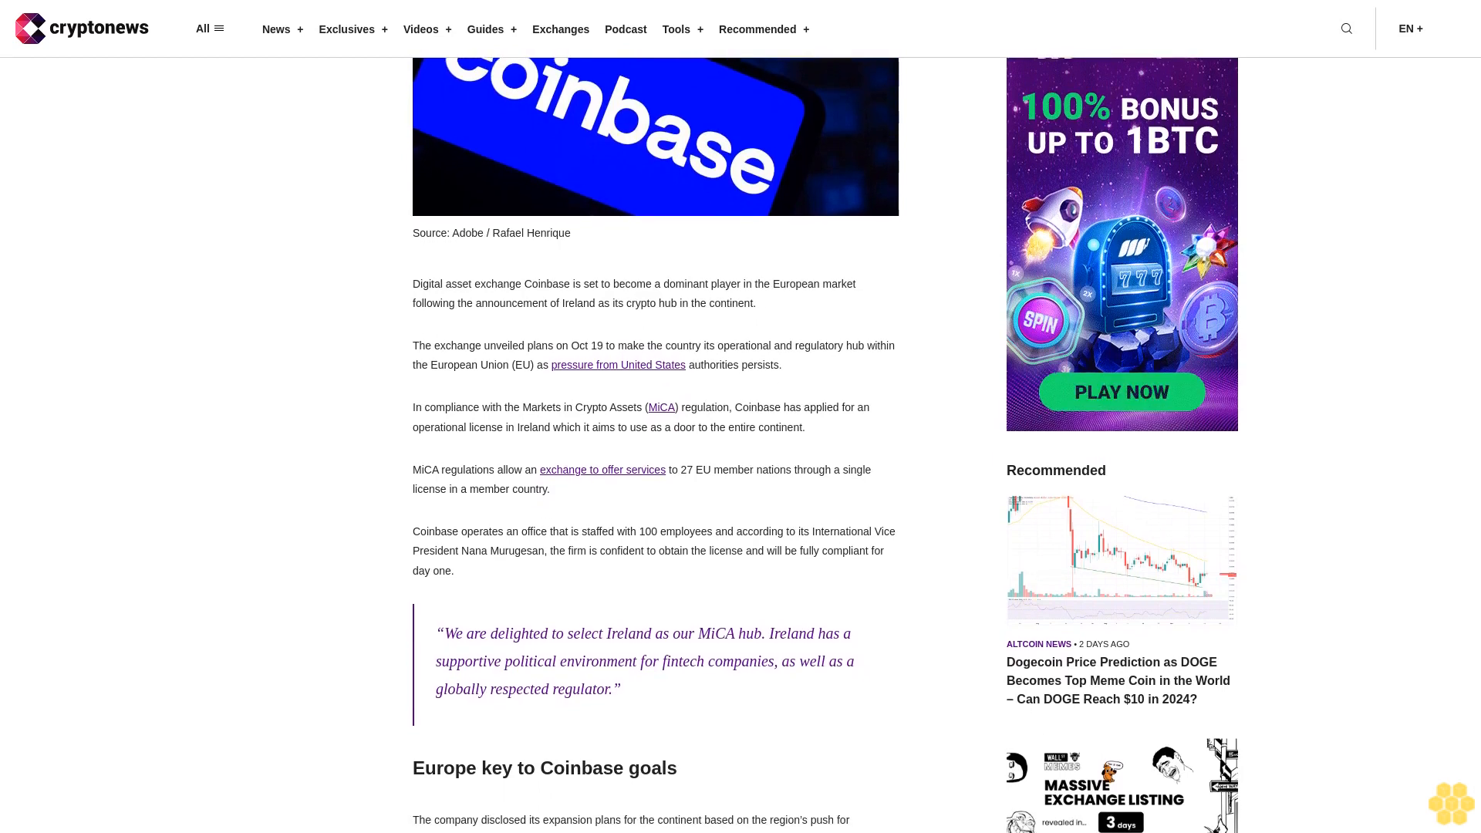
{"action": "scroll", "scroll_direction": "down", "scroll_amount": 3}
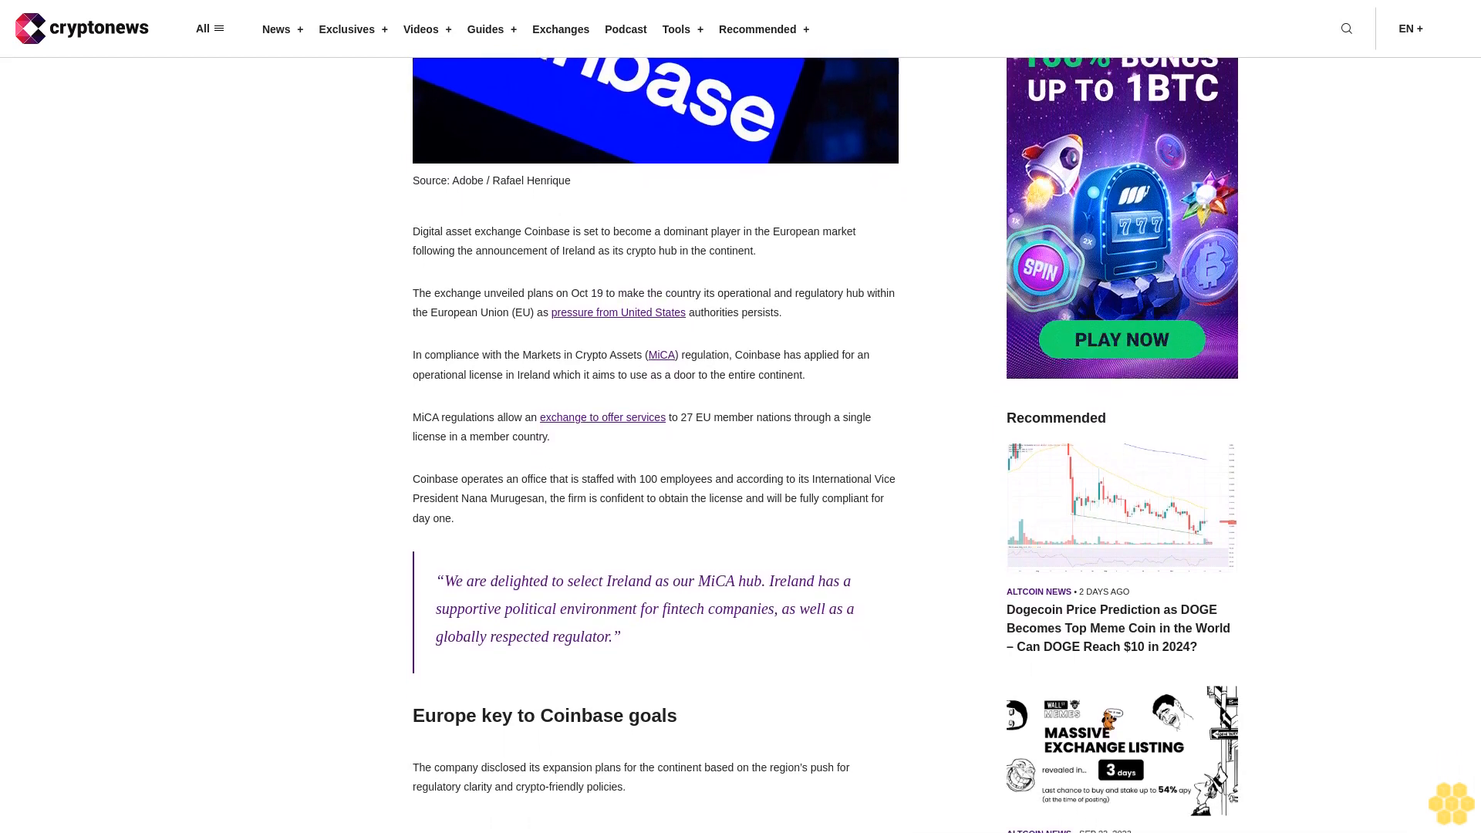
{"action": "scroll", "scroll_direction": "down", "scroll_amount": 3}
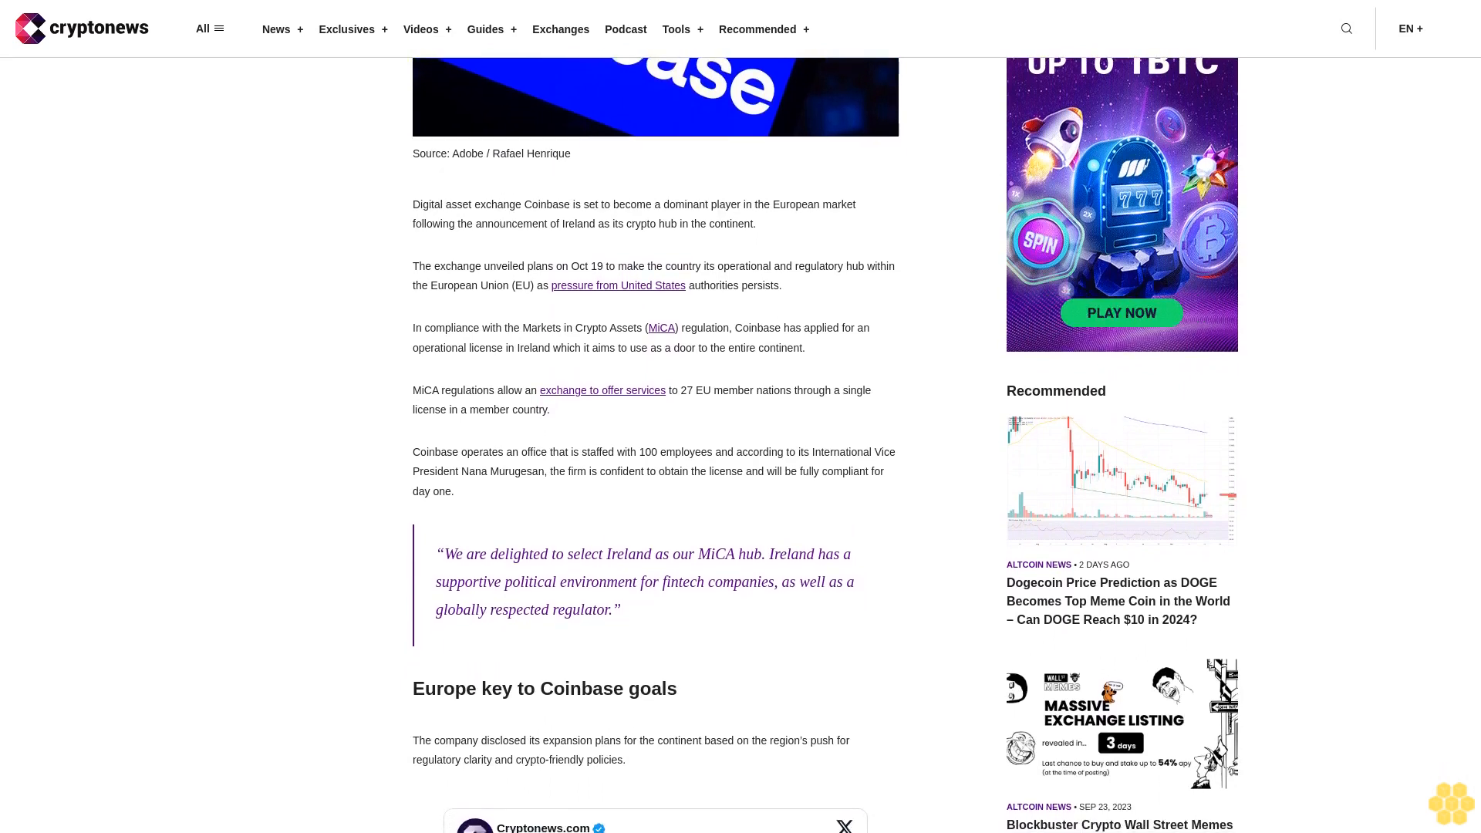
{"action": "scroll", "scroll_direction": "down", "scroll_amount": 3}
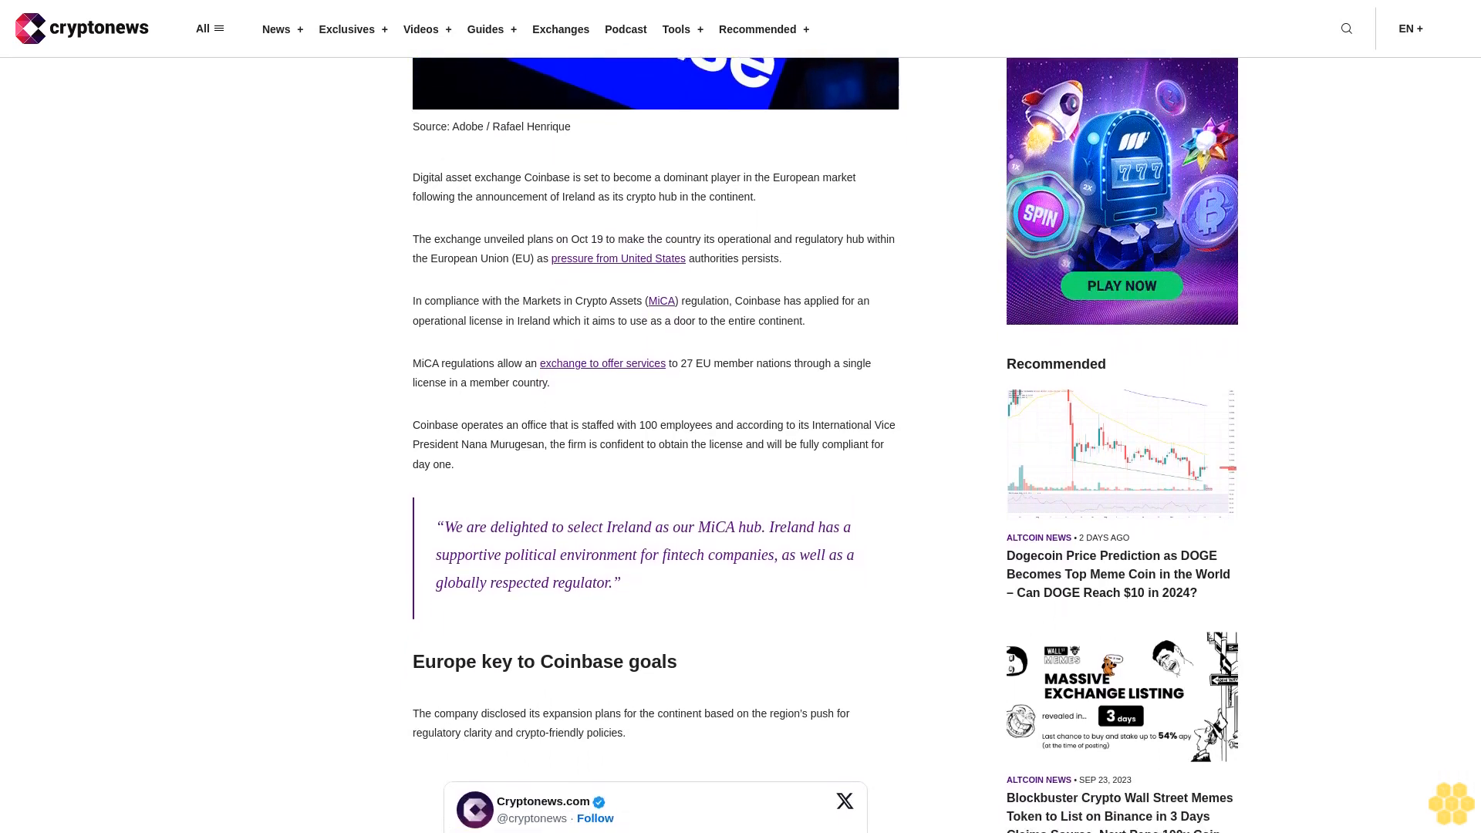
{"action": "scroll", "scroll_direction": "down", "scroll_amount": 3}
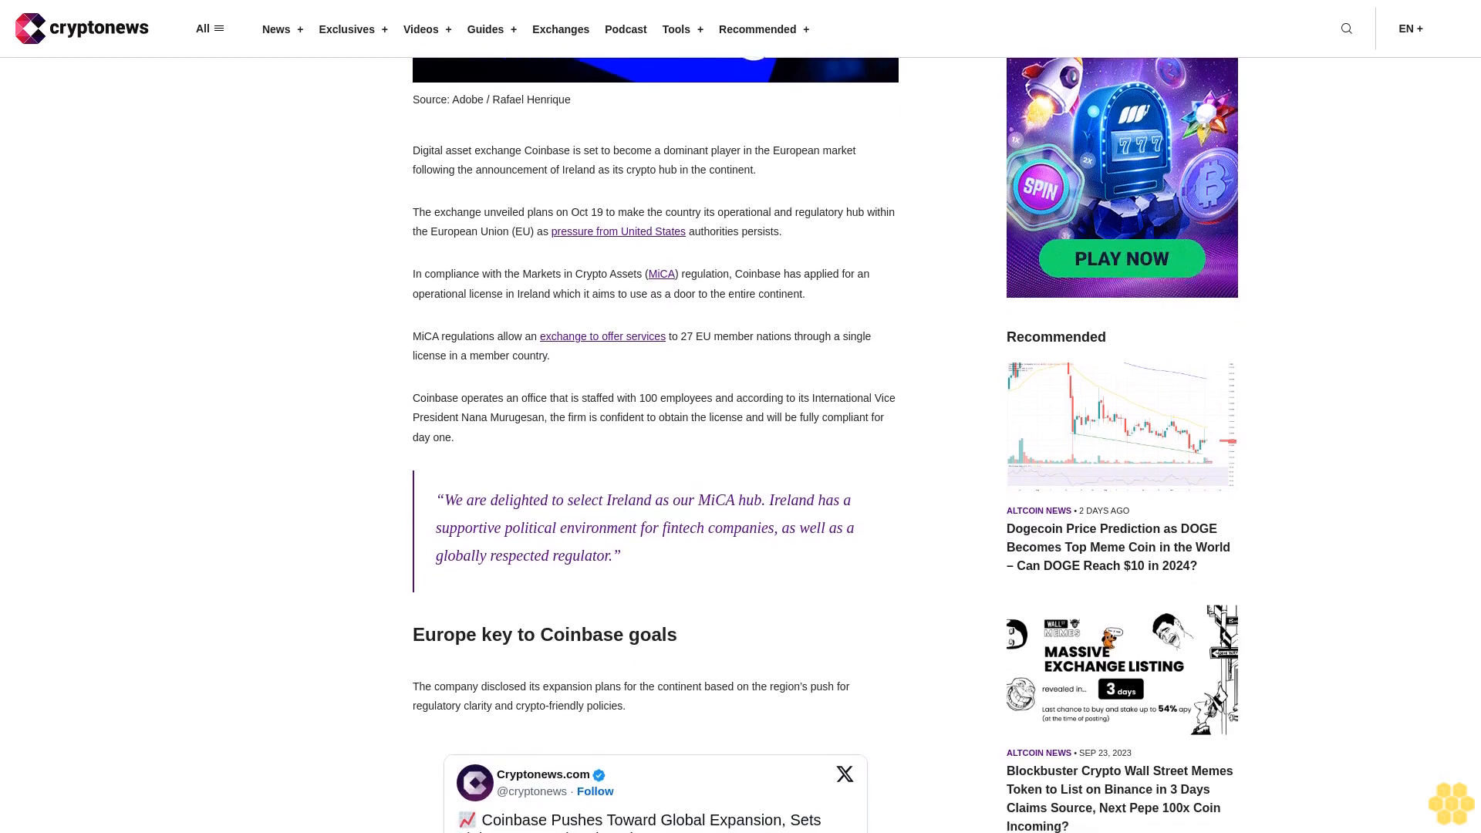
{"action": "scroll", "scroll_direction": "down", "scroll_amount": 3}
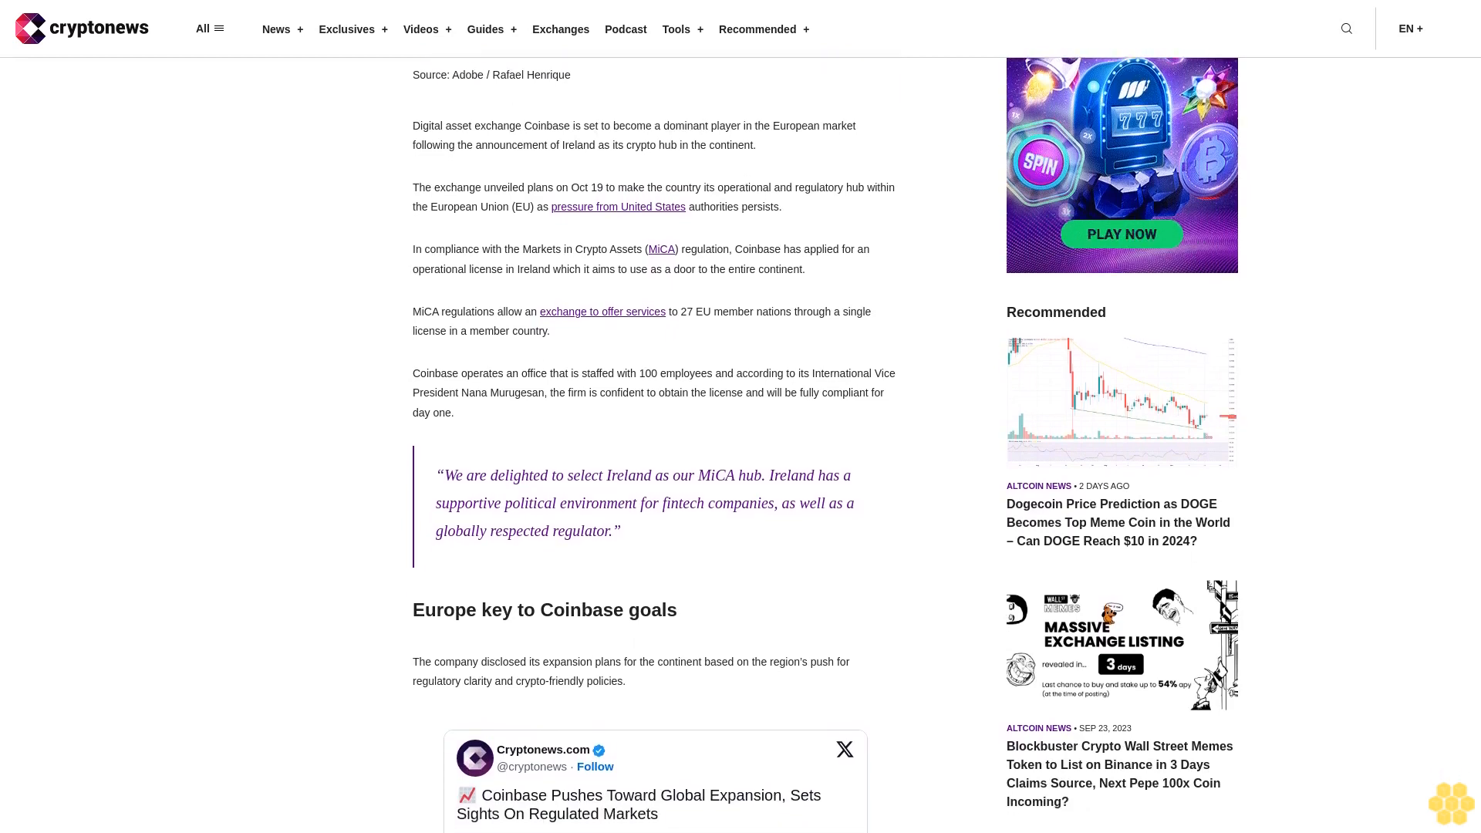
{"action": "scroll", "scroll_direction": "down", "scroll_amount": 3}
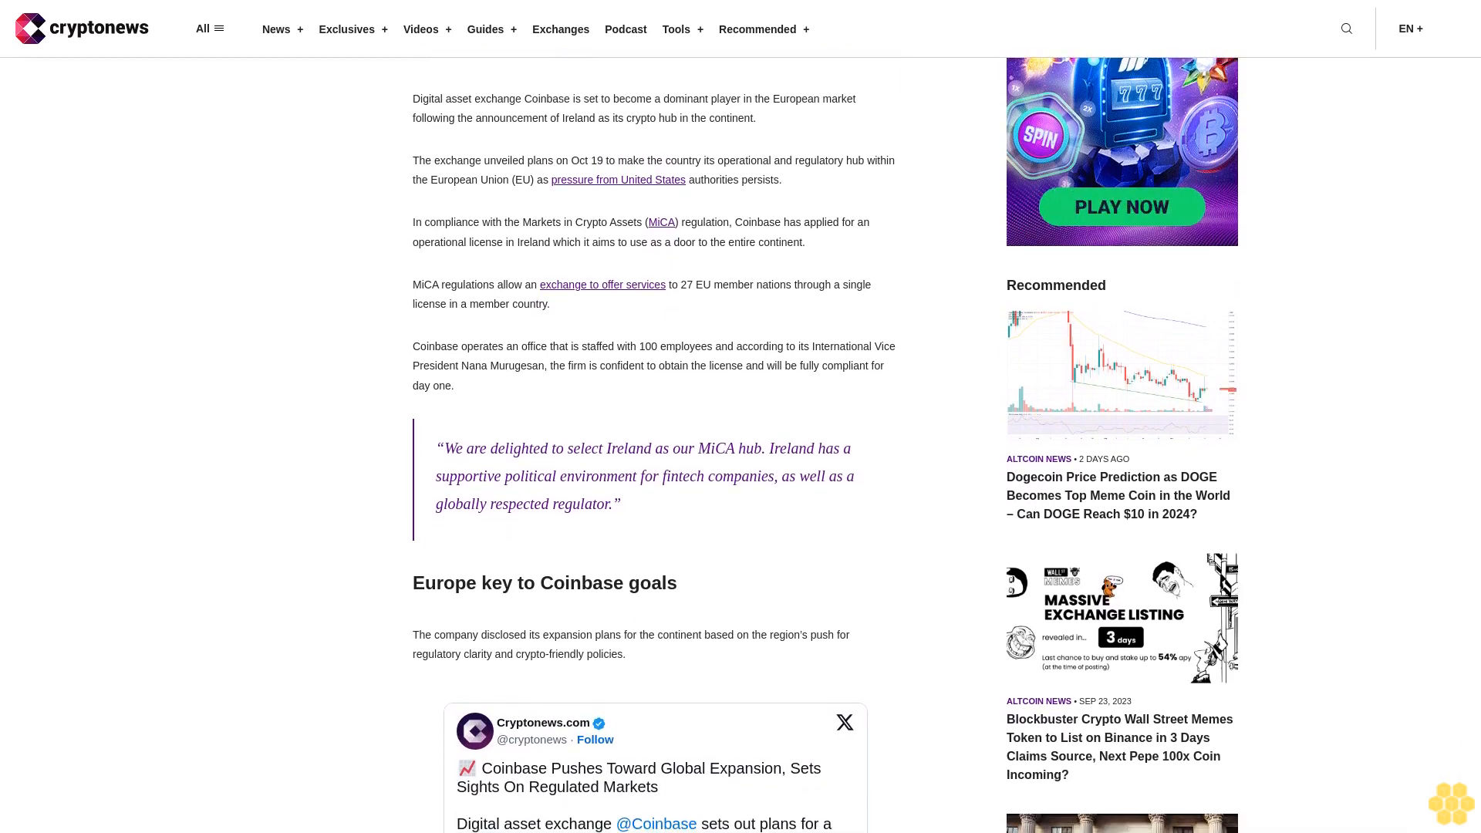
{"action": "scroll", "scroll_direction": "down", "scroll_amount": 3}
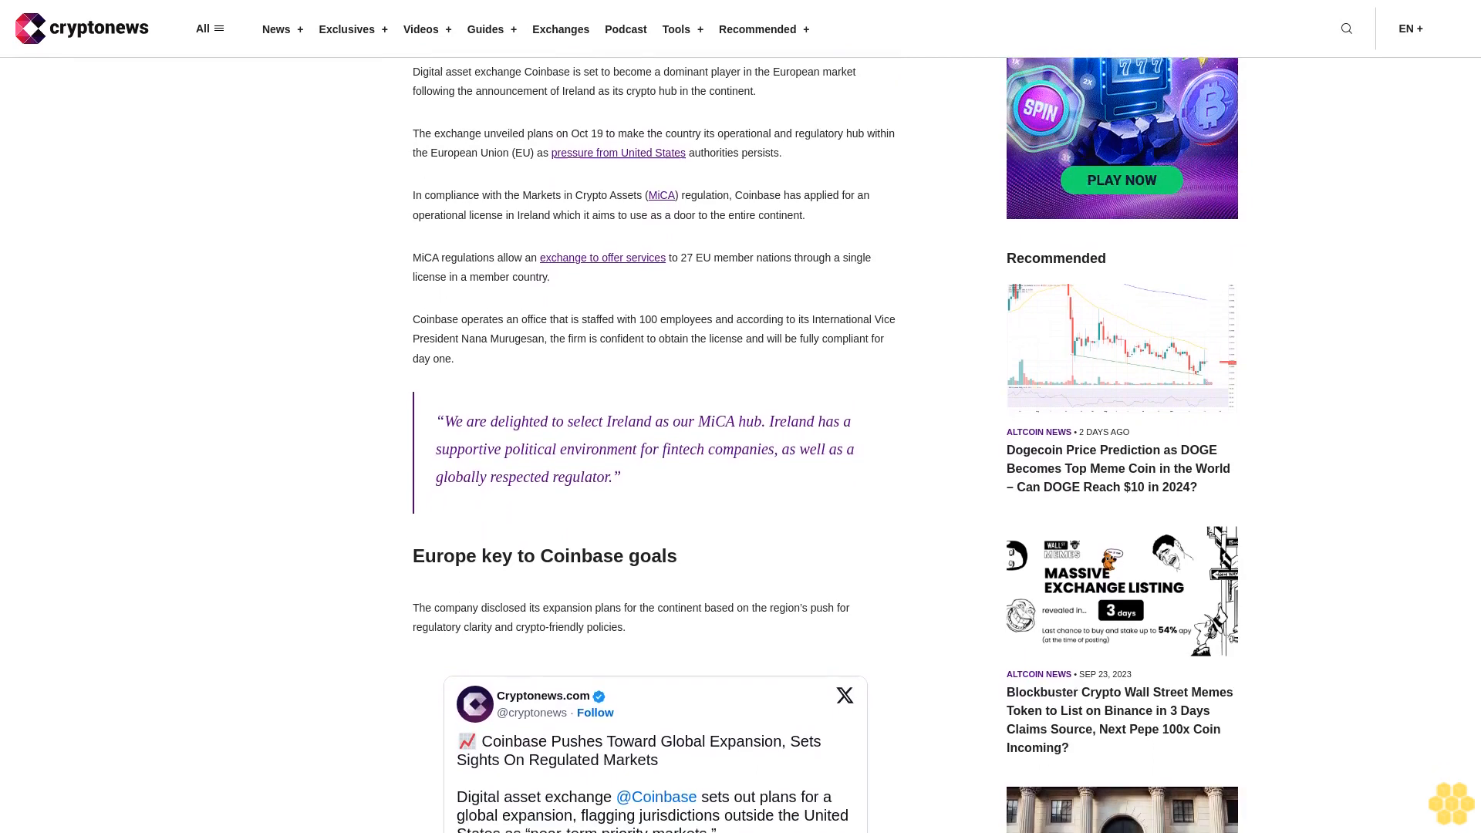
{"action": "scroll", "scroll_direction": "down", "scroll_amount": 3}
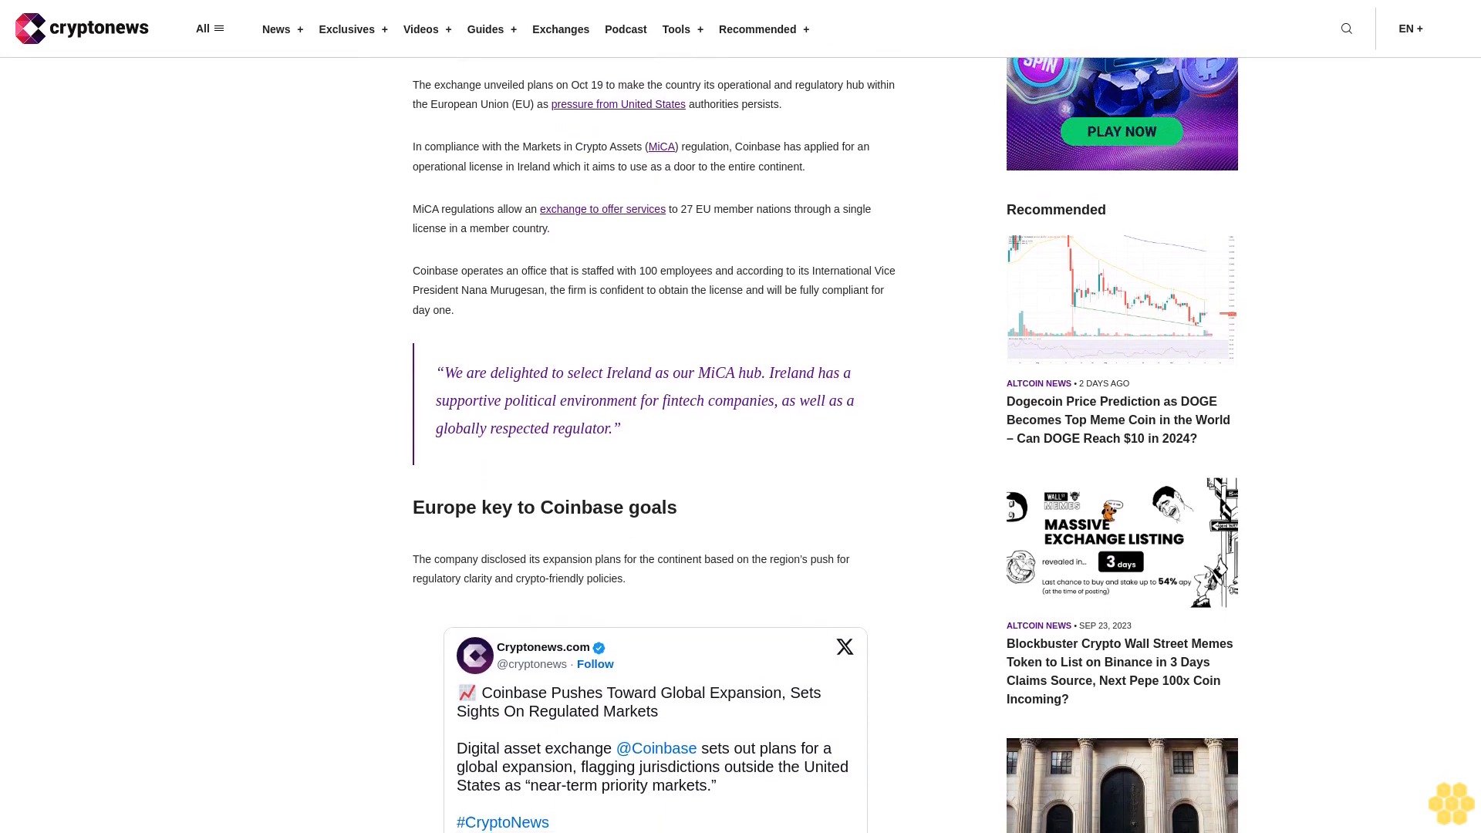
{"action": "scroll", "scroll_direction": "down", "scroll_amount": 3}
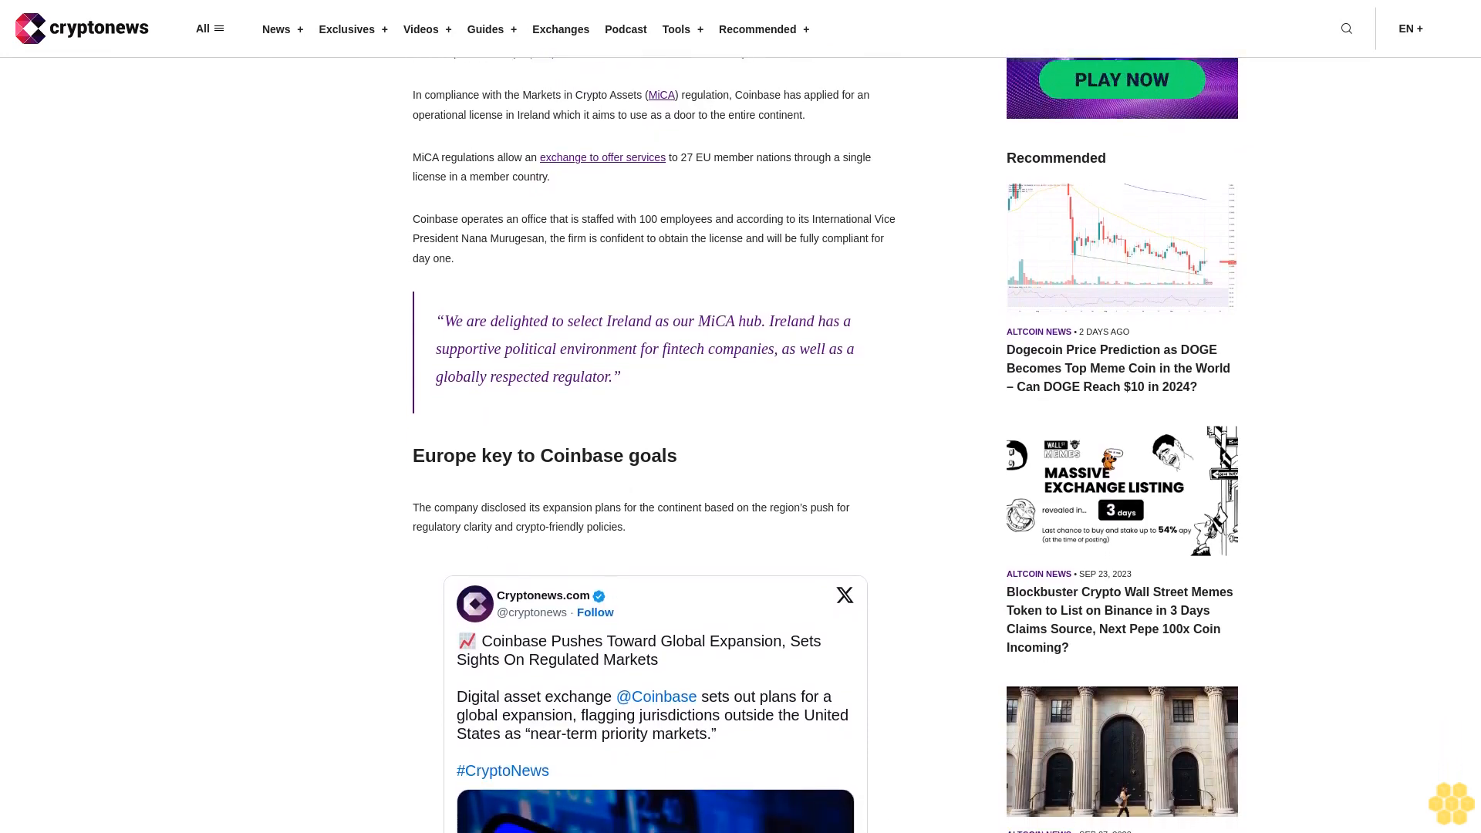
{"action": "scroll", "scroll_direction": "down", "scroll_amount": 3}
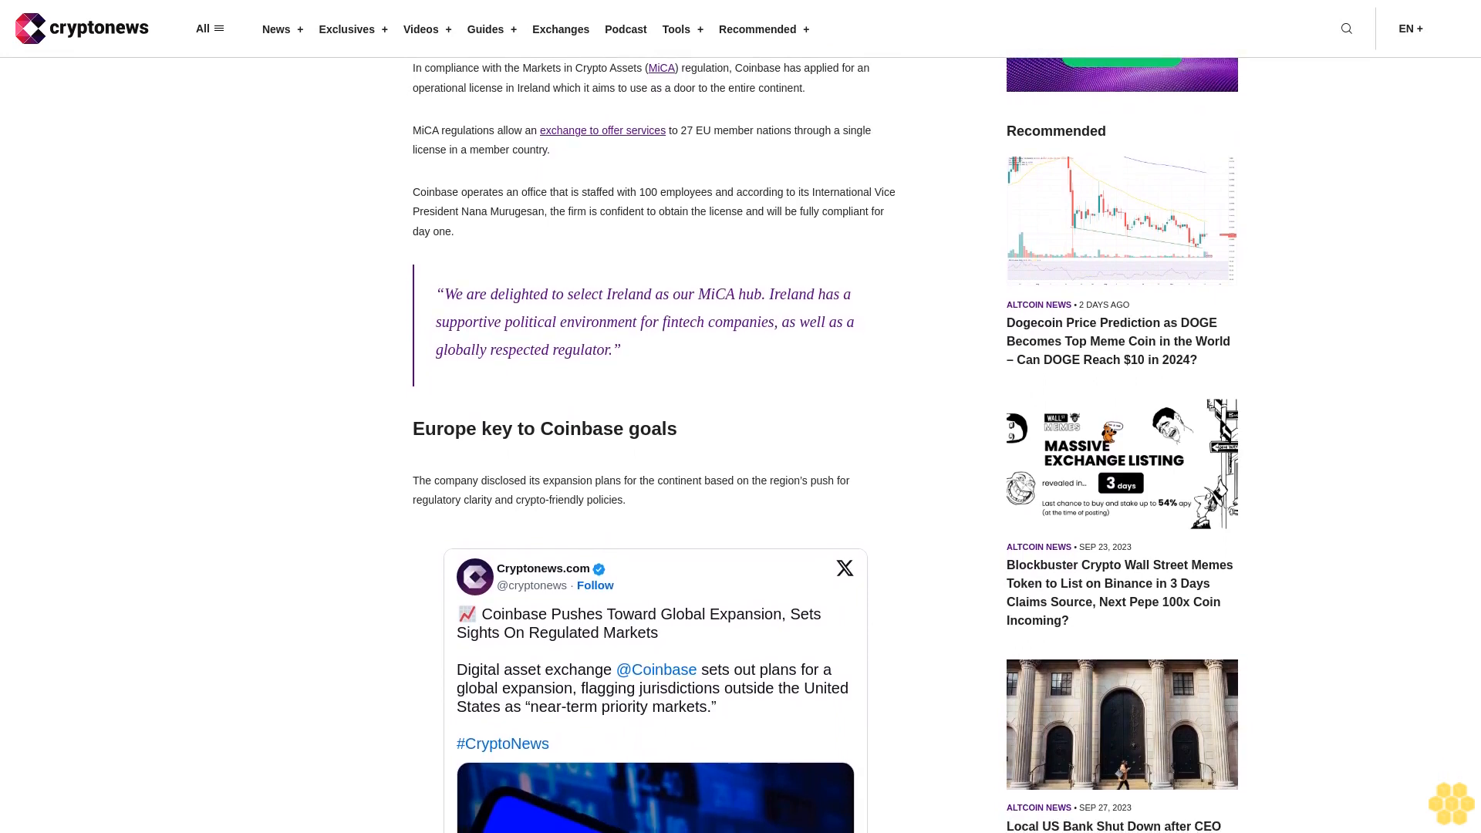
{"action": "scroll", "scroll_direction": "down", "scroll_amount": 3}
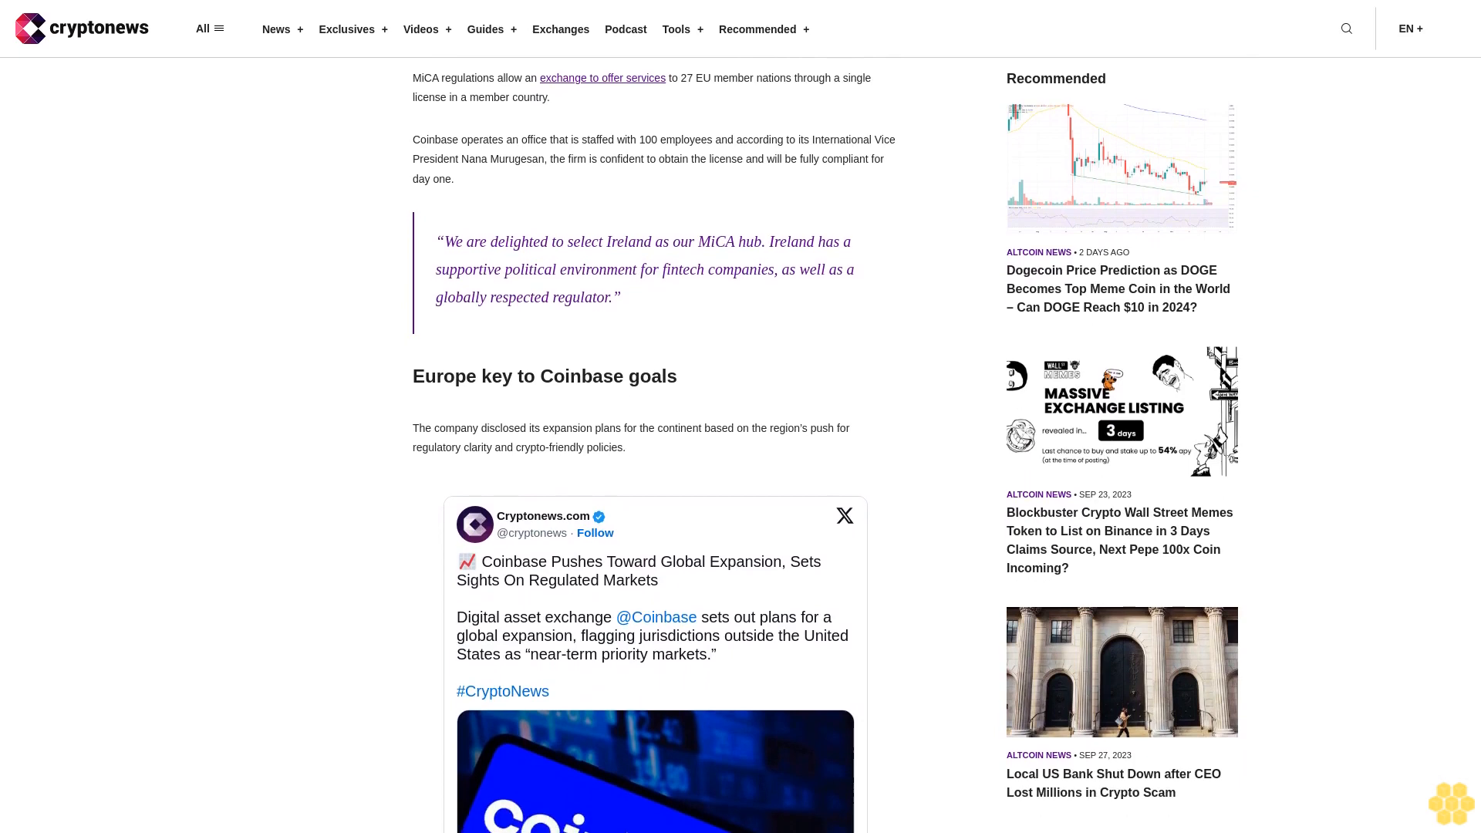
{"action": "scroll", "scroll_direction": "down", "scroll_amount": 3}
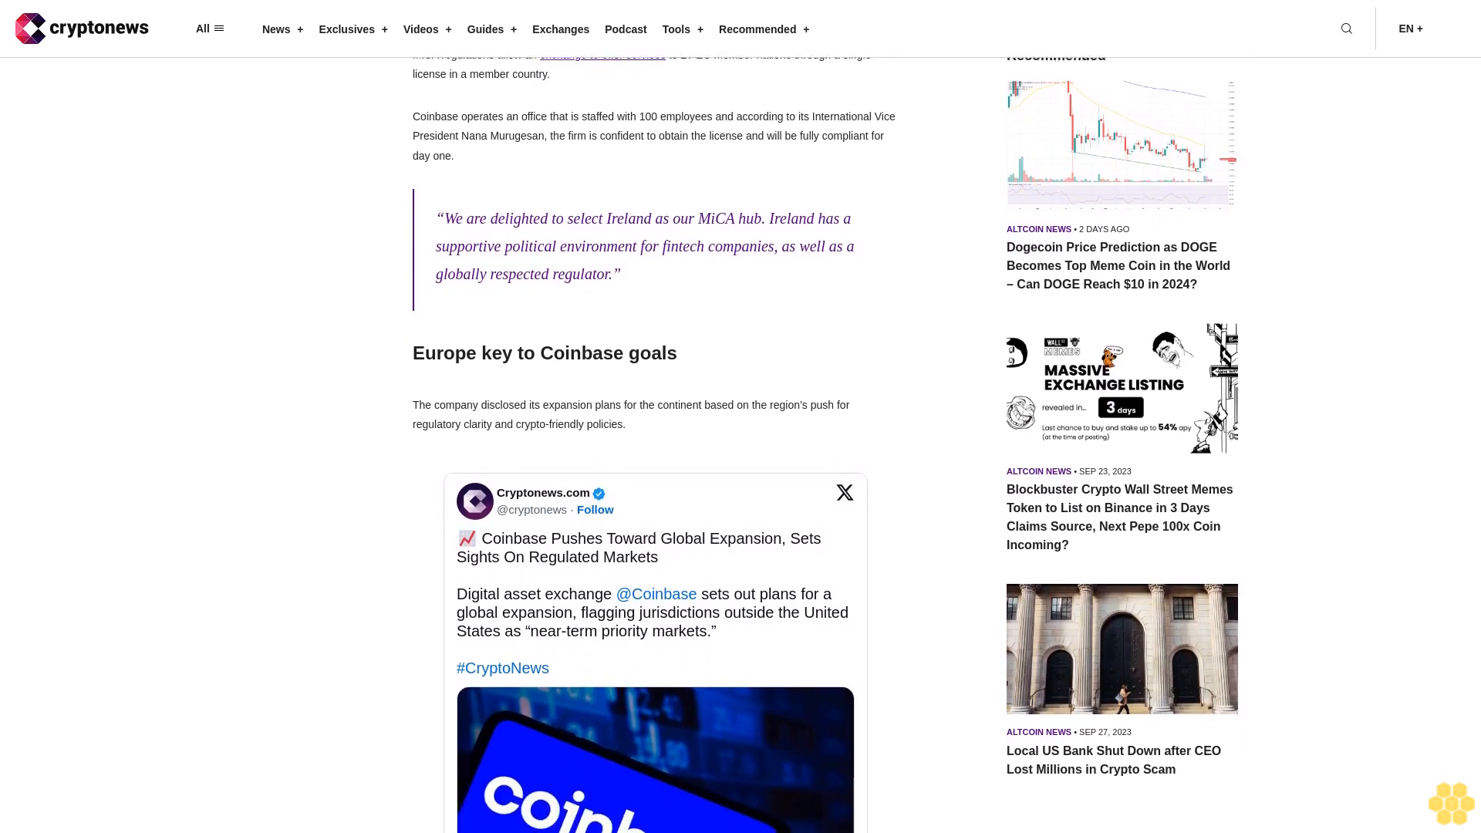
{"action": "scroll", "scroll_direction": "down", "scroll_amount": 3}
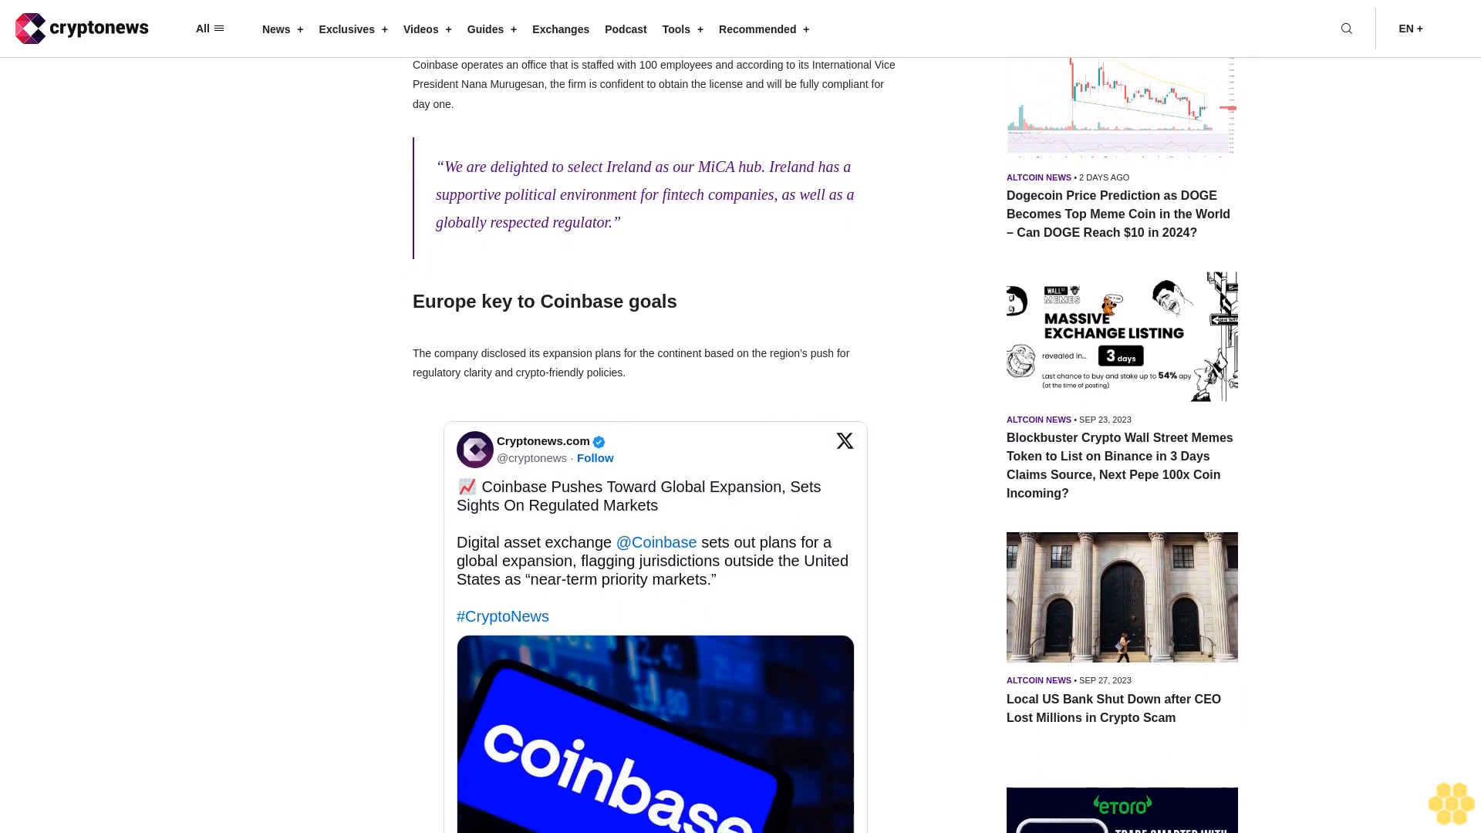
{"action": "scroll", "scroll_direction": "down", "scroll_amount": 3}
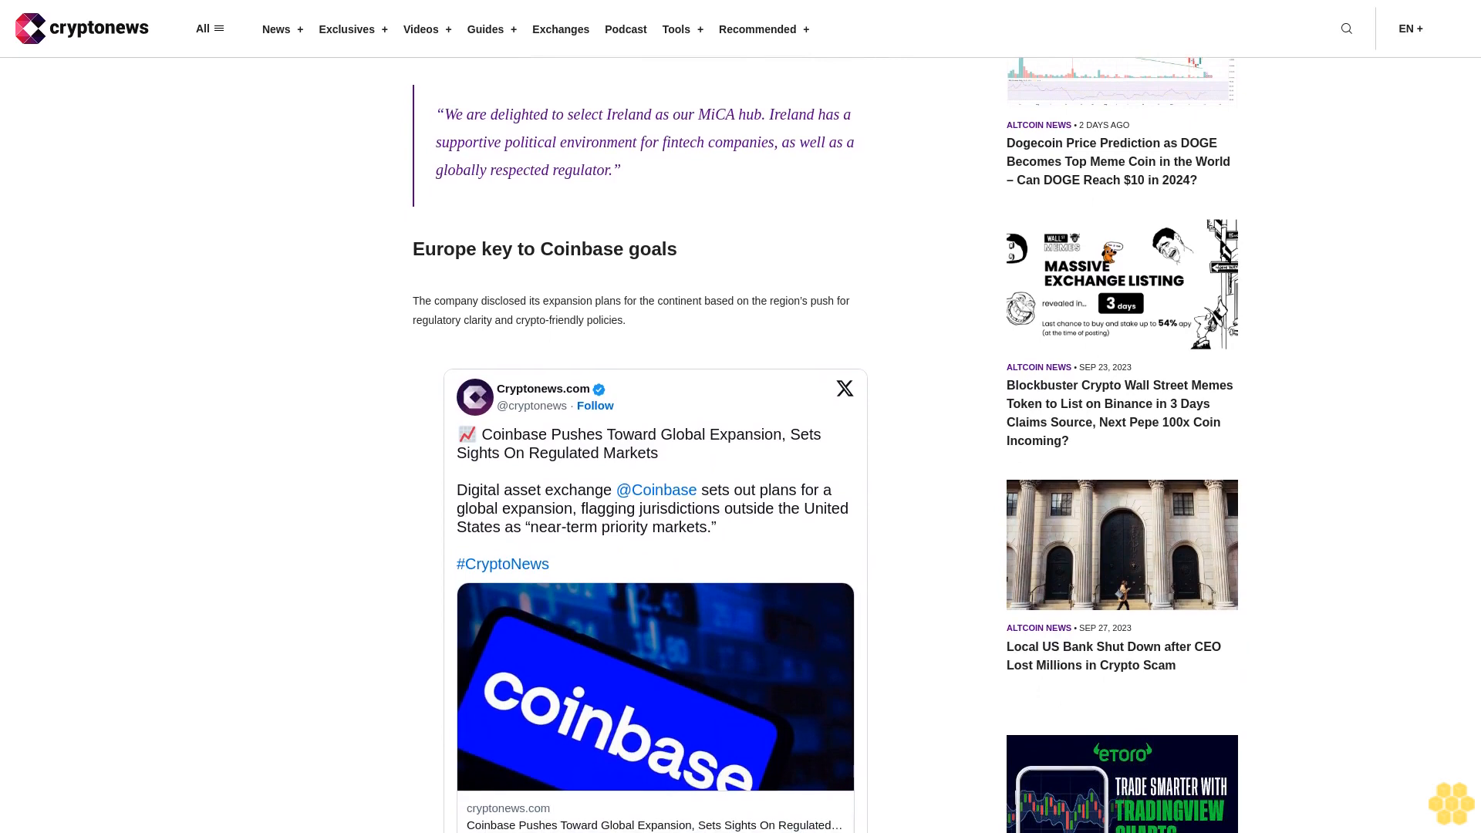
{"action": "scroll", "scroll_direction": "down", "scroll_amount": 3}
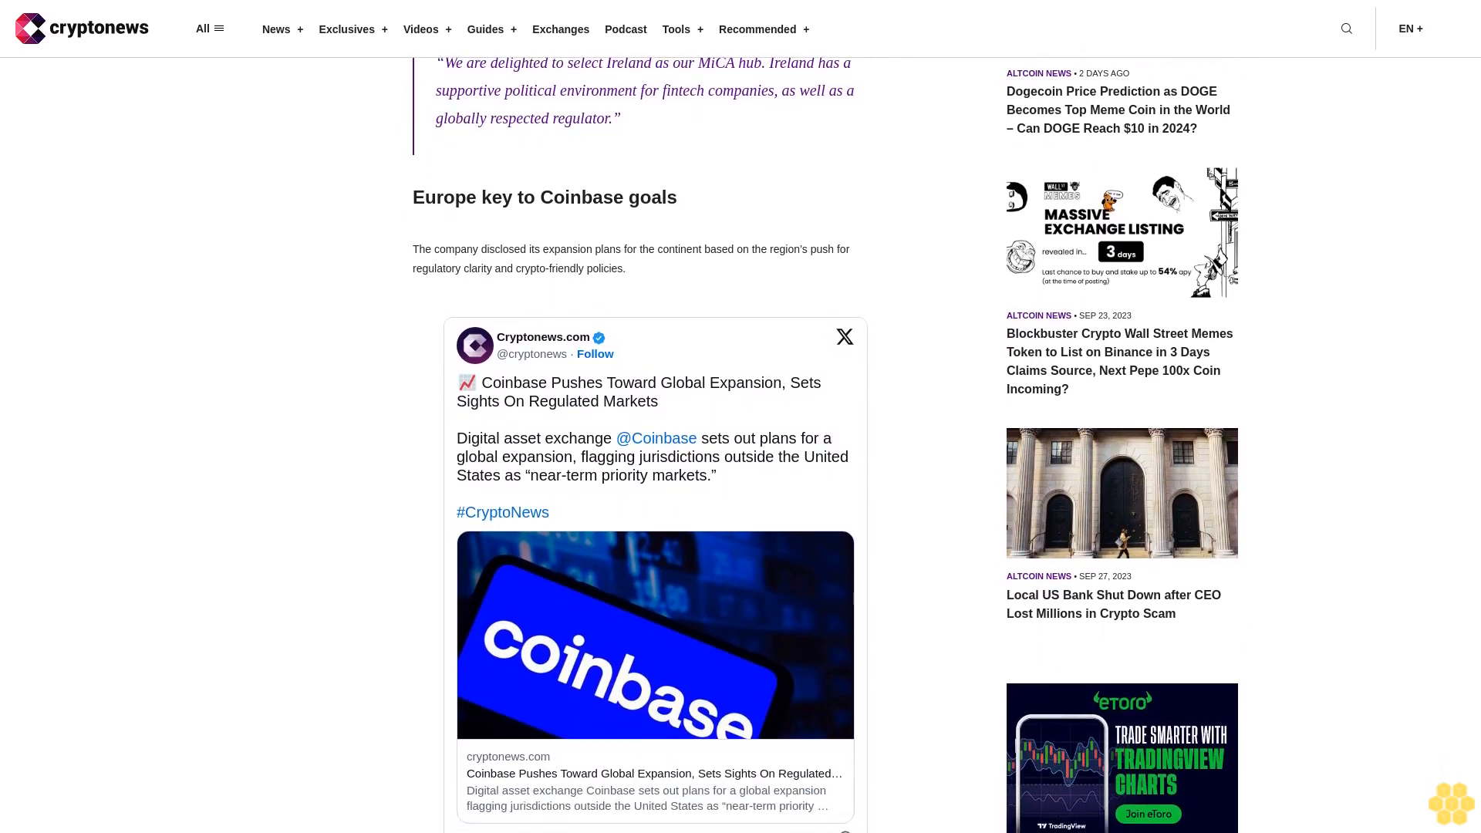
{"action": "scroll", "scroll_direction": "down", "scroll_amount": 3}
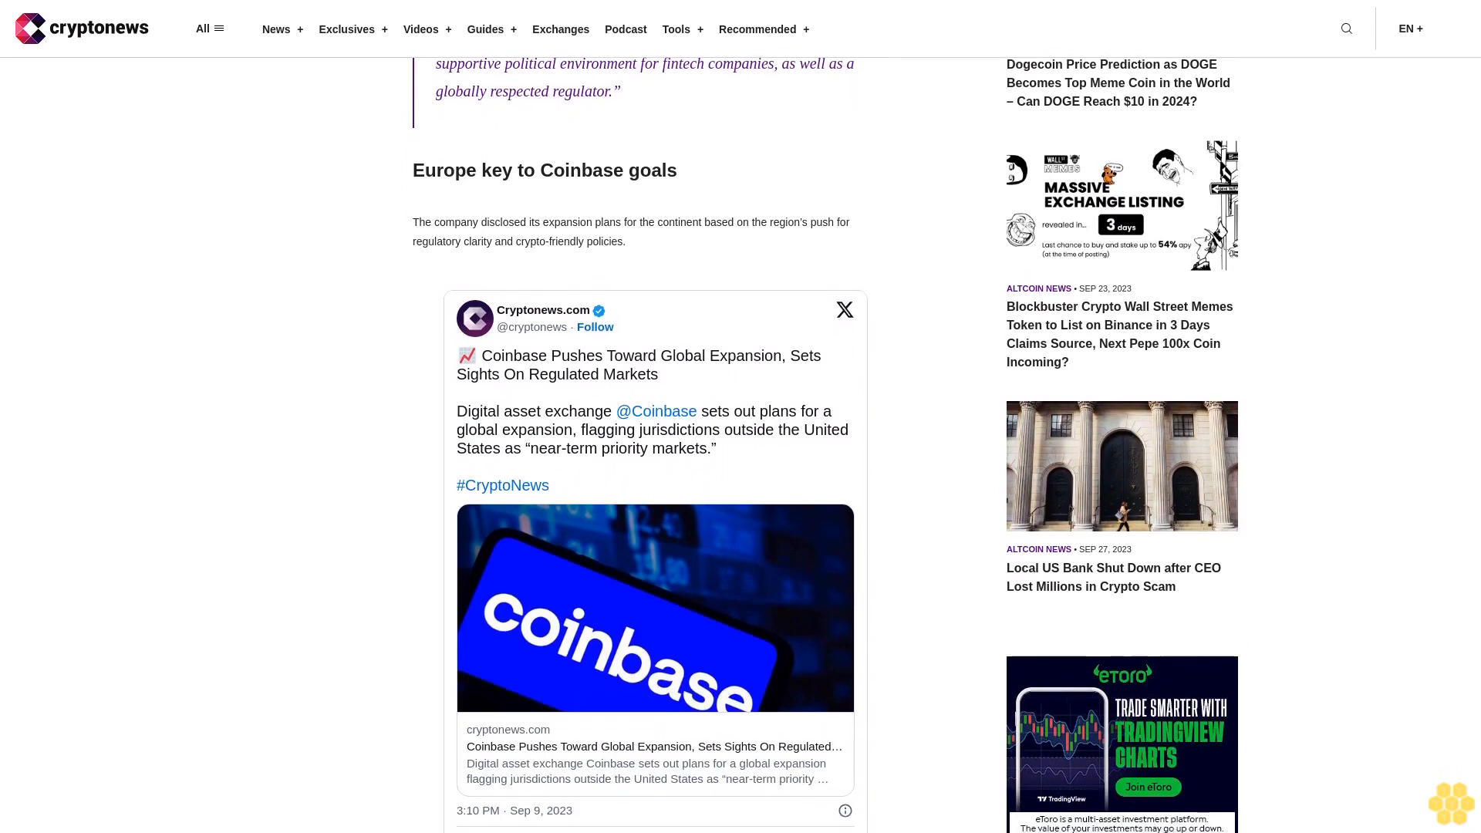
{"action": "scroll", "scroll_direction": "down", "scroll_amount": 3}
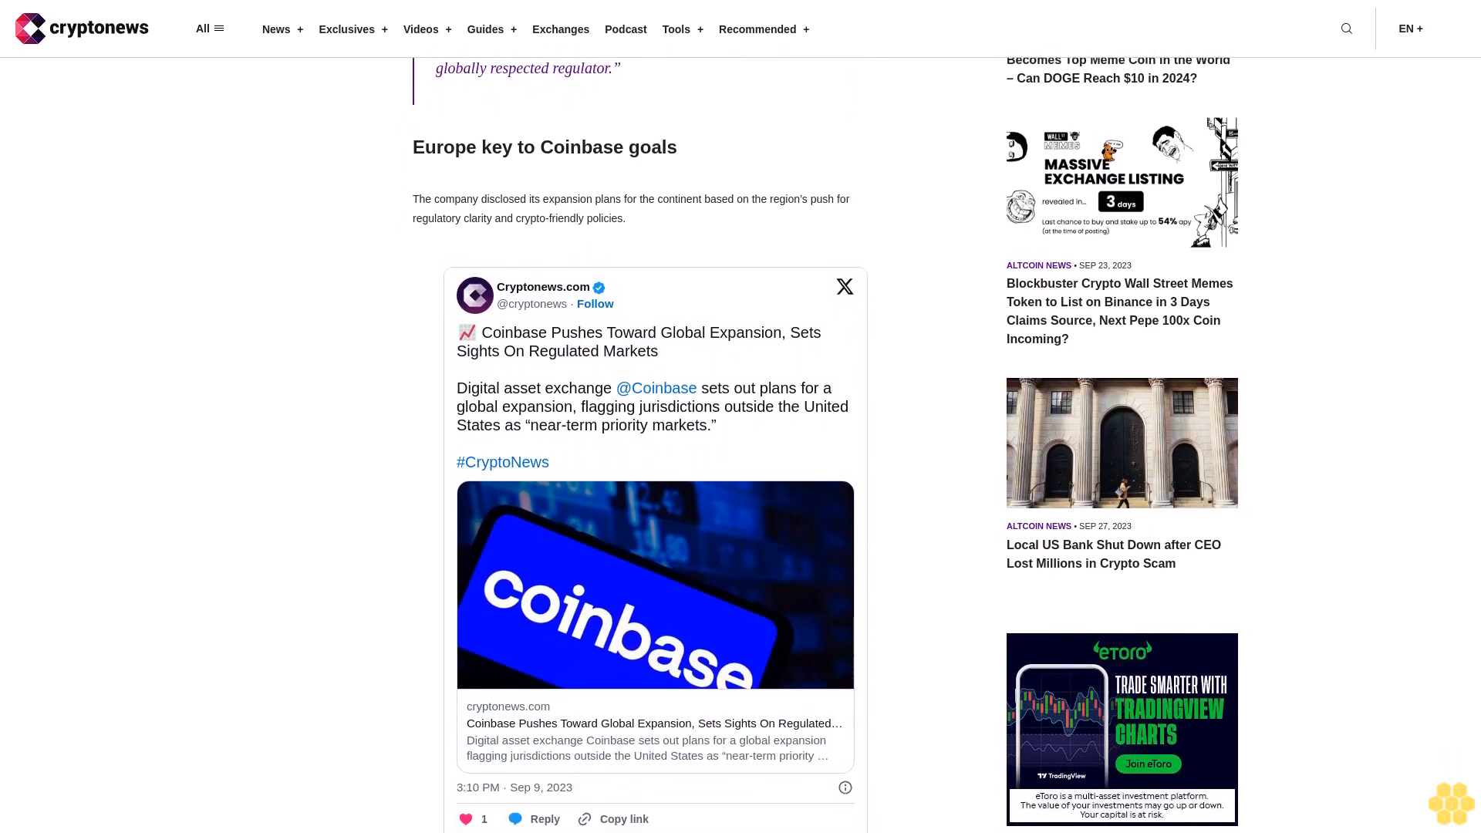
{"action": "scroll", "scroll_direction": "down", "scroll_amount": 3}
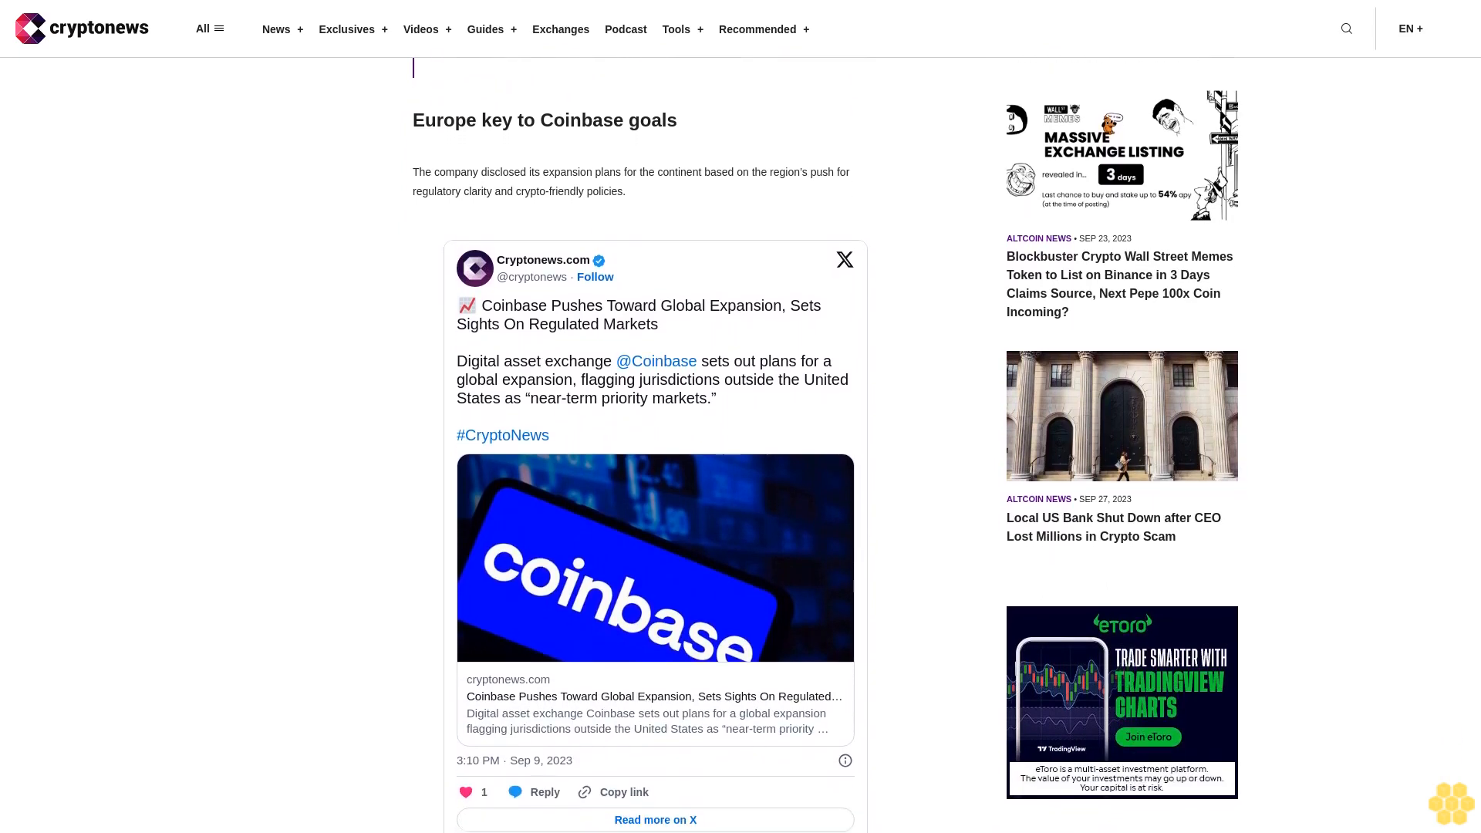
{"action": "scroll", "scroll_direction": "up", "scroll_amount": 3}
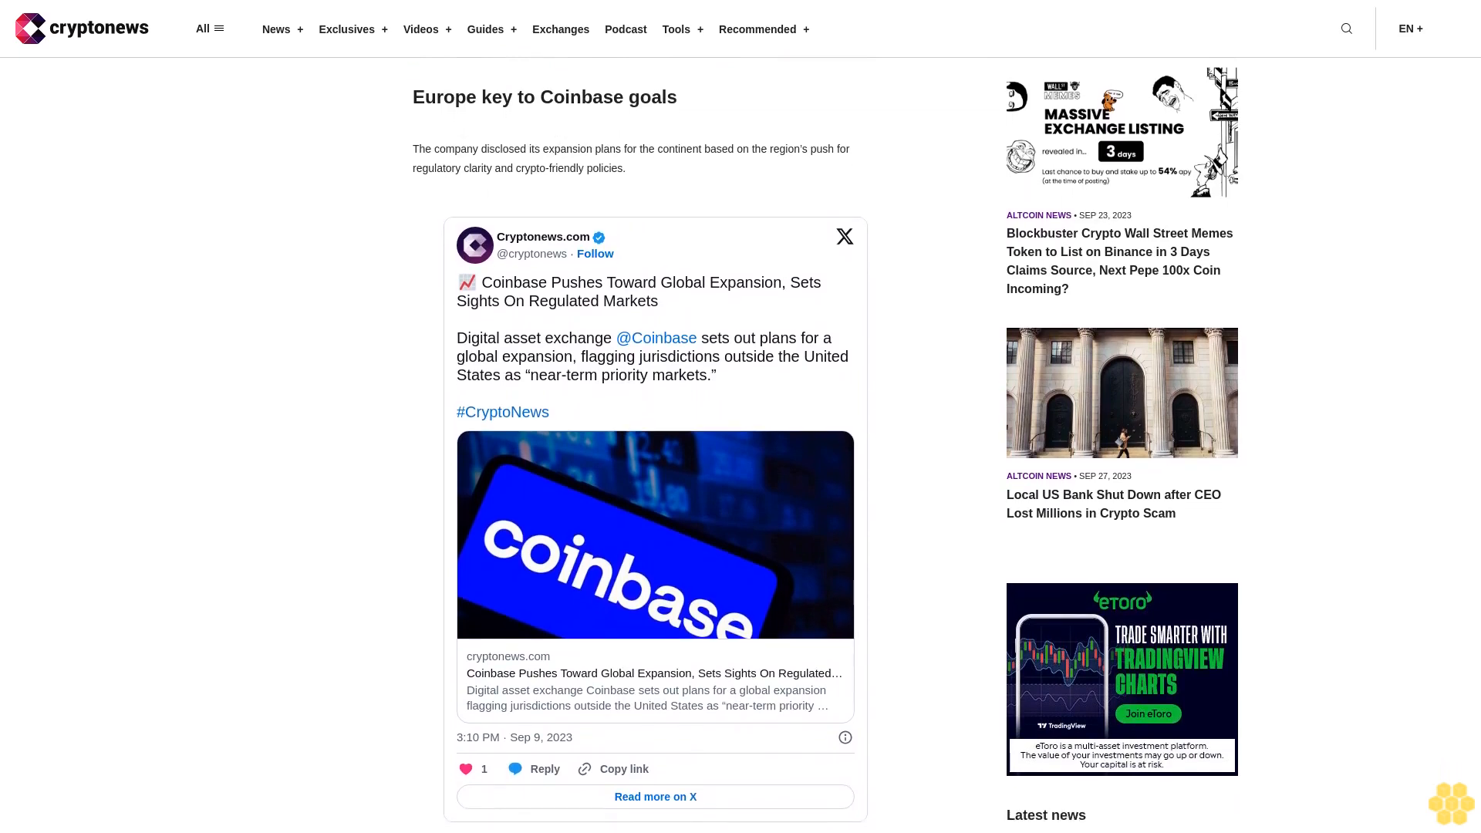
{"action": "scroll", "scroll_direction": "down", "scroll_amount": 3}
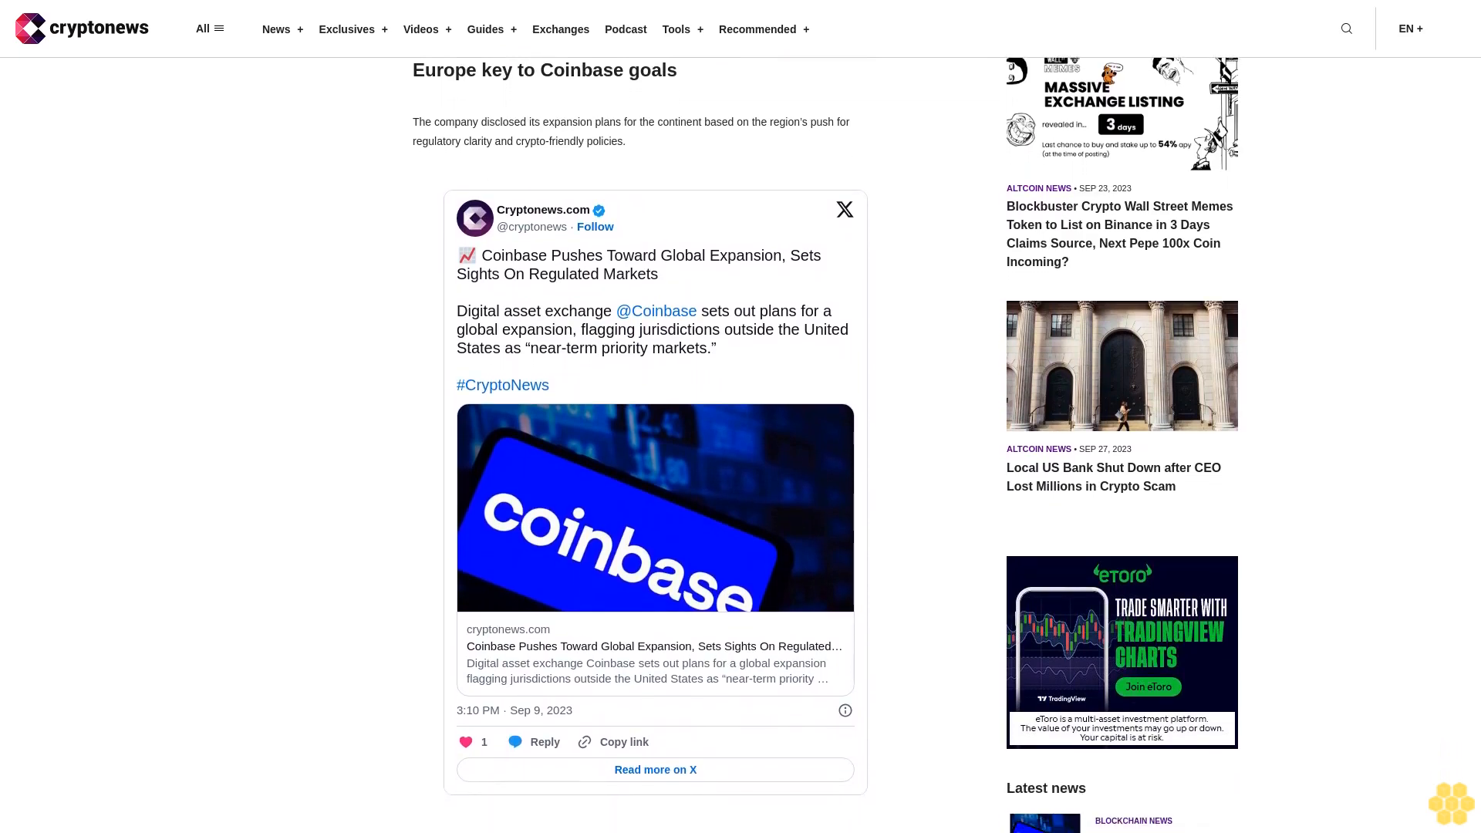
{"action": "scroll", "scroll_direction": "down", "scroll_amount": 3}
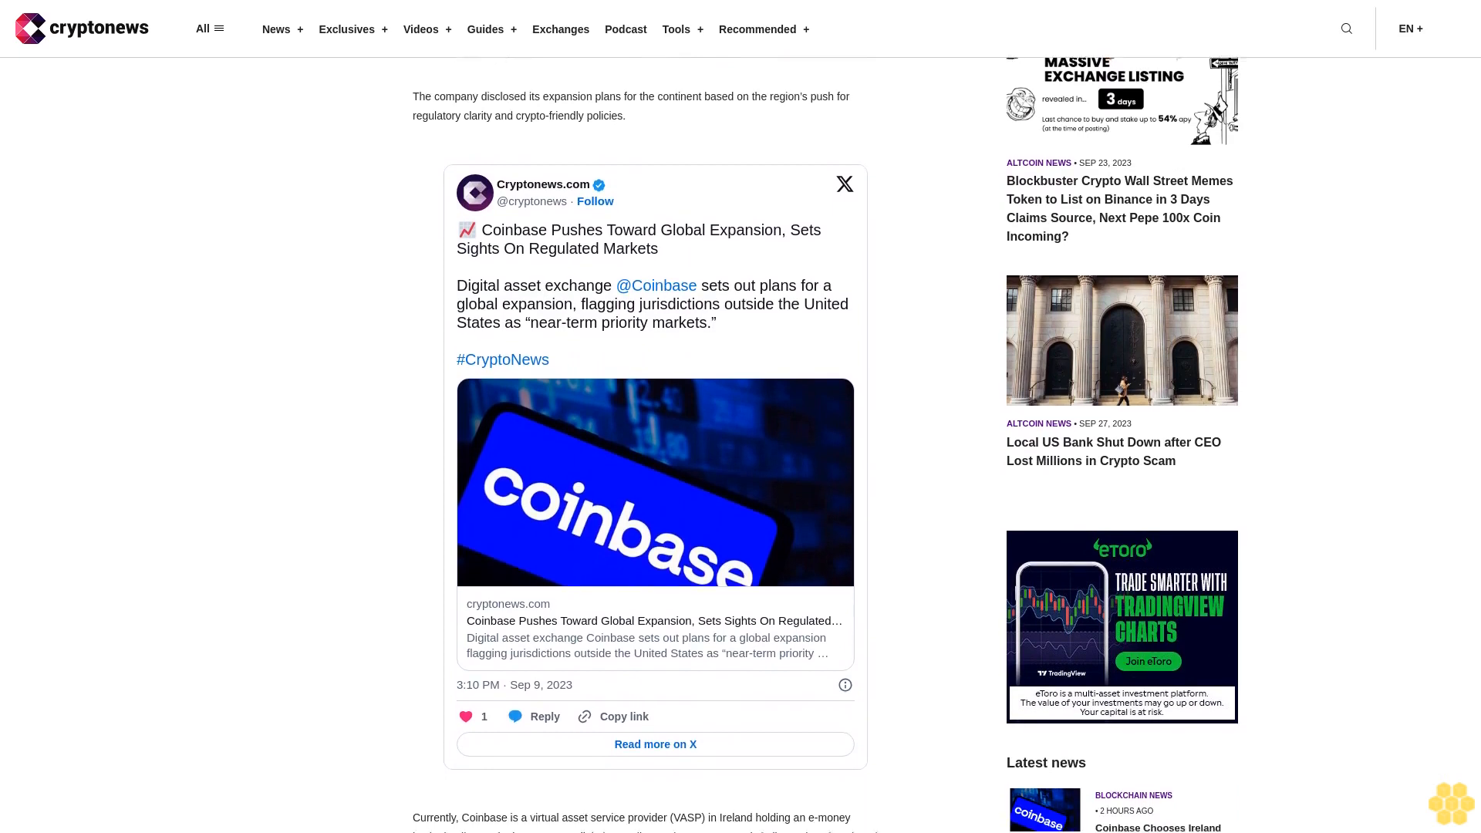
{"action": "scroll", "scroll_direction": "down", "scroll_amount": 3}
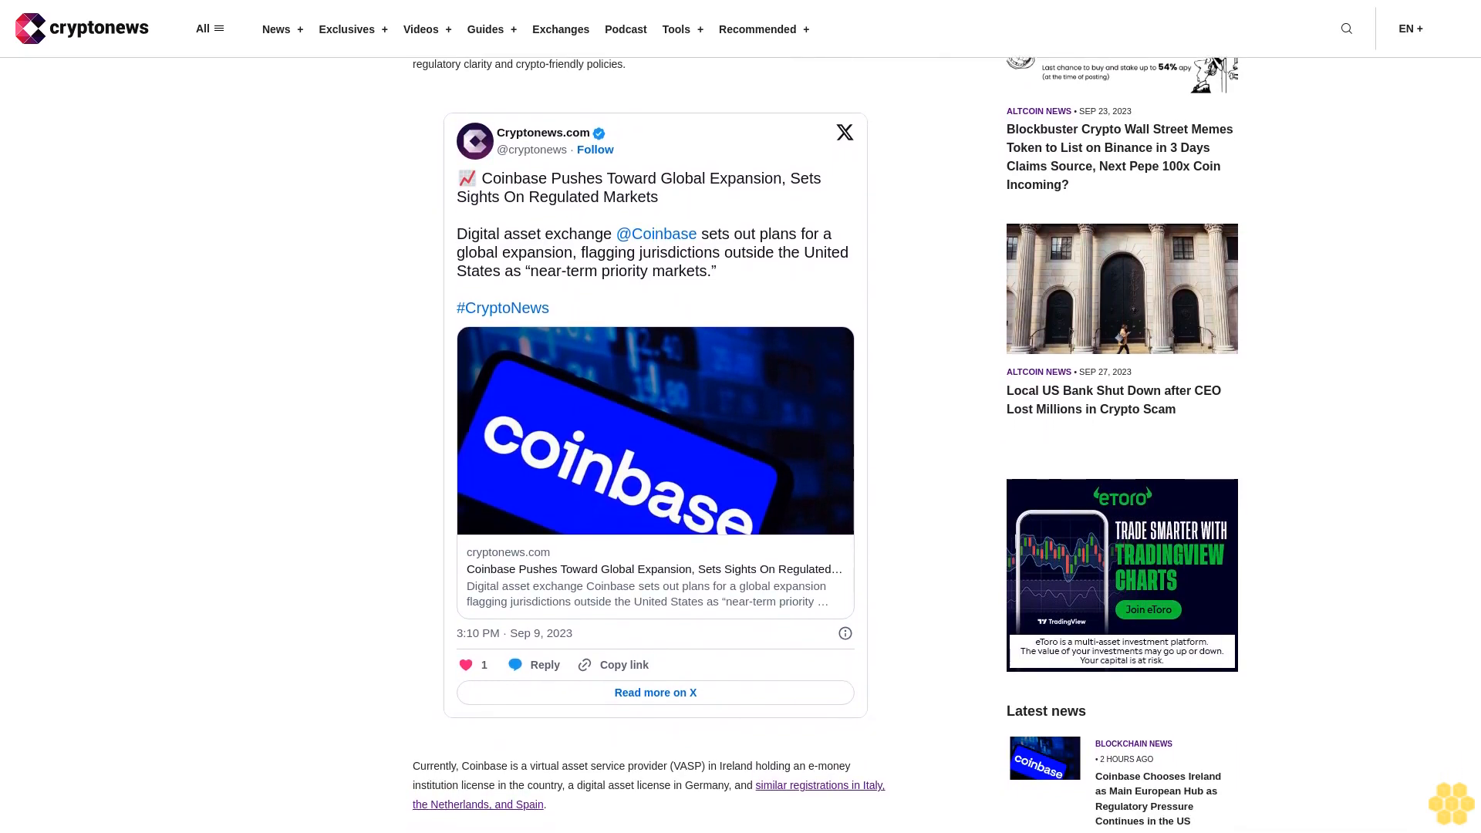
{"action": "scroll", "scroll_direction": "down", "scroll_amount": 3}
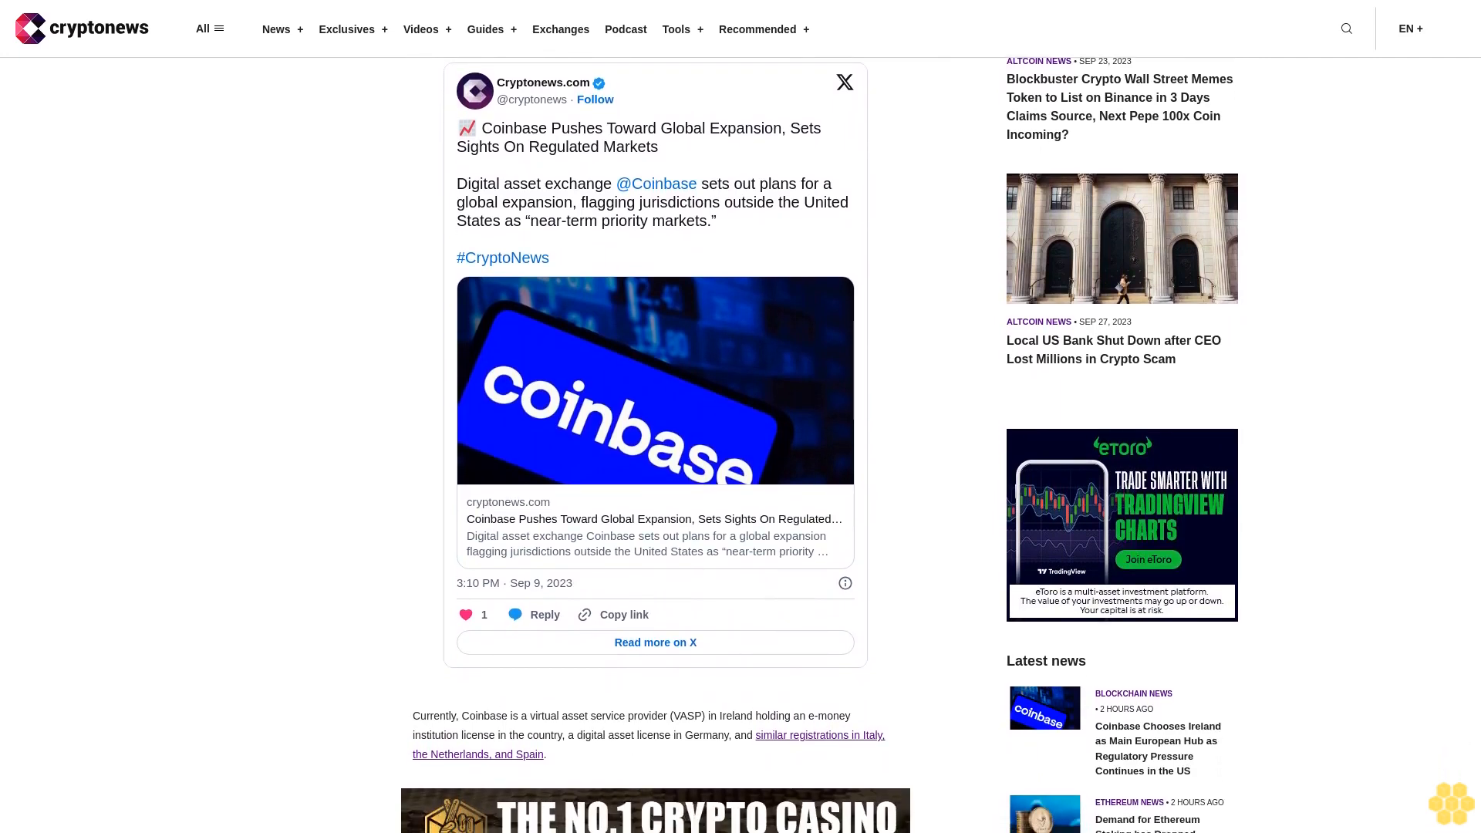
{"action": "scroll", "scroll_direction": "down", "scroll_amount": 3}
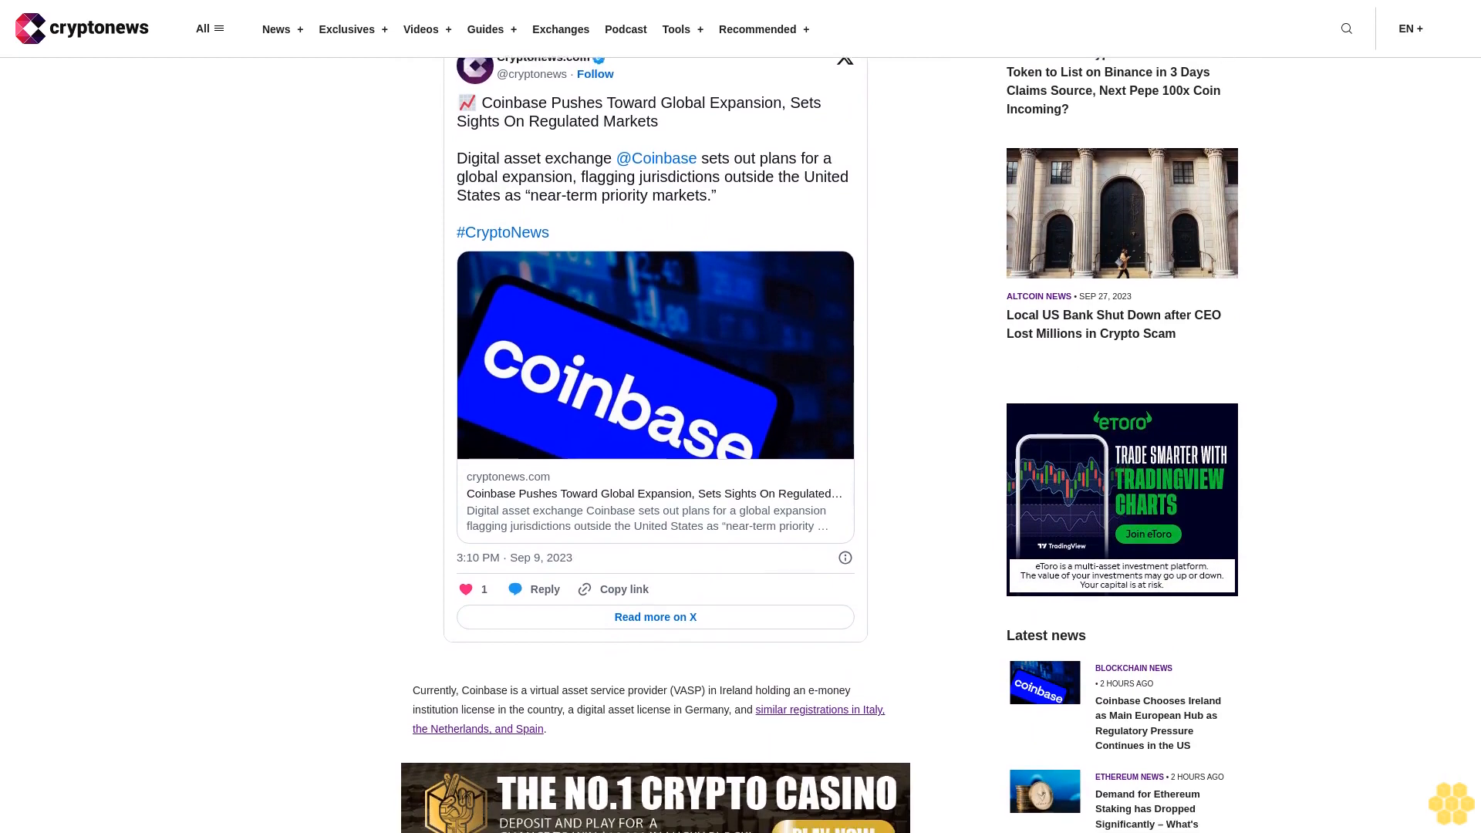
{"action": "scroll", "scroll_direction": "down", "scroll_amount": 3}
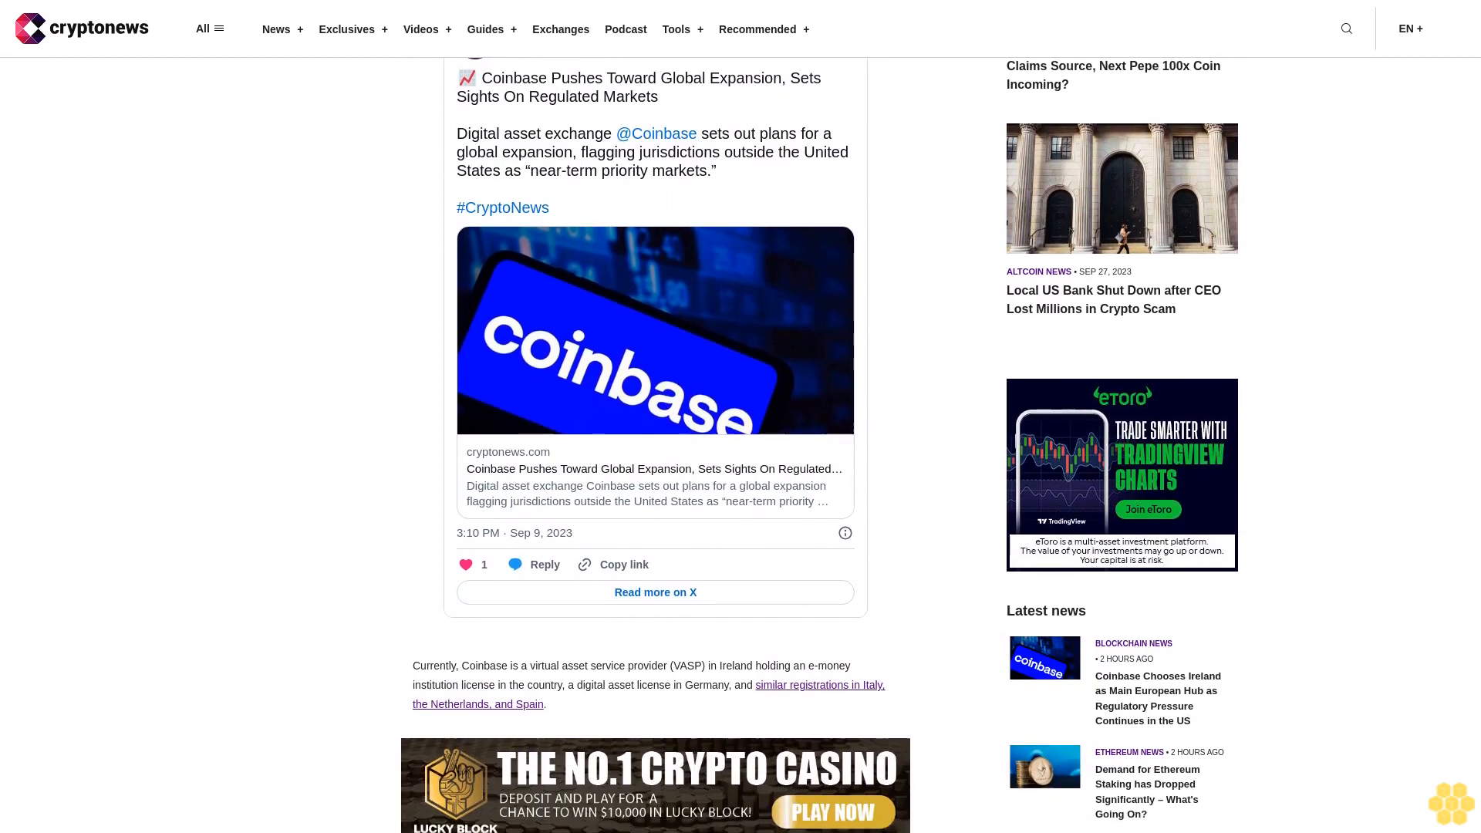
{"action": "scroll", "scroll_direction": "down", "scroll_amount": 3}
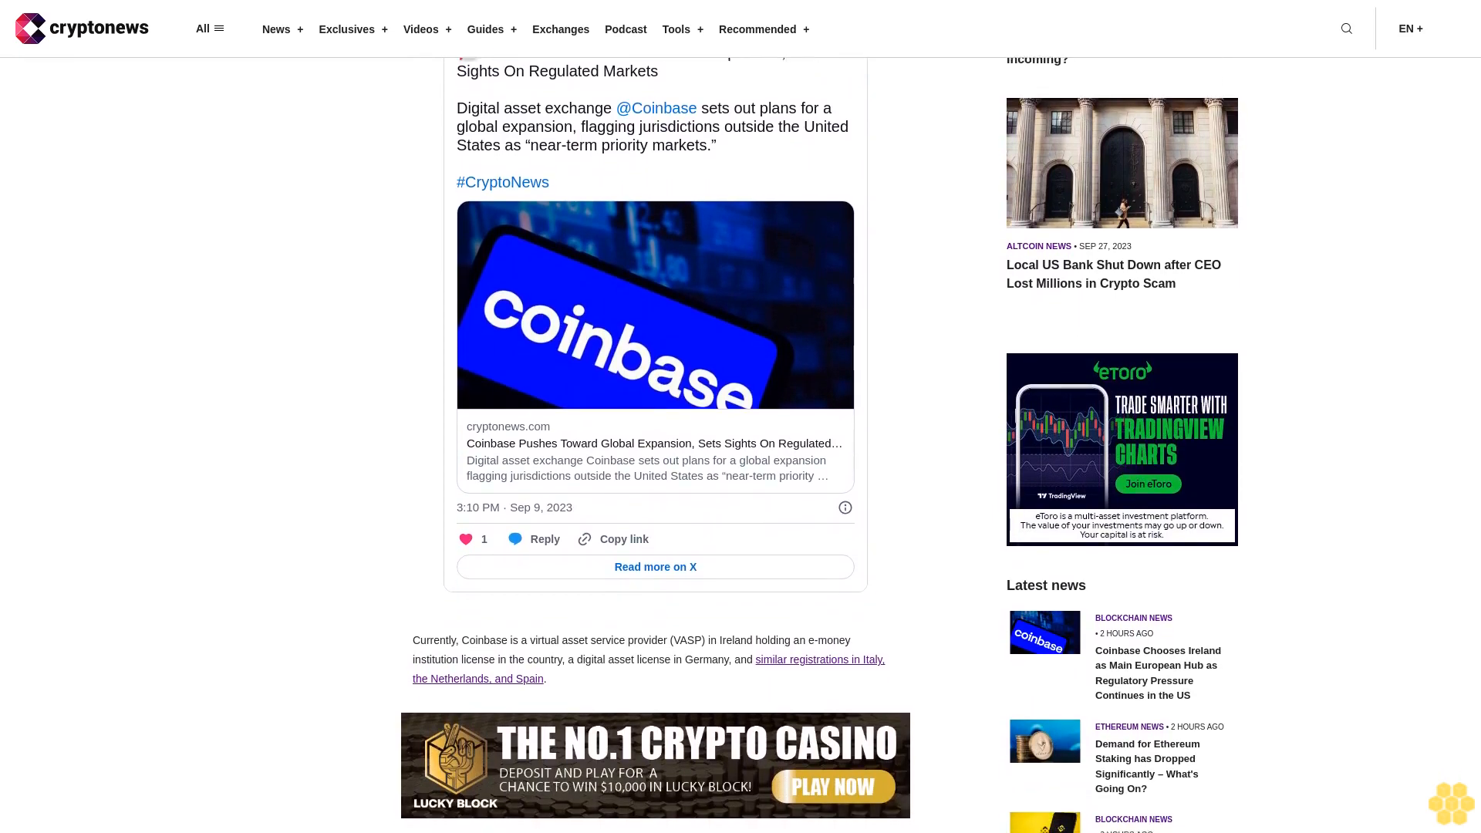
{"action": "scroll", "scroll_direction": "down", "scroll_amount": 3}
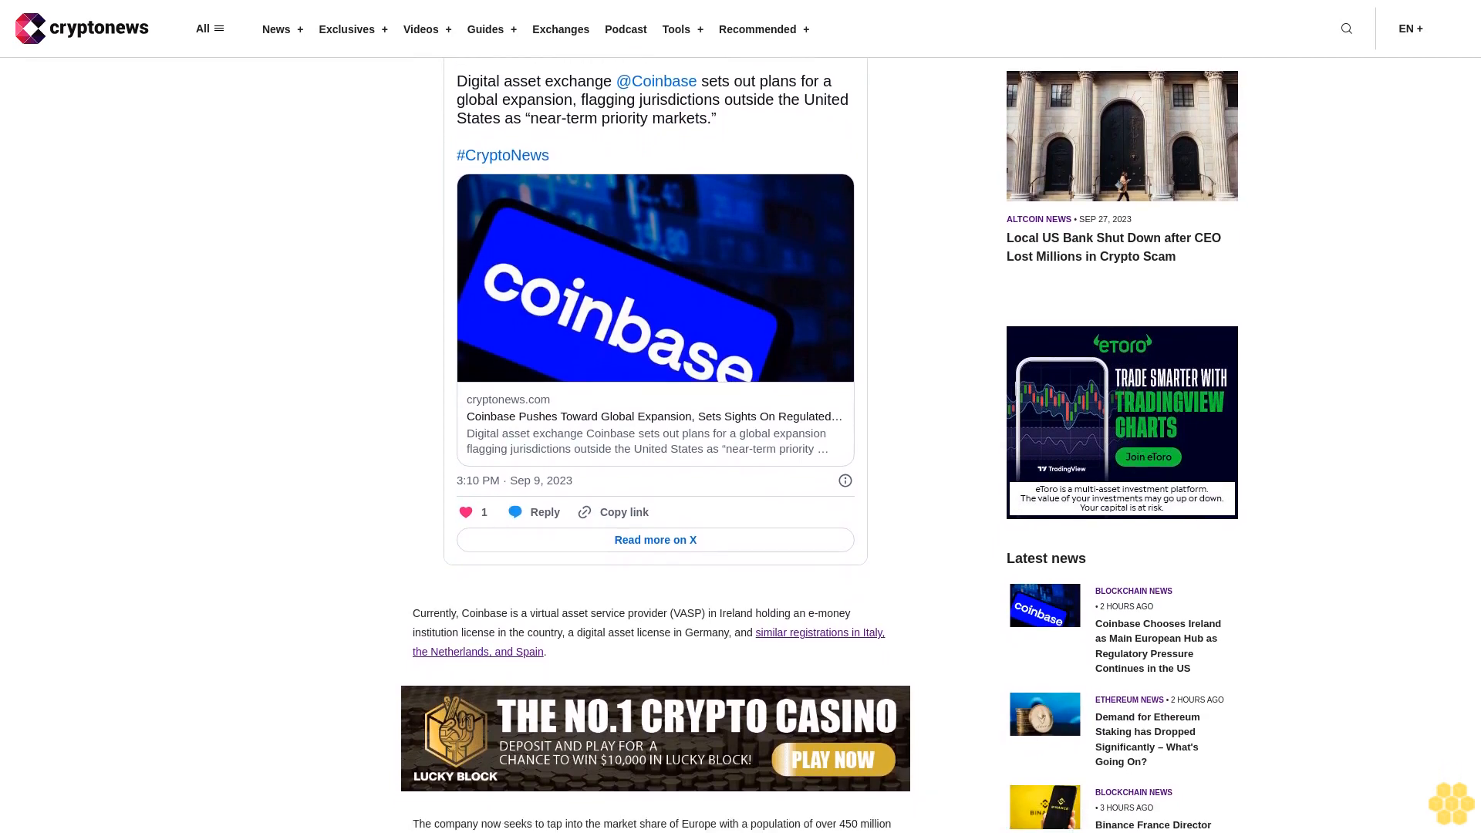
{"action": "scroll", "scroll_direction": "down", "scroll_amount": 3}
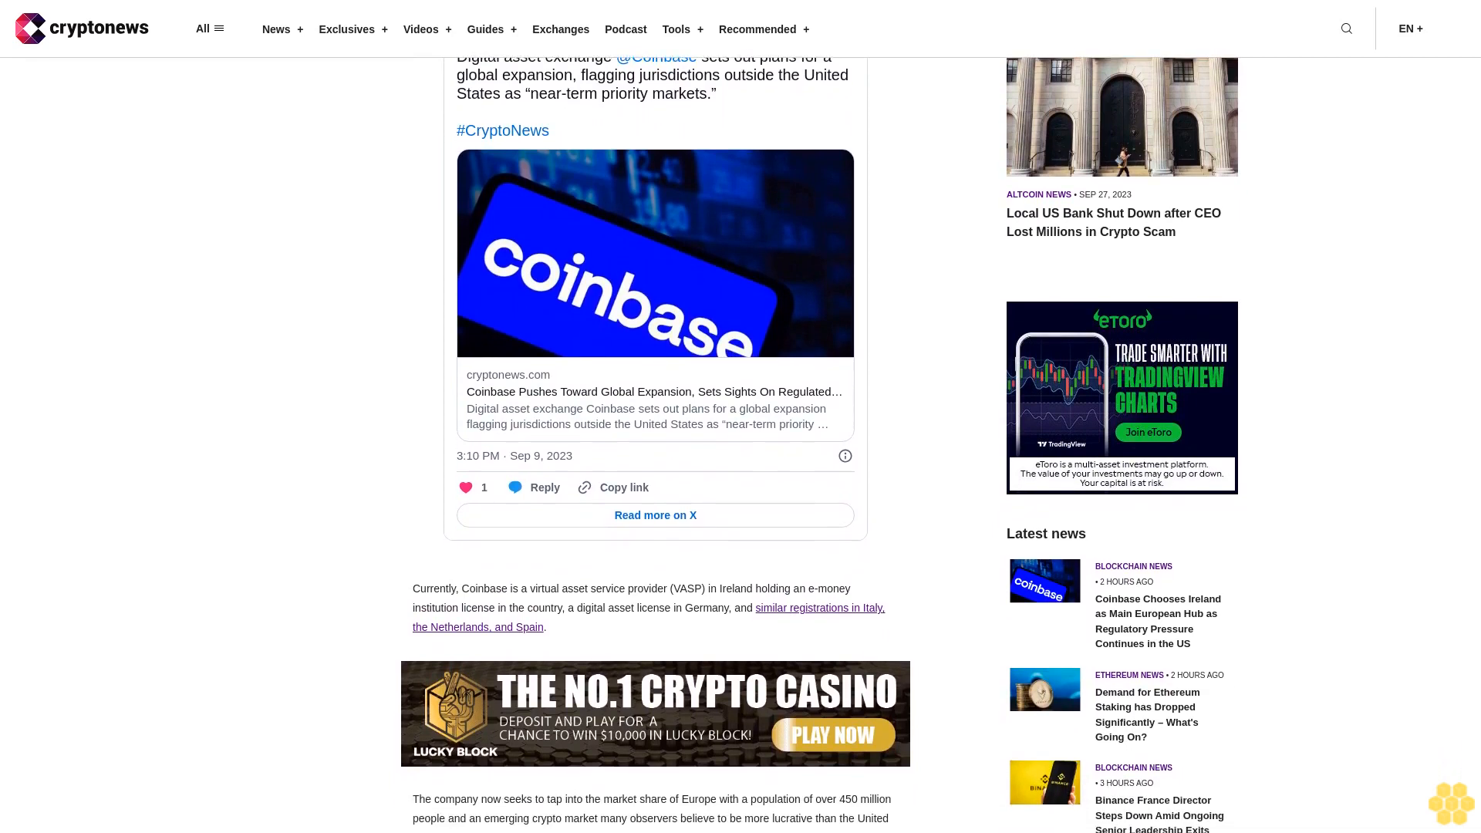
{"action": "scroll", "scroll_direction": "down", "scroll_amount": 3}
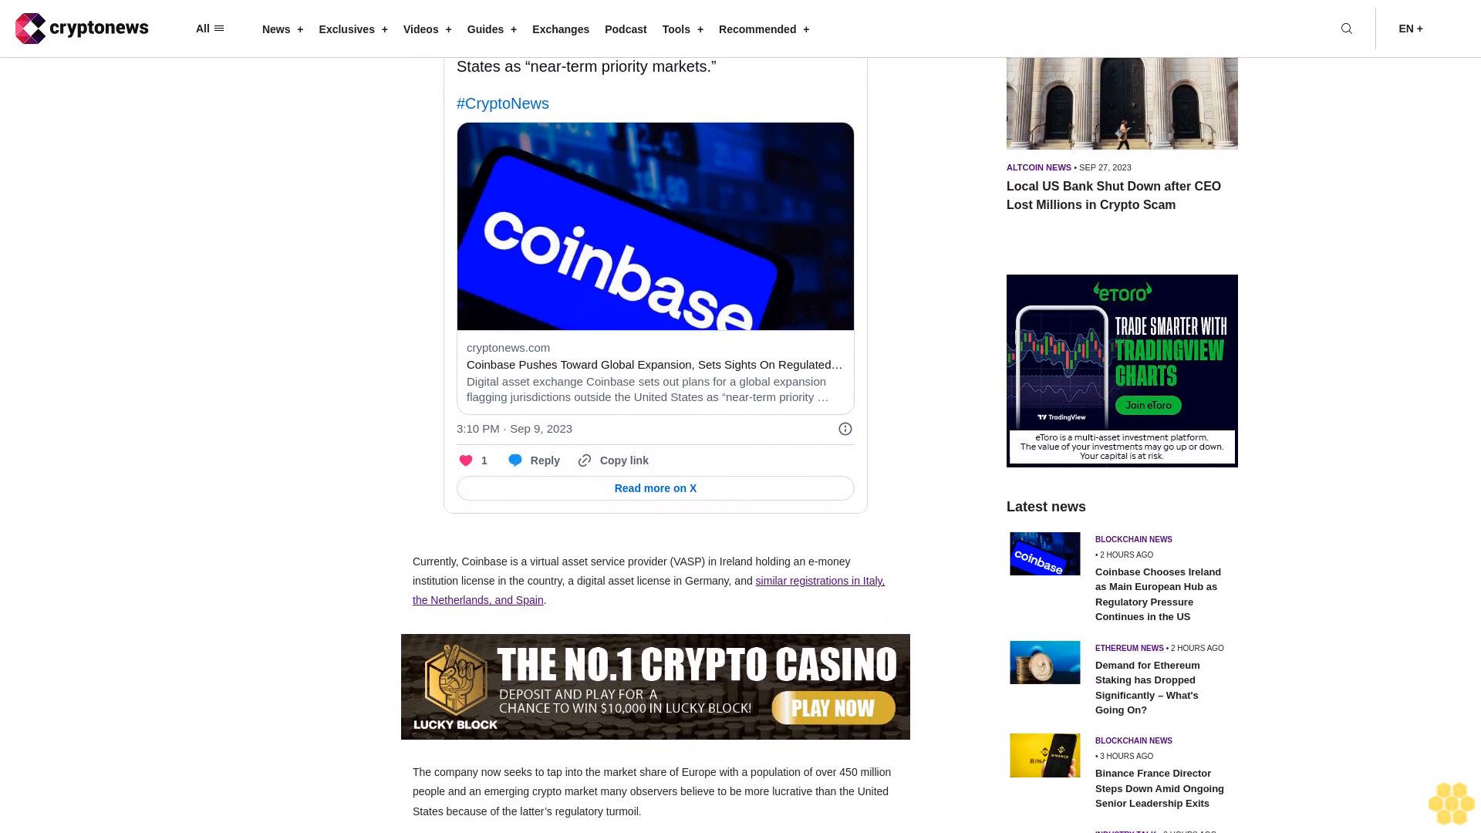
{"action": "scroll", "scroll_direction": "down", "scroll_amount": 3}
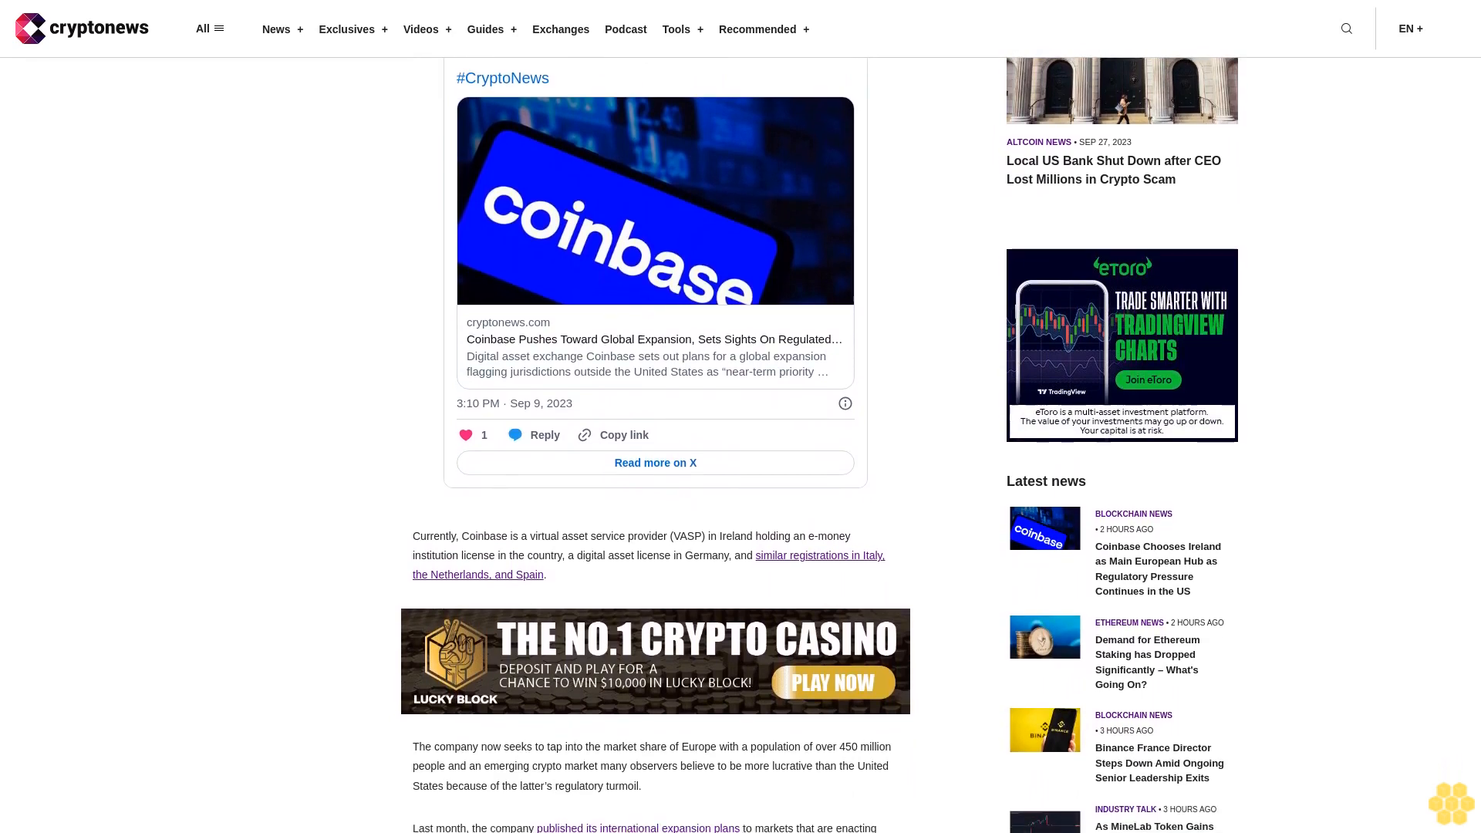
{"action": "scroll", "scroll_direction": "down", "scroll_amount": 3}
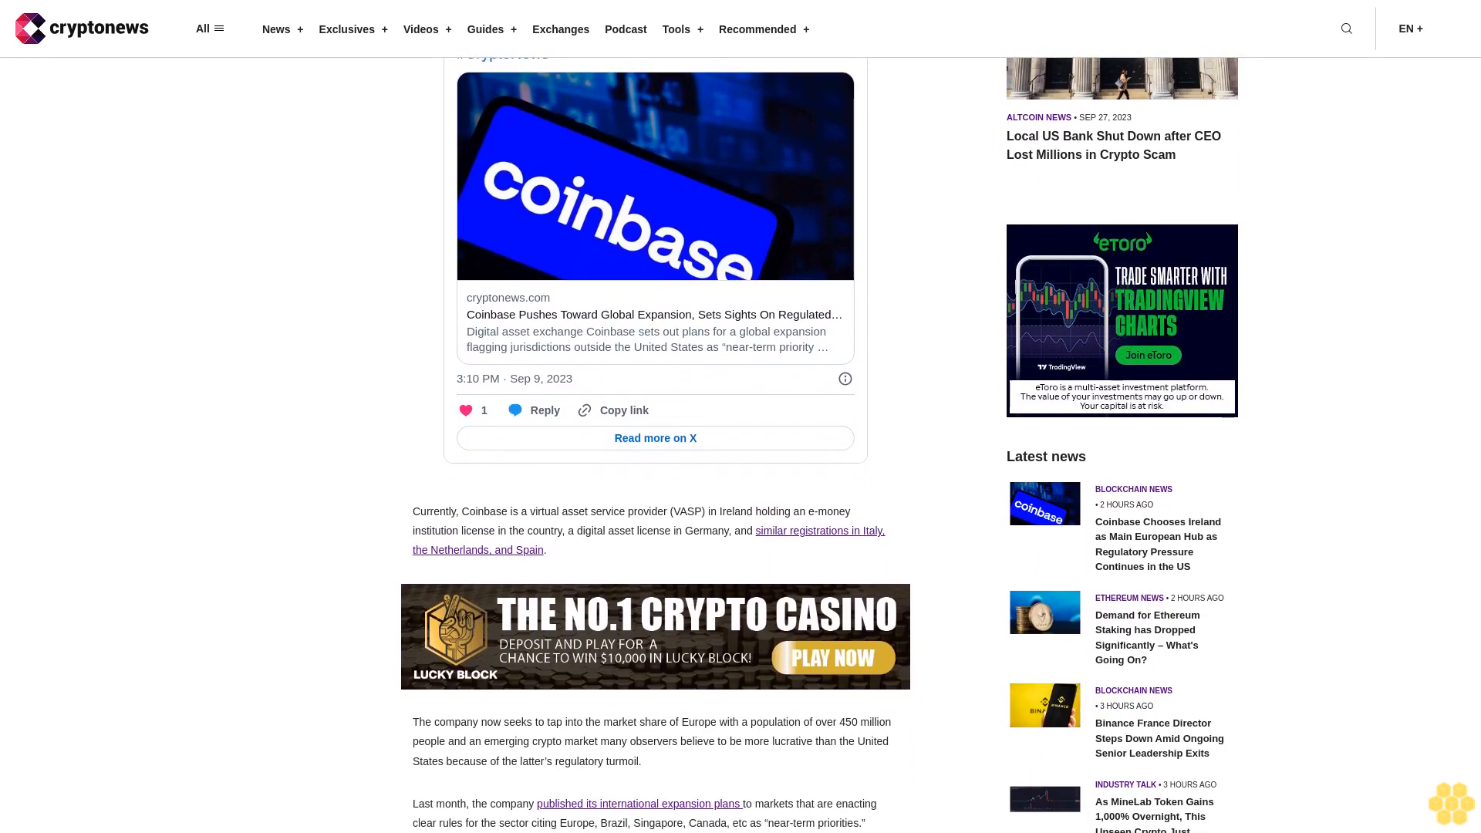
{"action": "scroll", "scroll_direction": "down", "scroll_amount": 3}
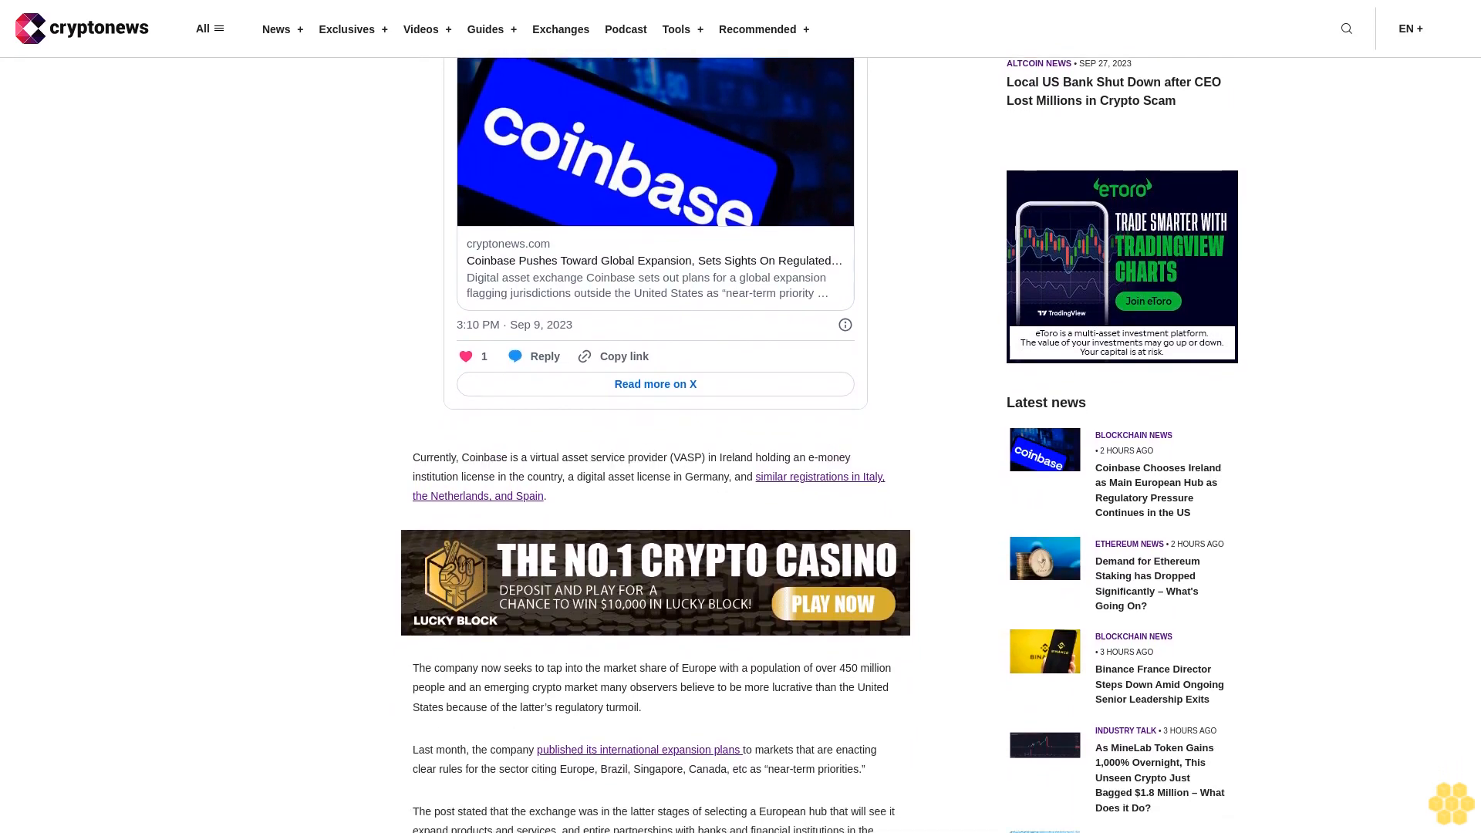
{"action": "scroll", "scroll_direction": "down", "scroll_amount": 3}
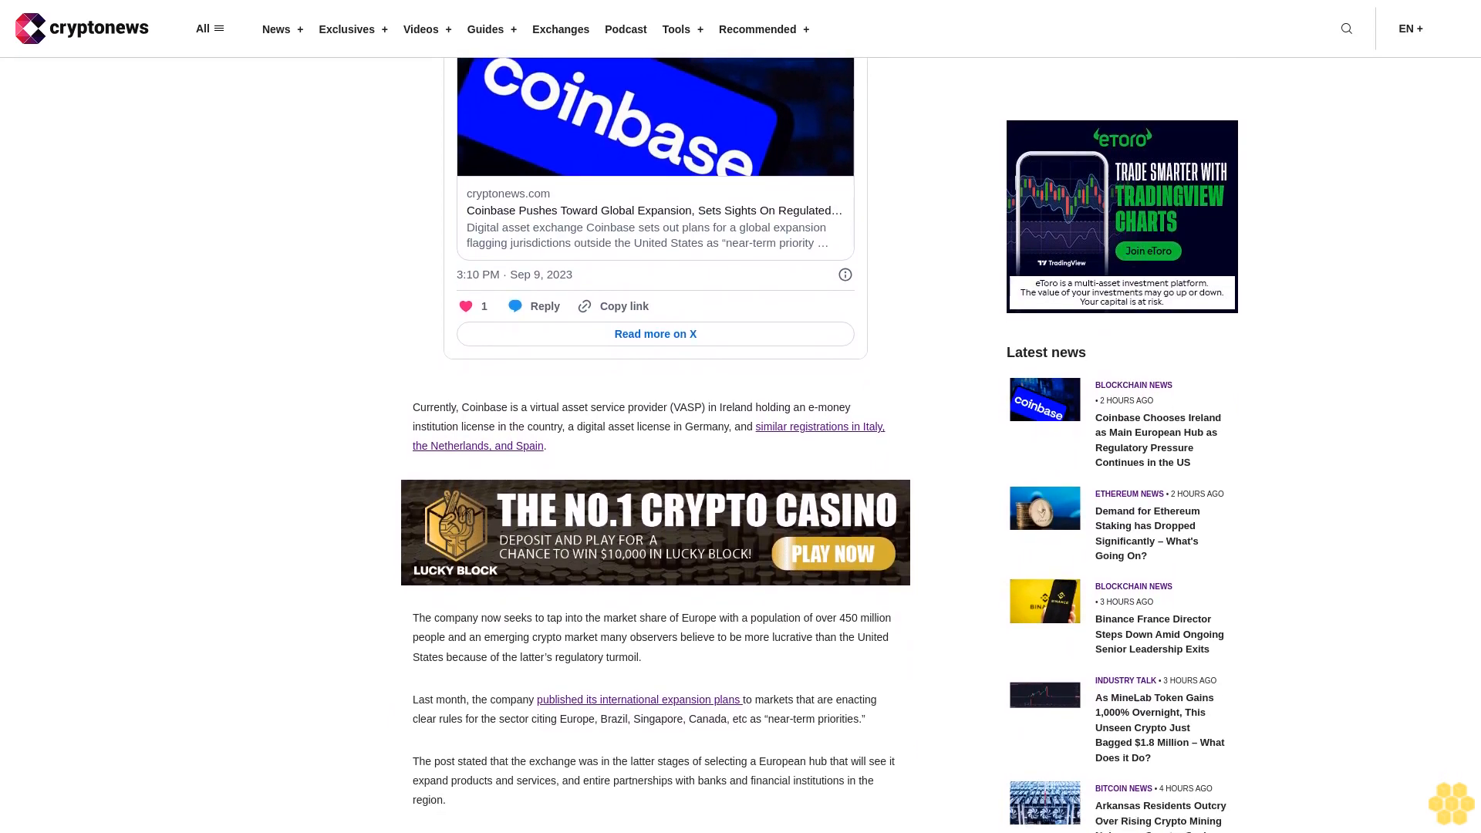
{"action": "scroll", "scroll_direction": "down", "scroll_amount": 3}
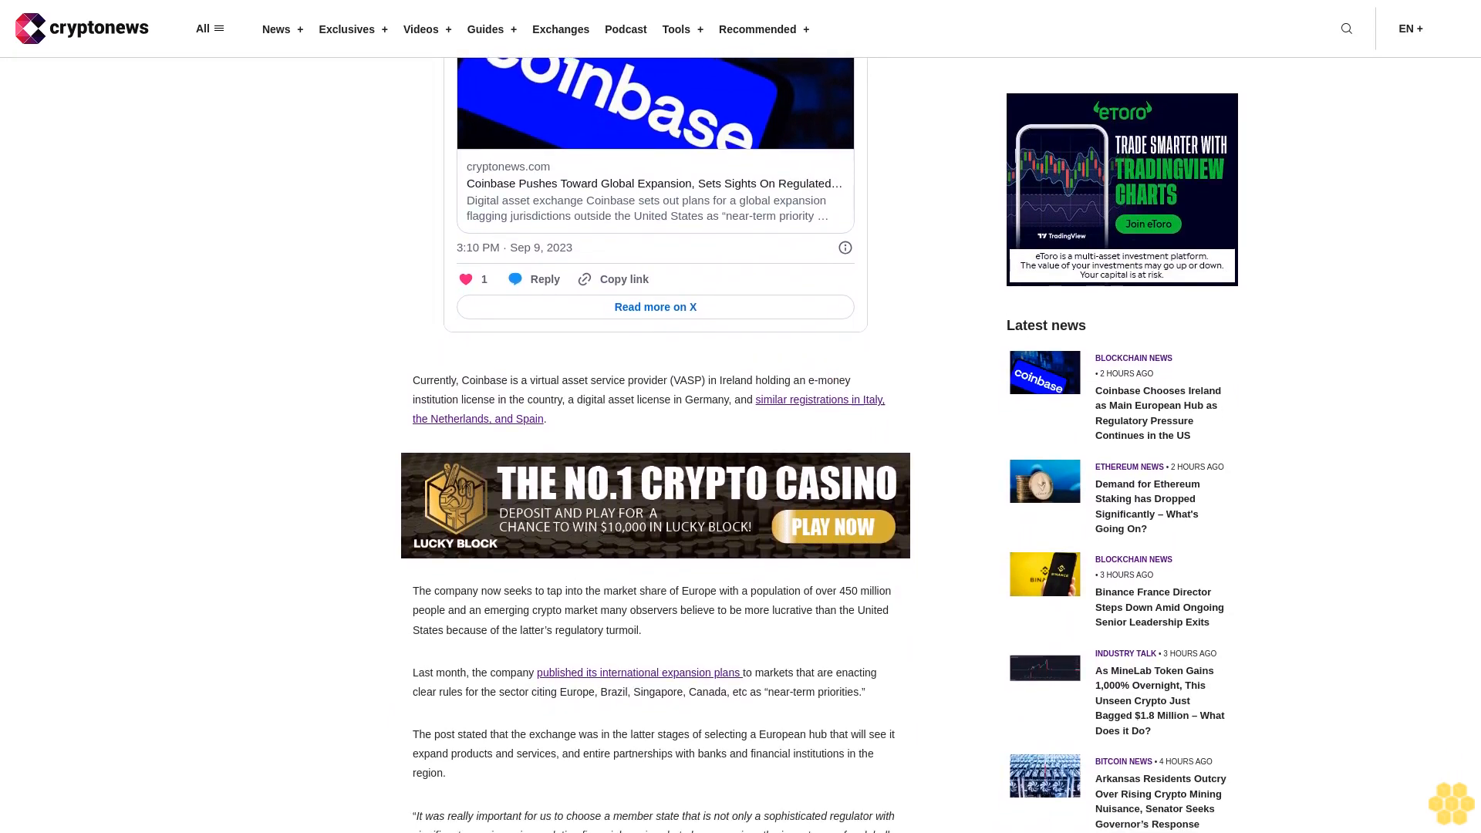
{"action": "scroll", "scroll_direction": "down", "scroll_amount": 3}
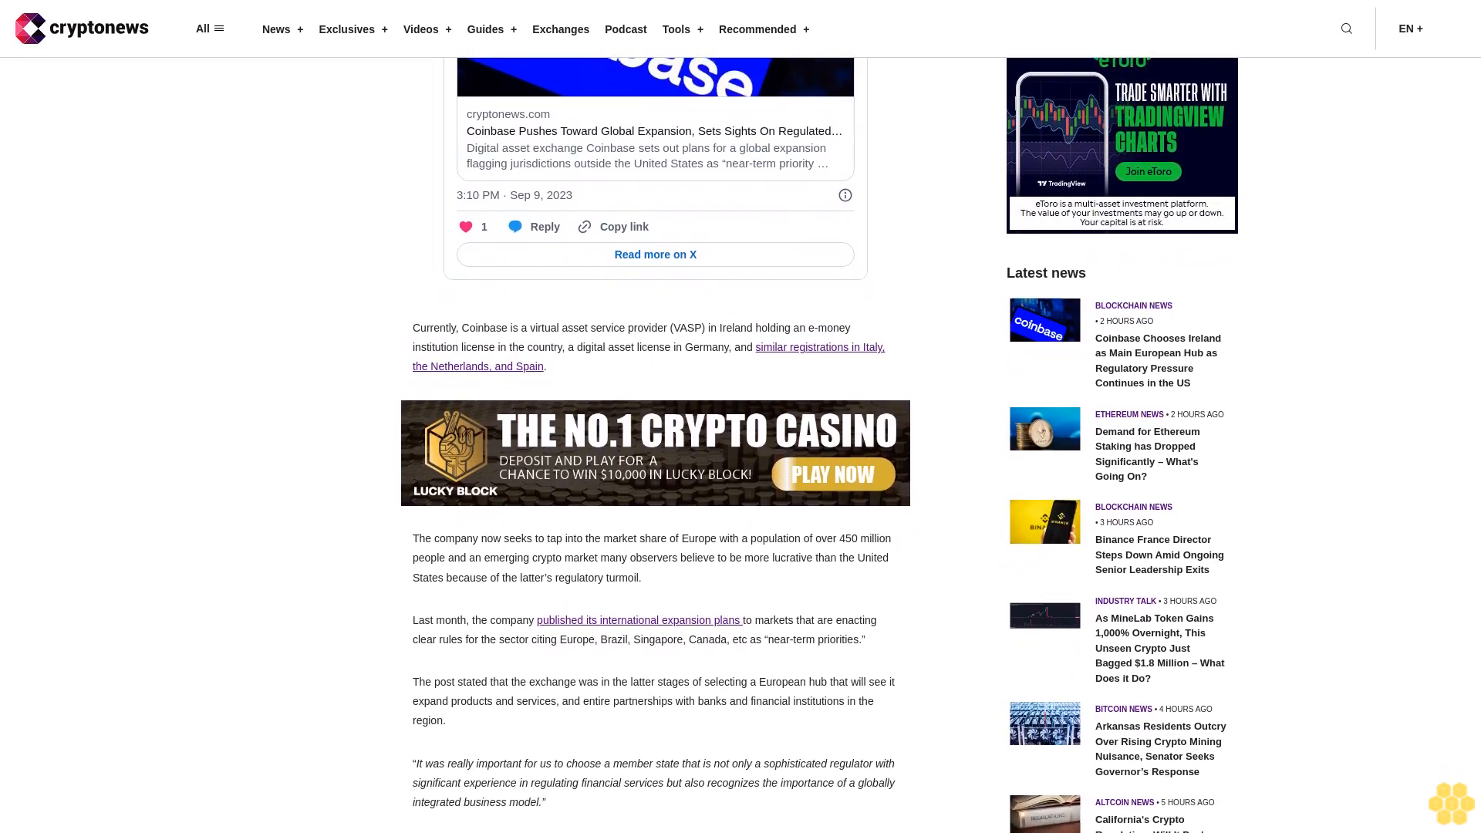
{"action": "scroll", "scroll_direction": "down", "scroll_amount": 3}
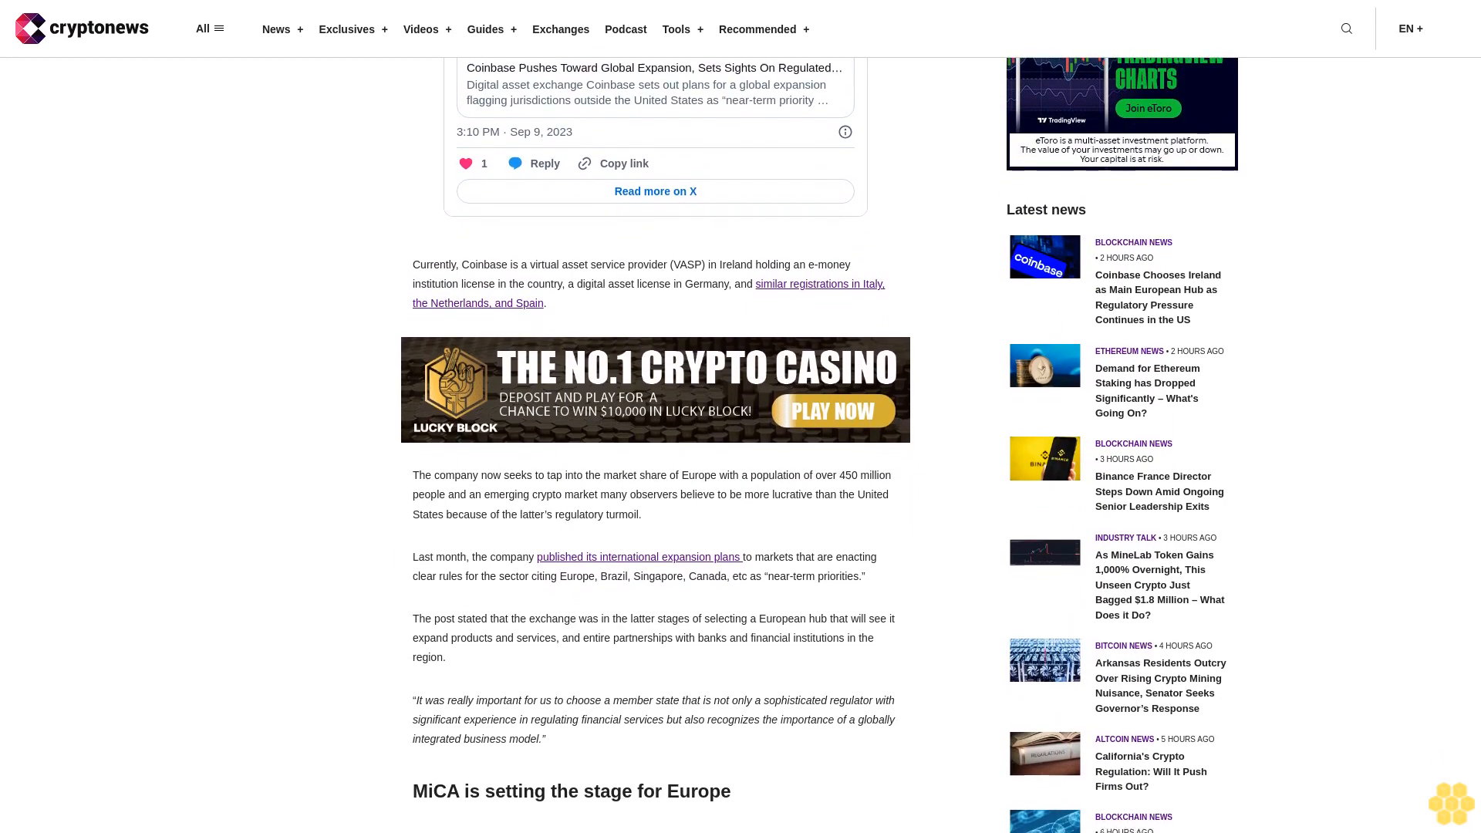
{"action": "scroll", "scroll_direction": "down", "scroll_amount": 3}
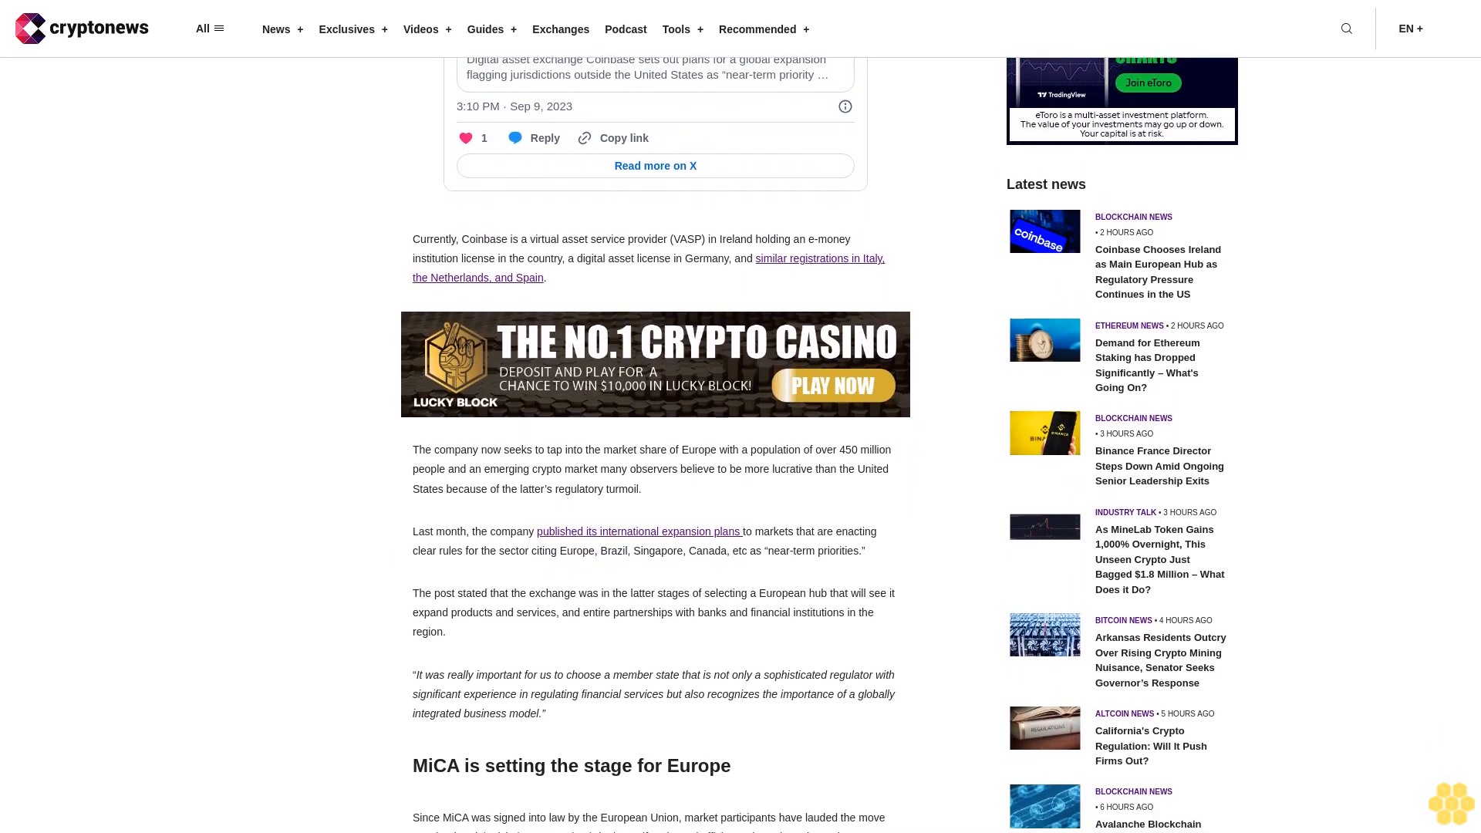
{"action": "scroll", "scroll_direction": "down", "scroll_amount": 3}
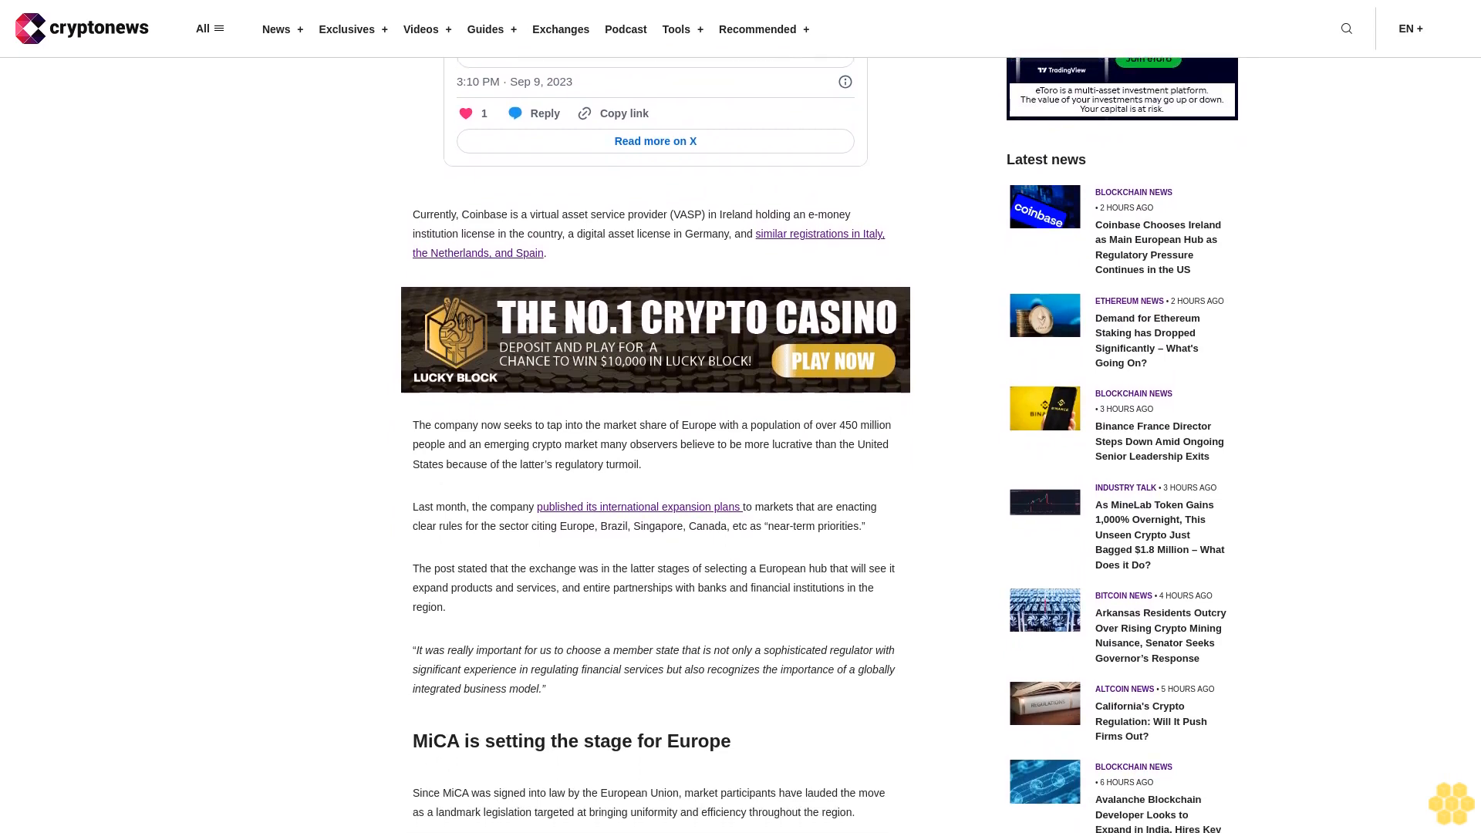
{"action": "scroll", "scroll_direction": "down", "scroll_amount": 3}
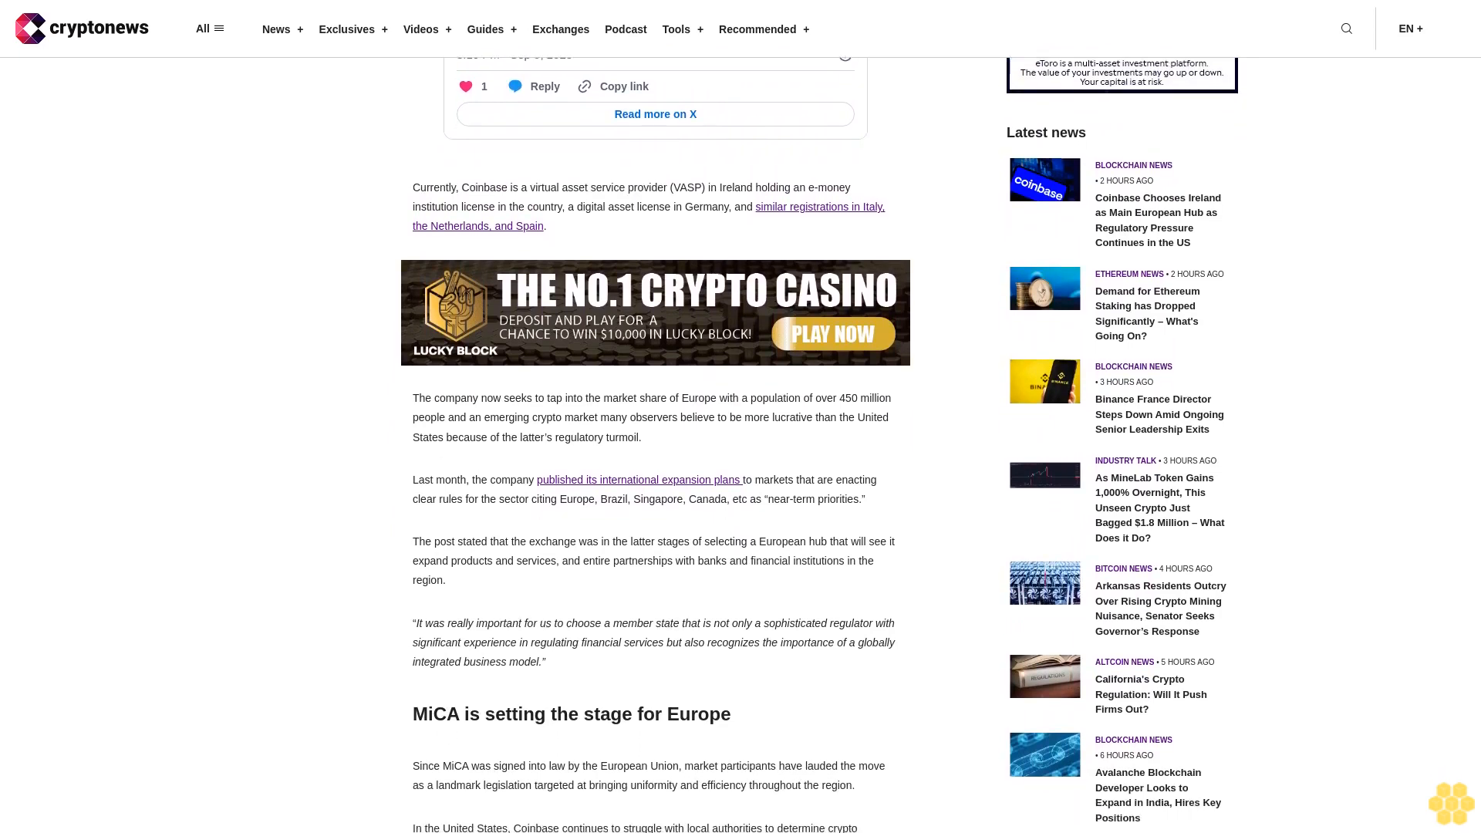
{"action": "scroll", "scroll_direction": "down", "scroll_amount": 3}
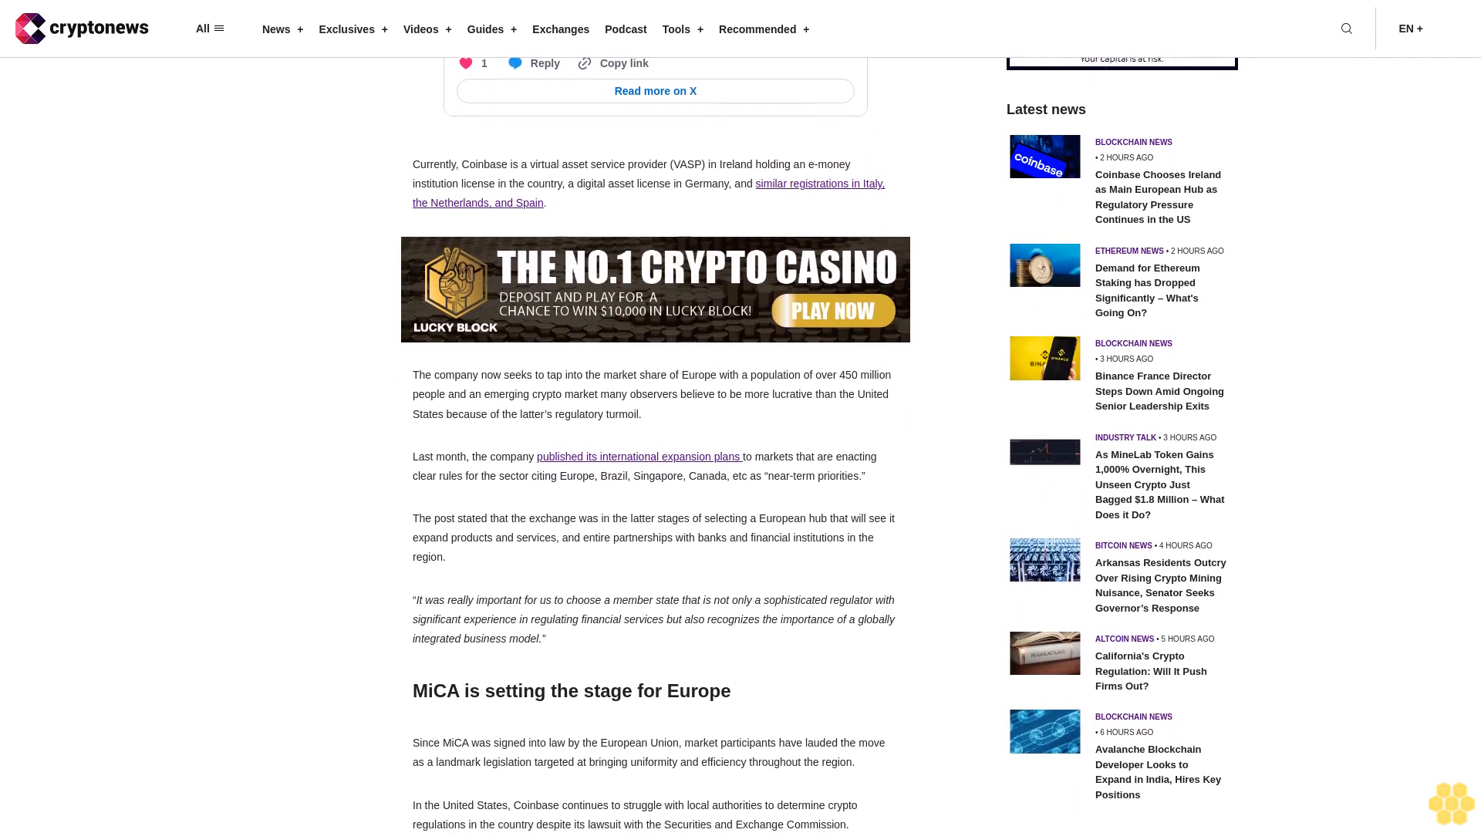
{"action": "scroll", "scroll_direction": "down", "scroll_amount": 3}
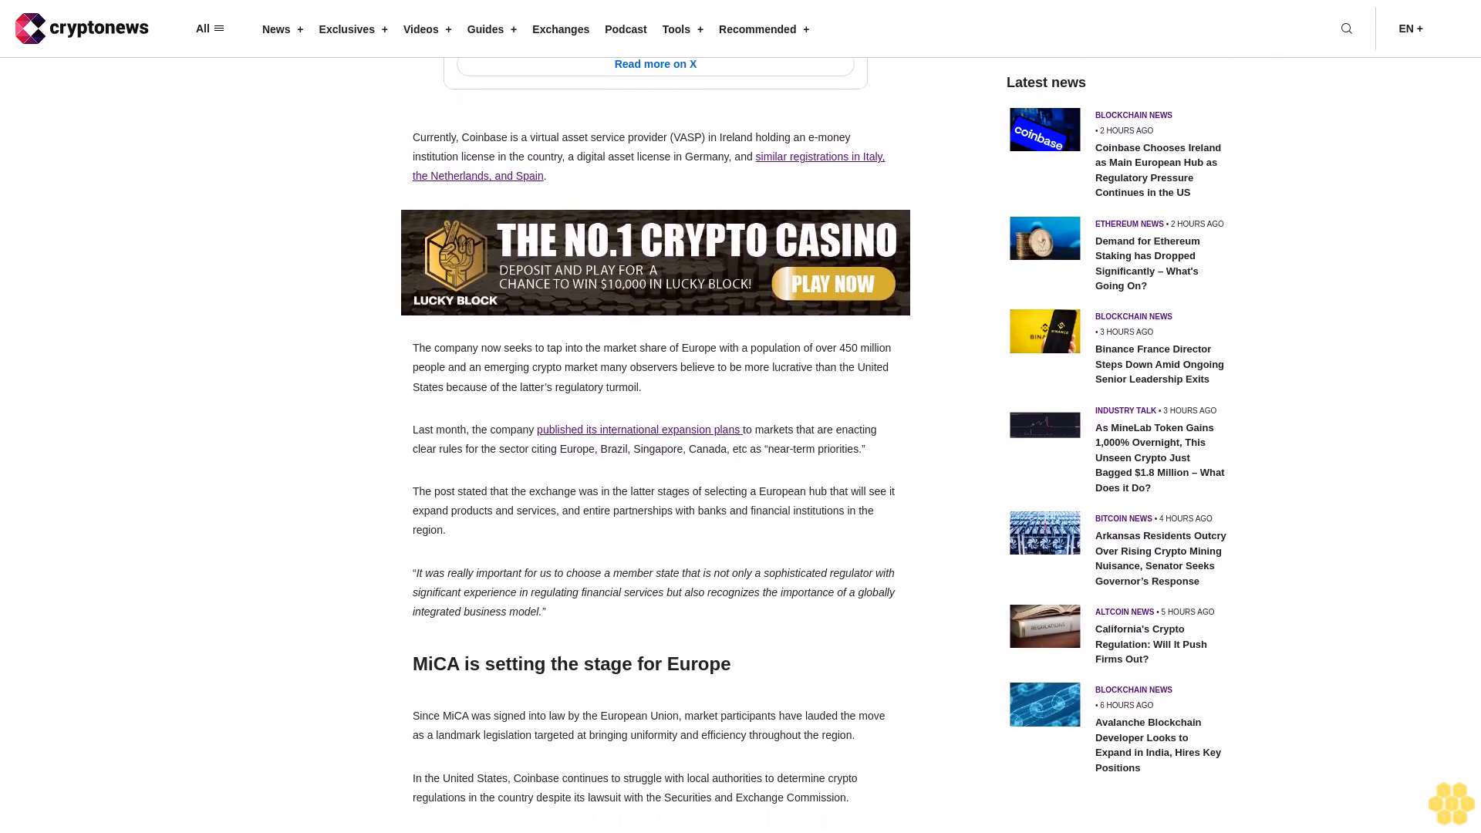
{"action": "scroll", "scroll_direction": "down", "scroll_amount": 3}
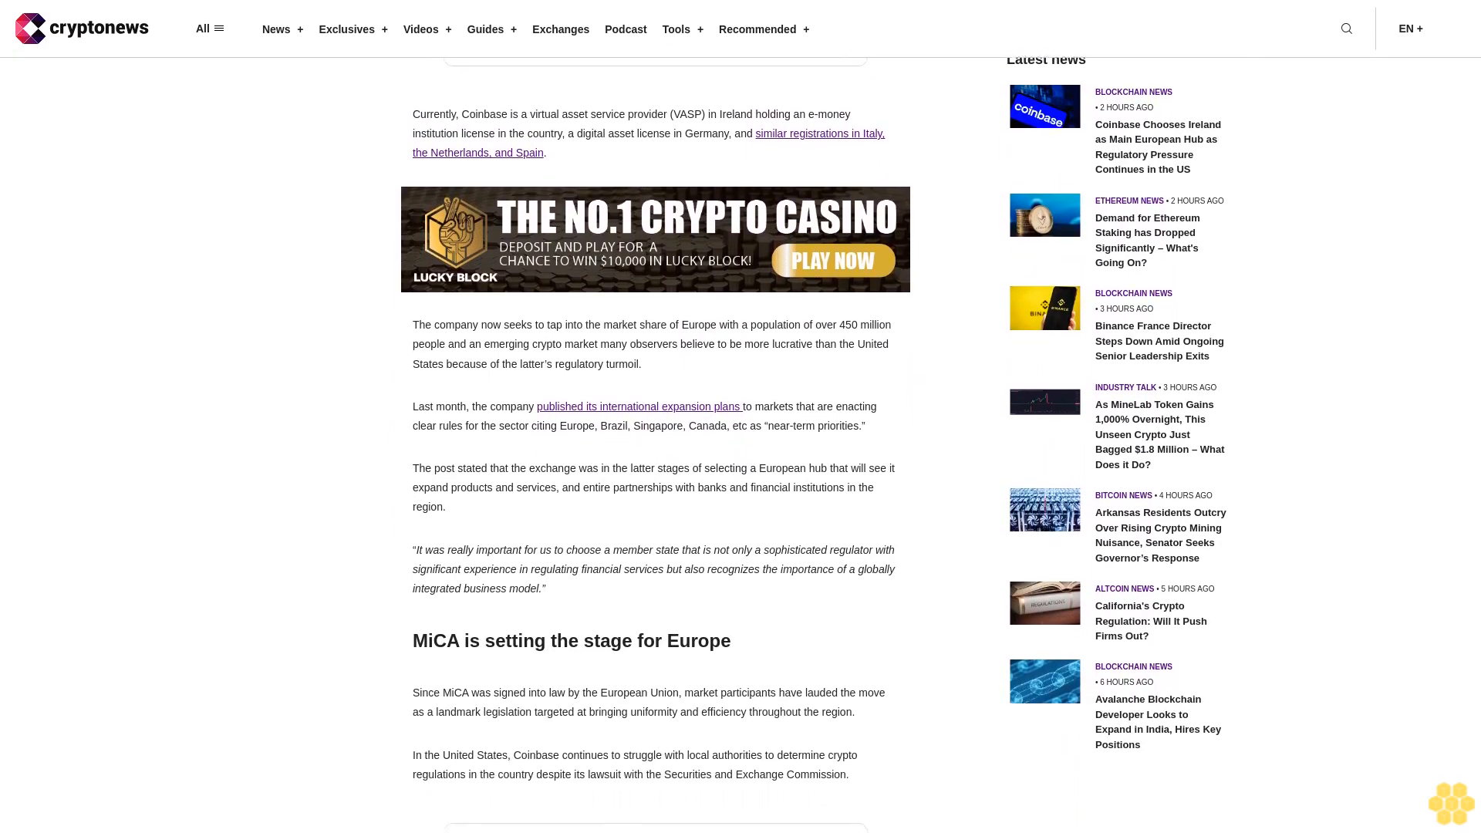
{"action": "scroll", "scroll_direction": "down", "scroll_amount": 3}
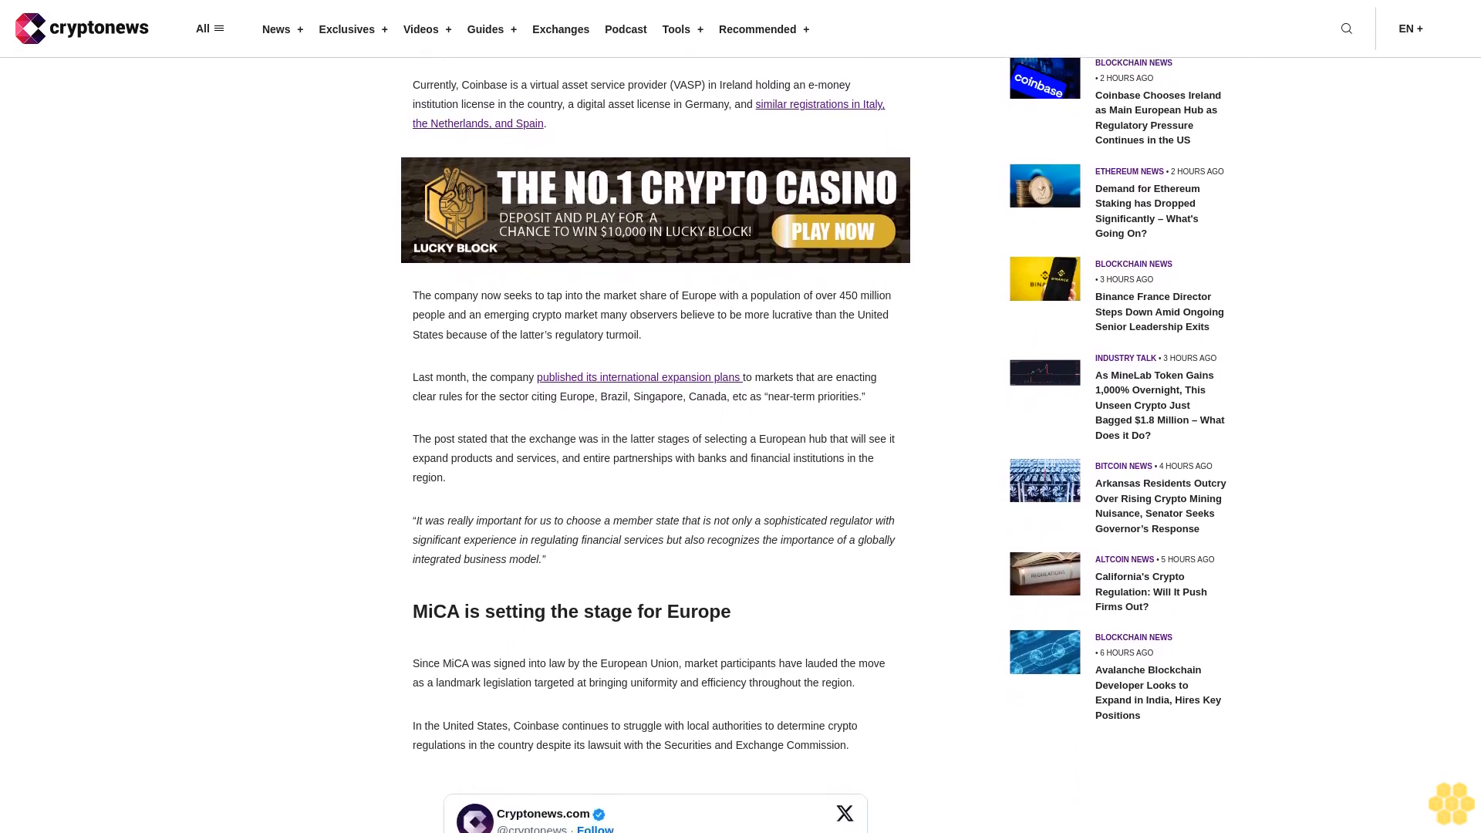
{"action": "scroll", "scroll_direction": "down", "scroll_amount": 3}
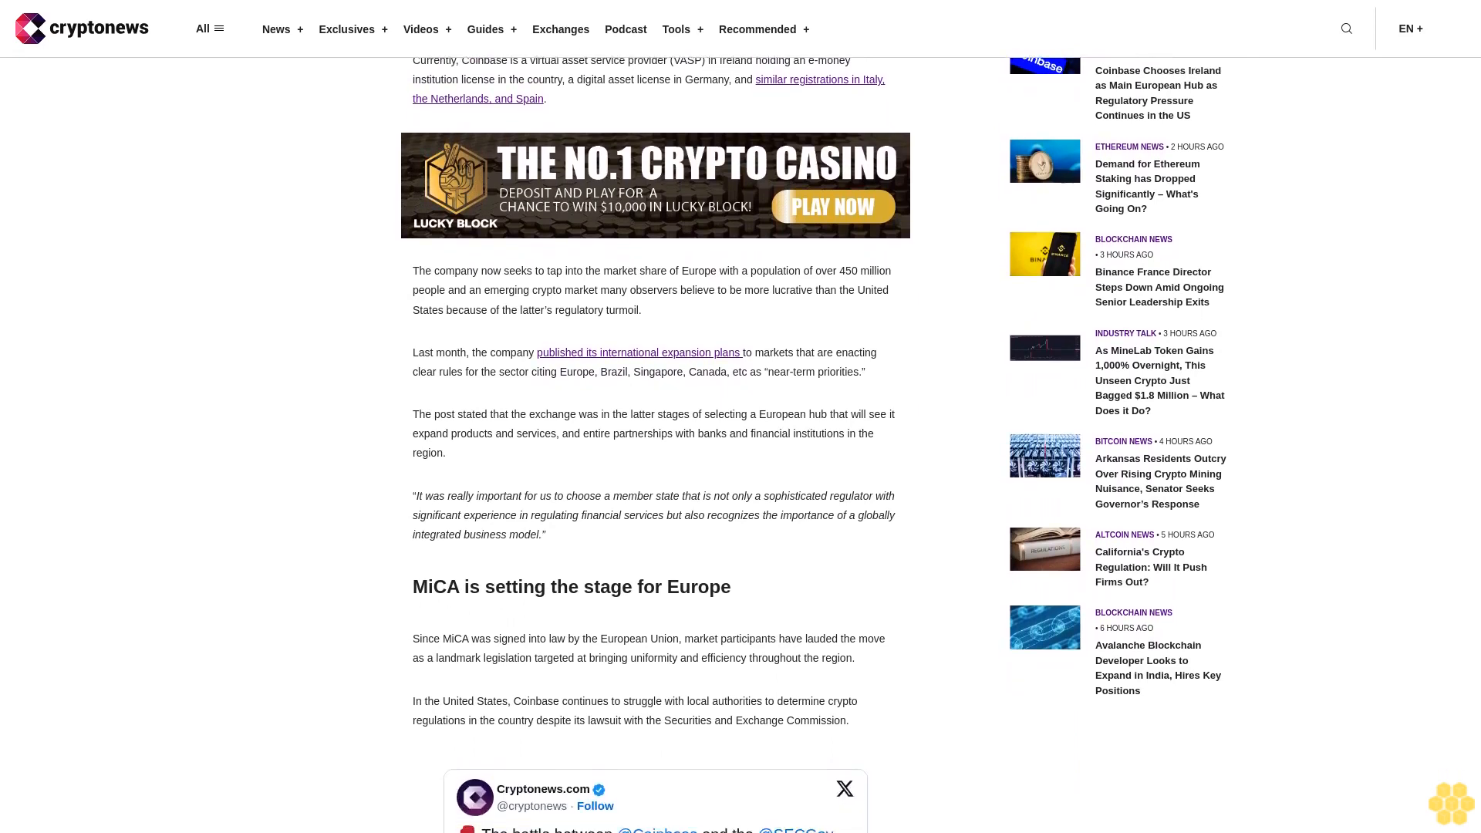
{"action": "scroll", "scroll_direction": "down", "scroll_amount": 3}
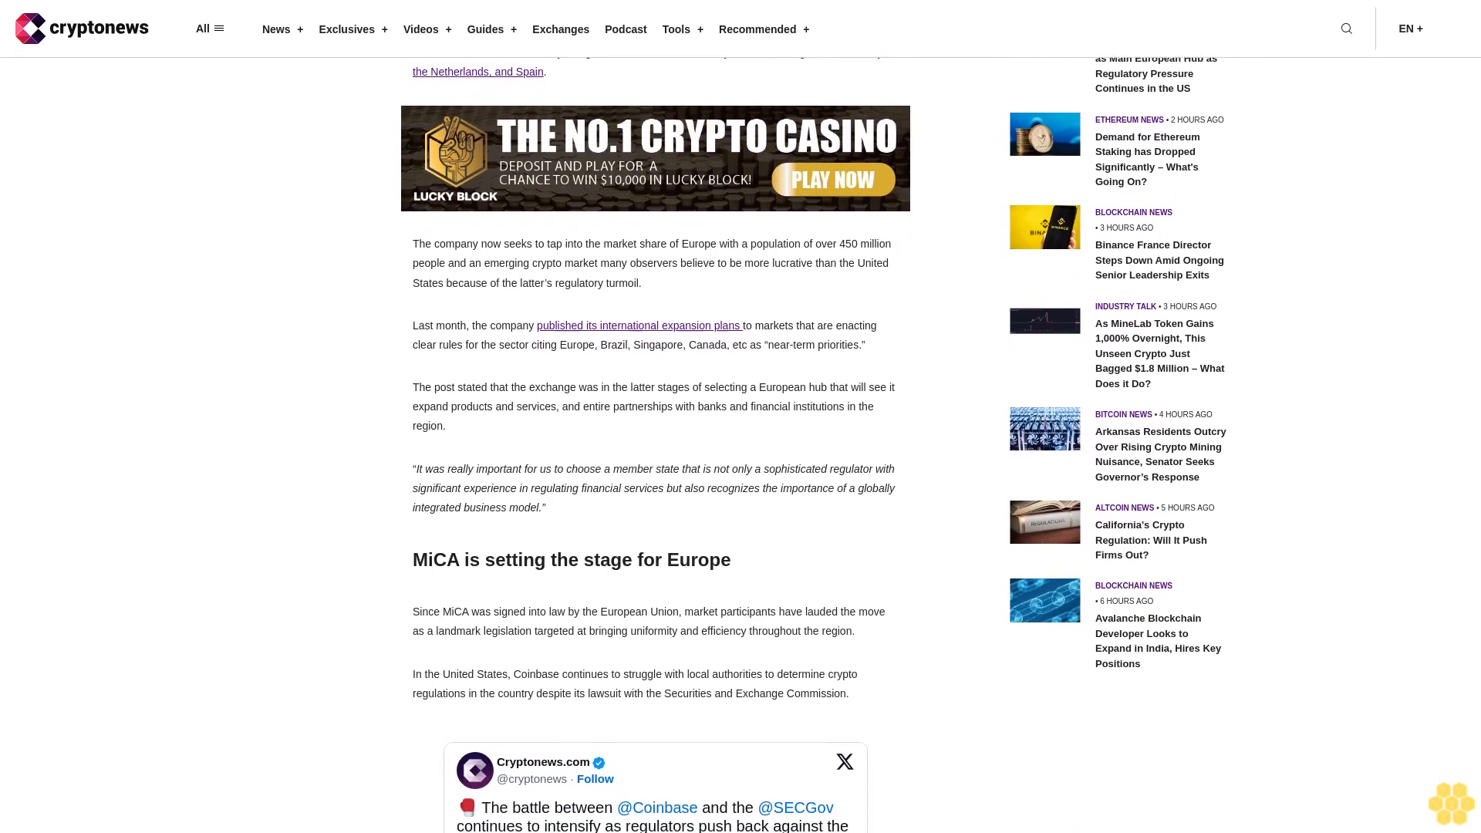
{"action": "scroll", "scroll_direction": "down", "scroll_amount": 3}
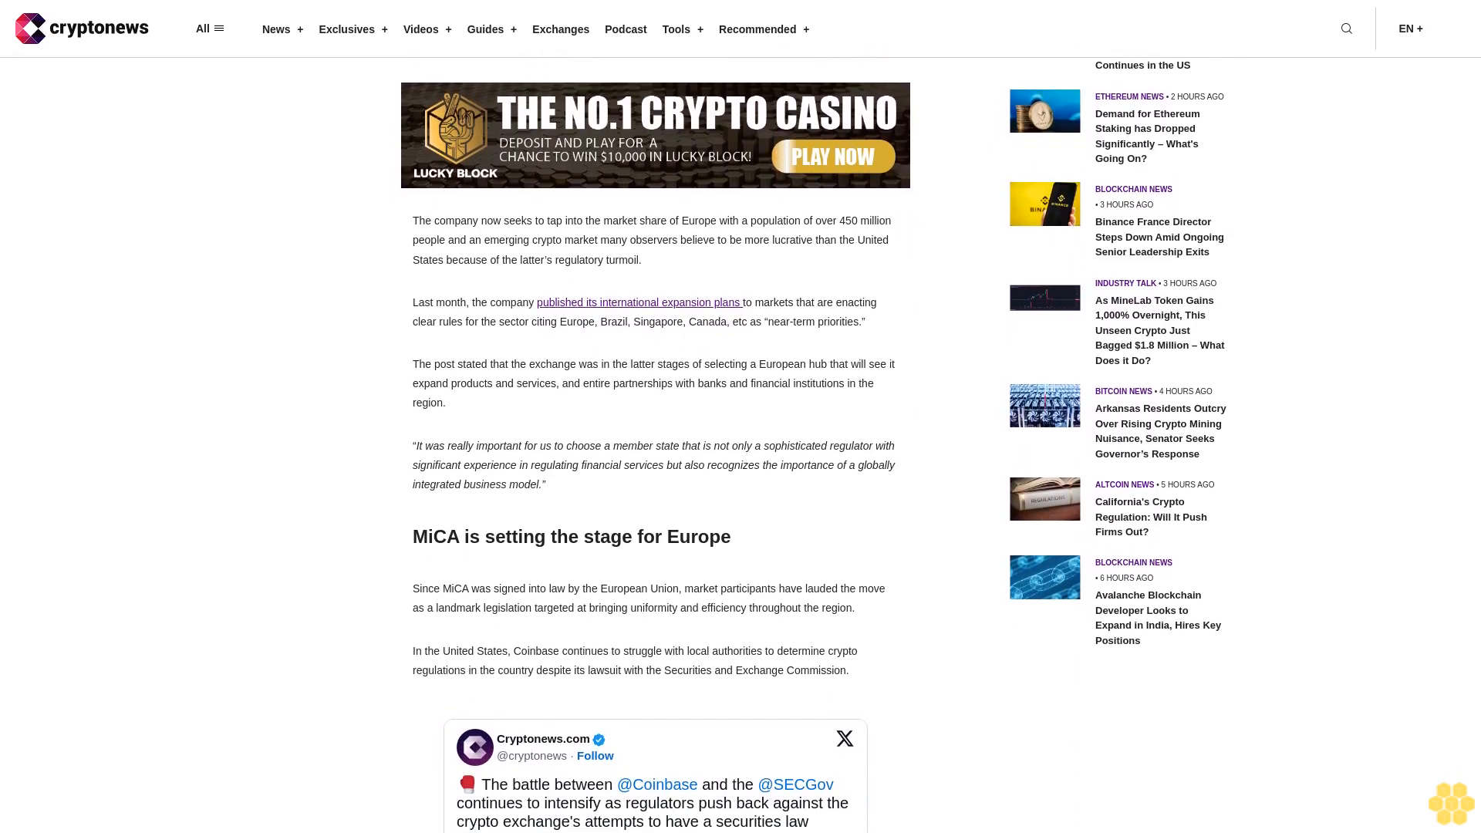
{"action": "scroll", "scroll_direction": "down", "scroll_amount": 3}
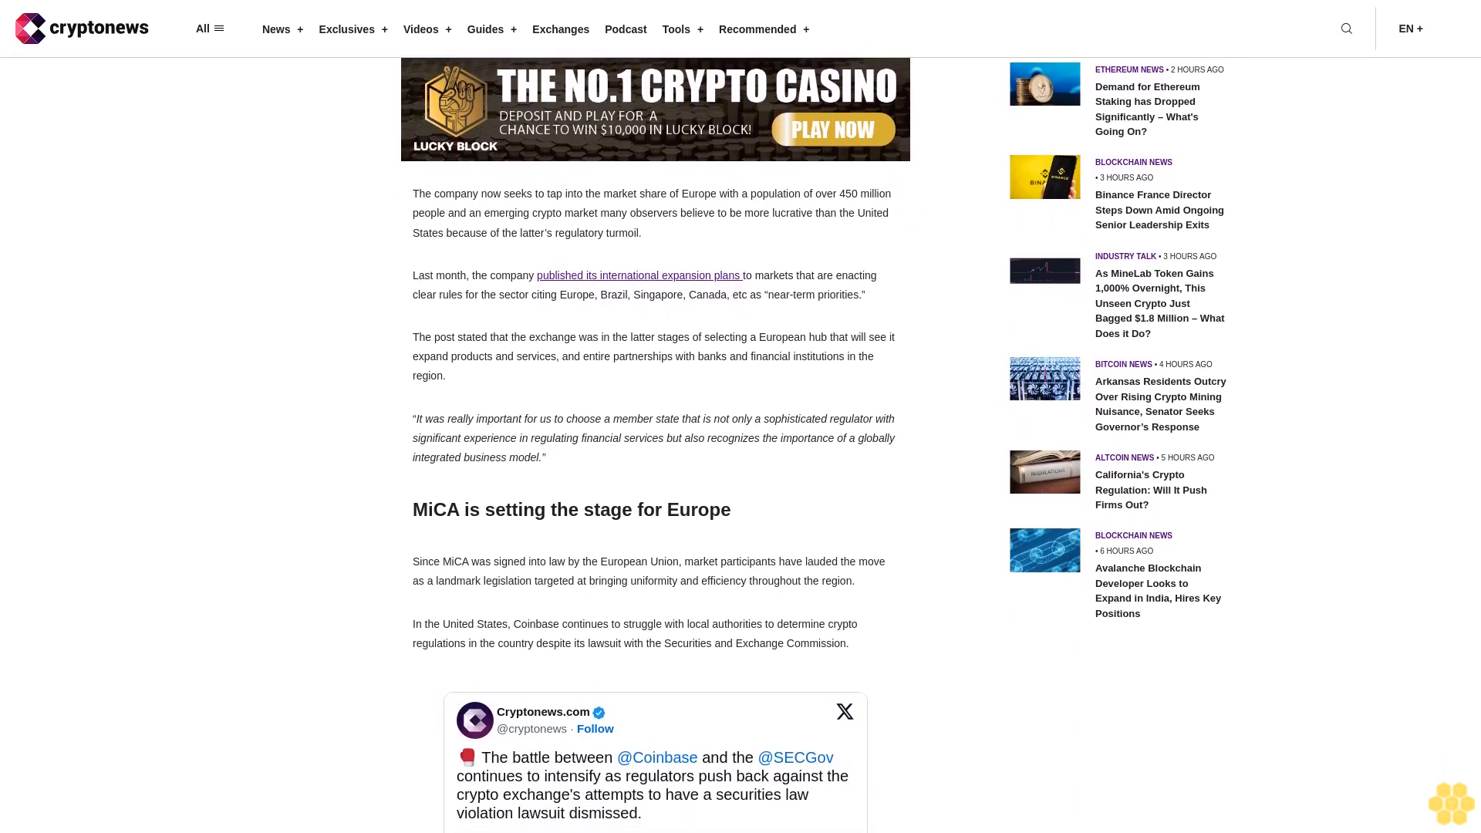
{"action": "scroll", "scroll_direction": "down", "scroll_amount": 3}
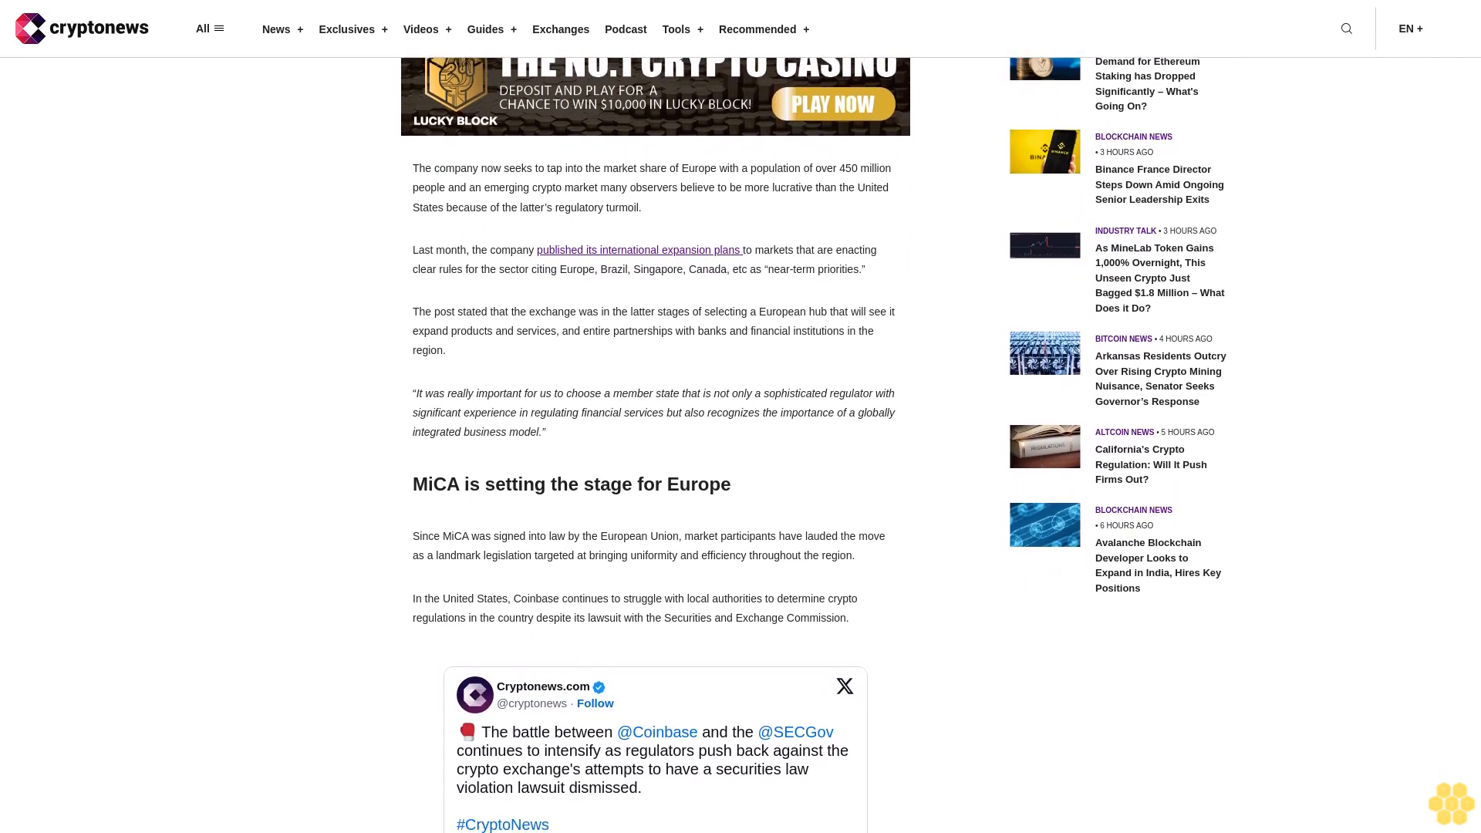
{"action": "scroll", "scroll_direction": "down", "scroll_amount": 3}
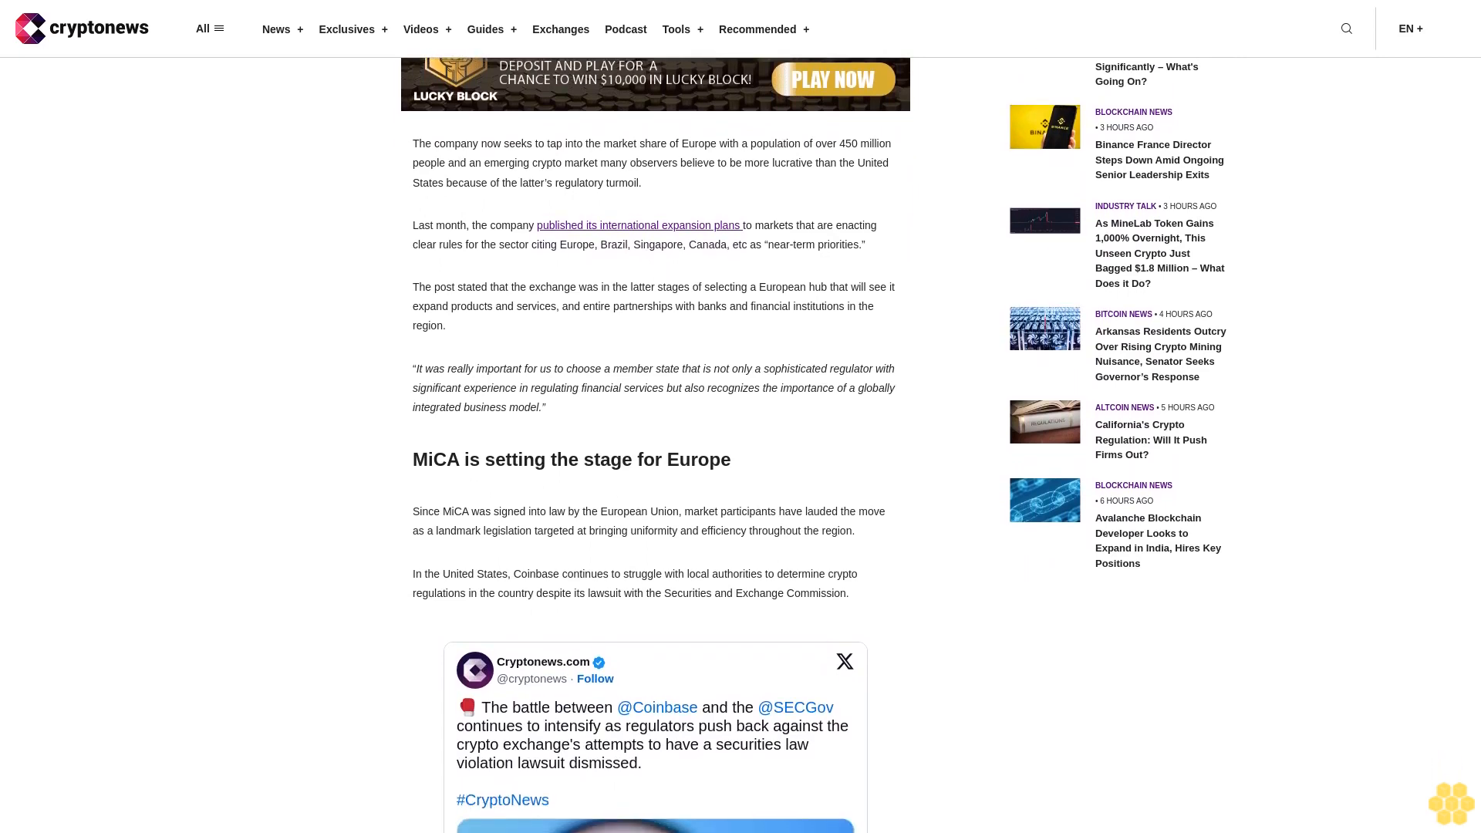
{"action": "scroll", "scroll_direction": "down", "scroll_amount": 3}
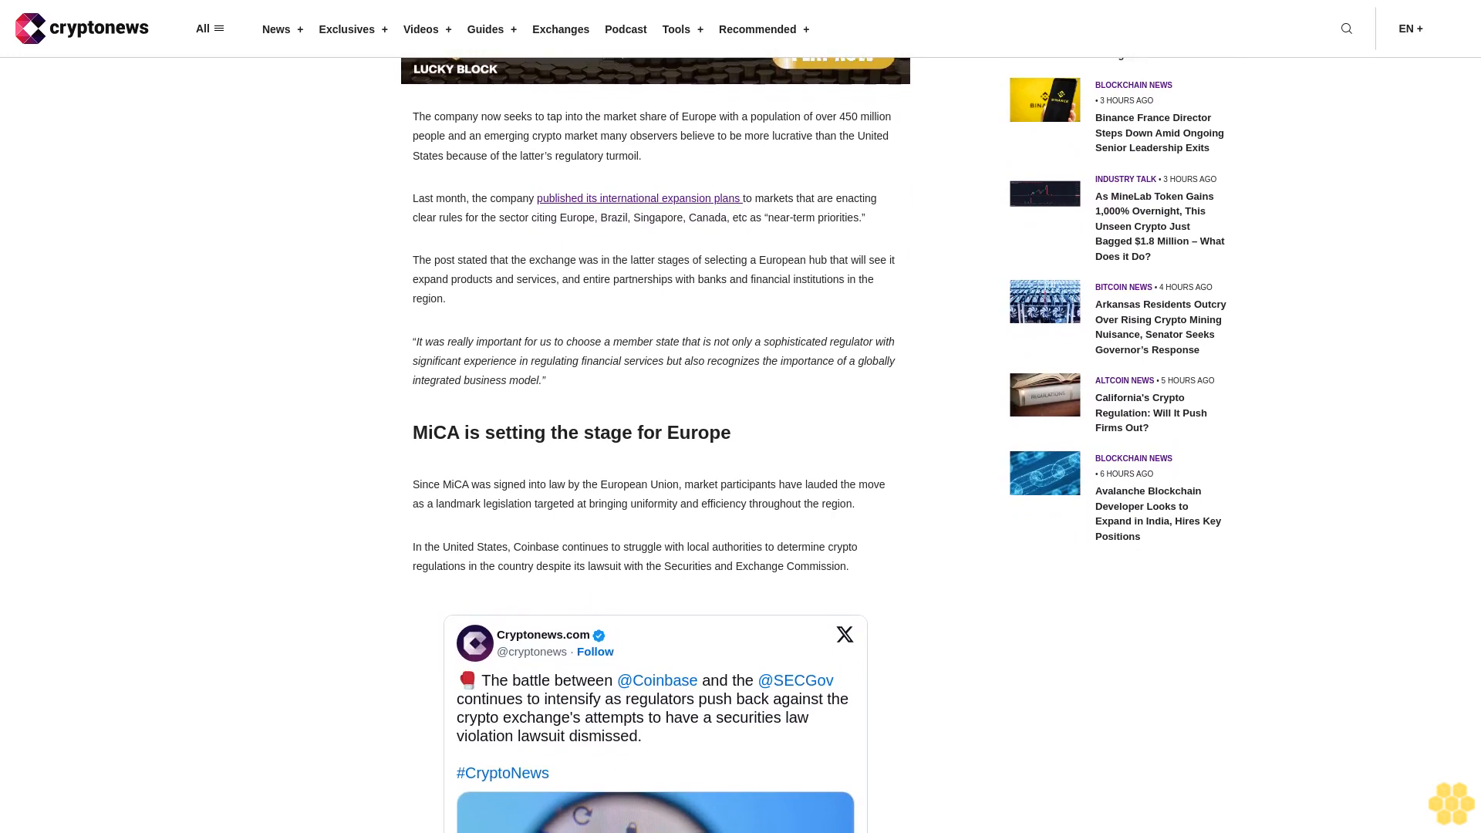
{"action": "scroll", "scroll_direction": "down", "scroll_amount": 3}
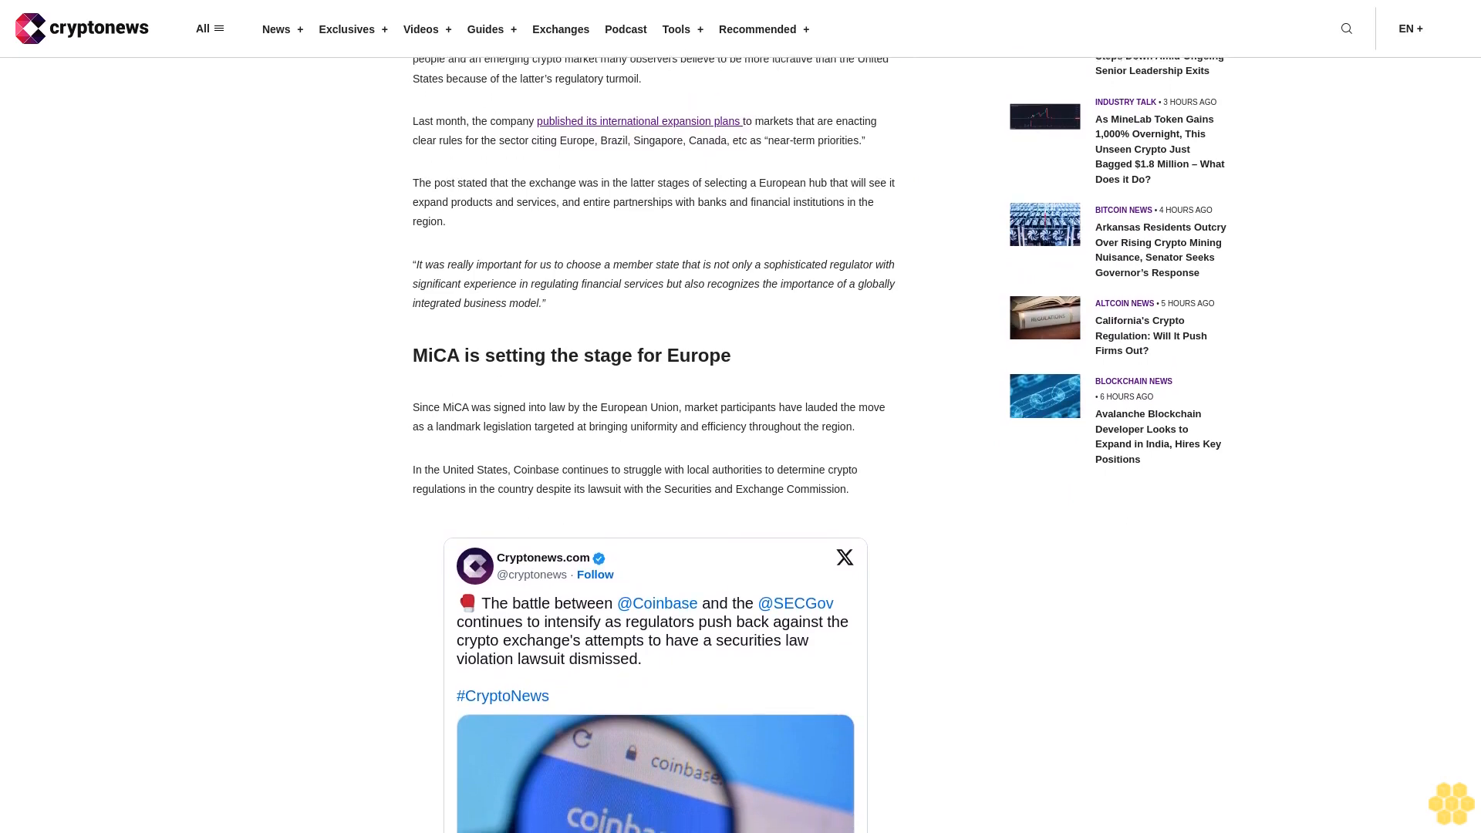
{"action": "scroll", "scroll_direction": "down", "scroll_amount": 3}
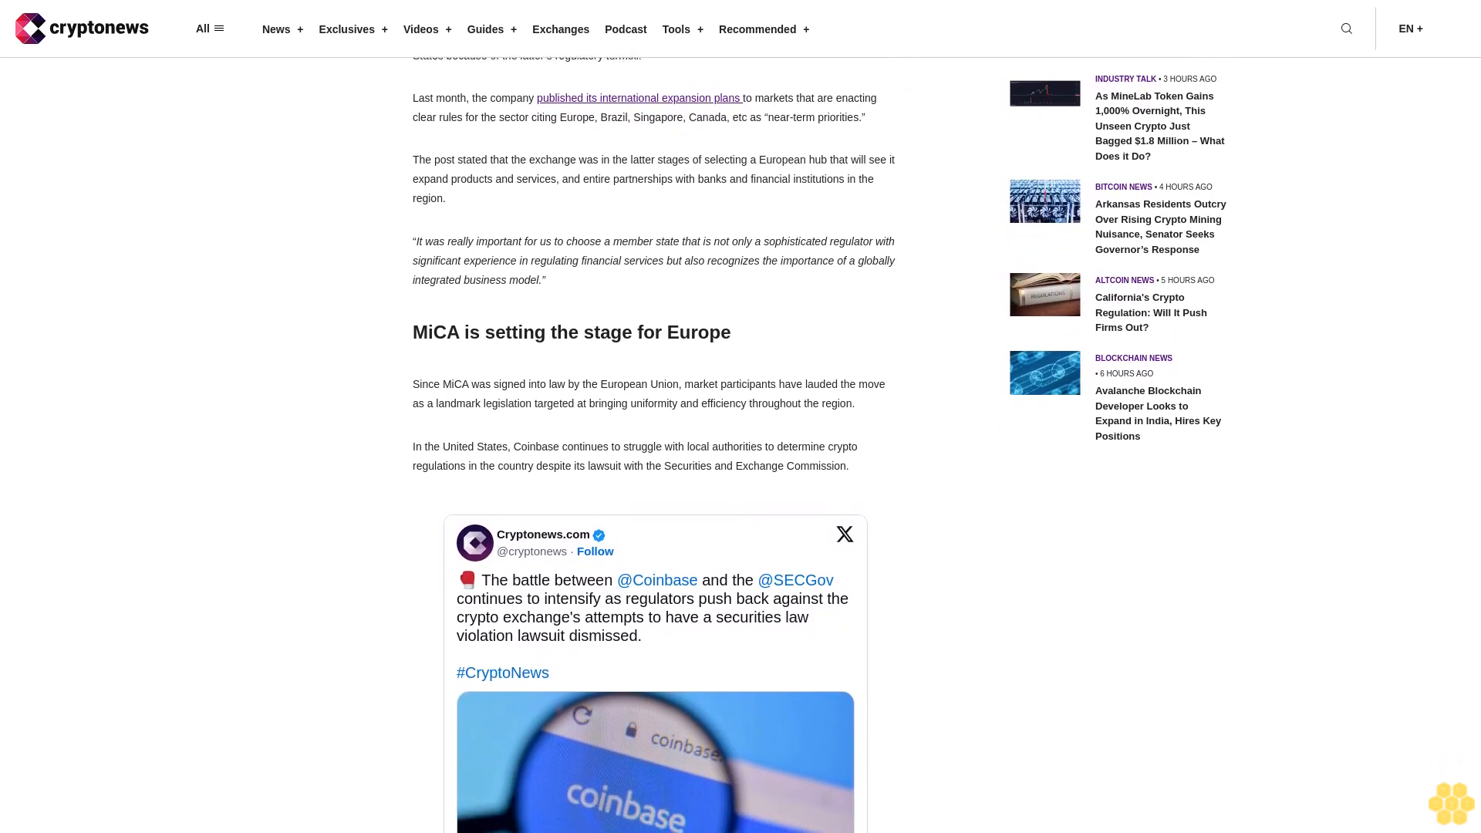
{"action": "scroll", "scroll_direction": "down", "scroll_amount": 3}
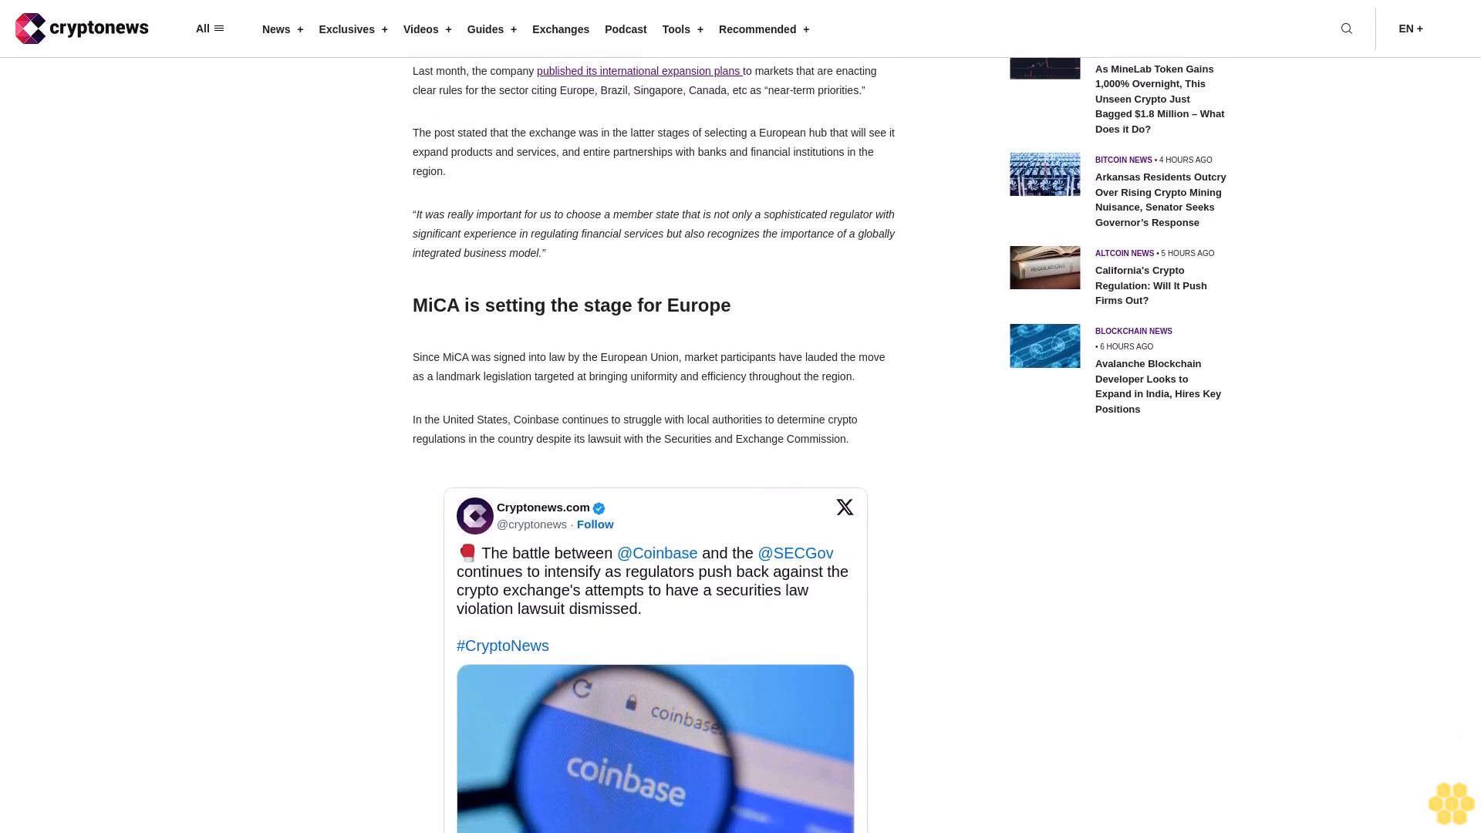
{"action": "scroll", "scroll_direction": "down", "scroll_amount": 3}
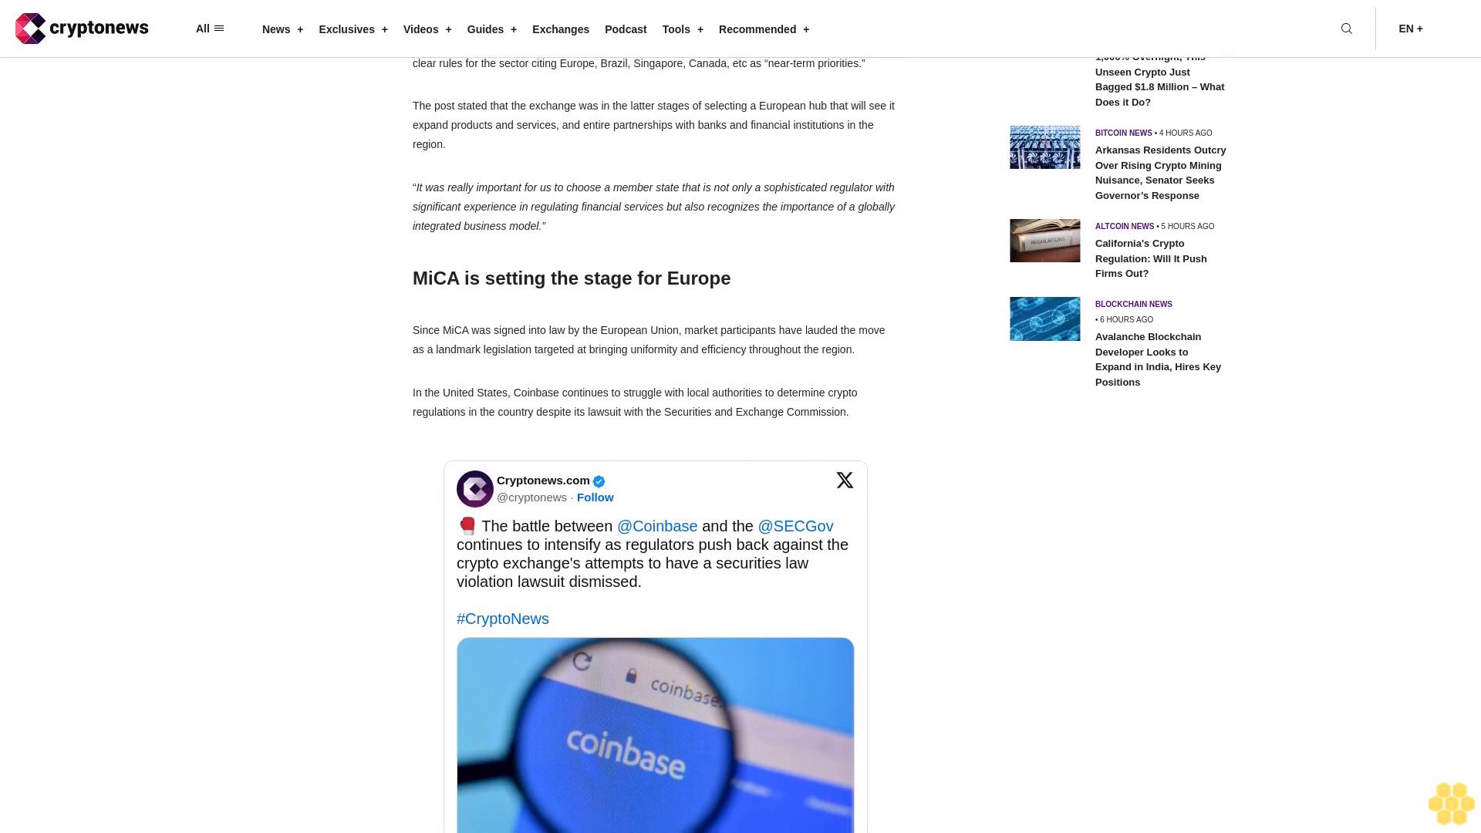